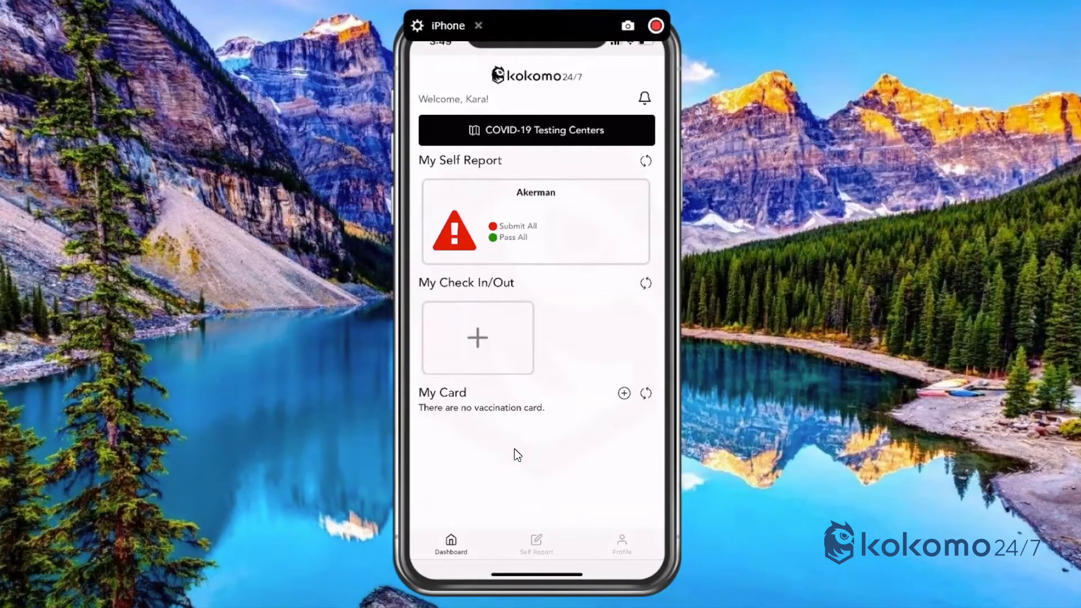
mouse_move(487, 113)
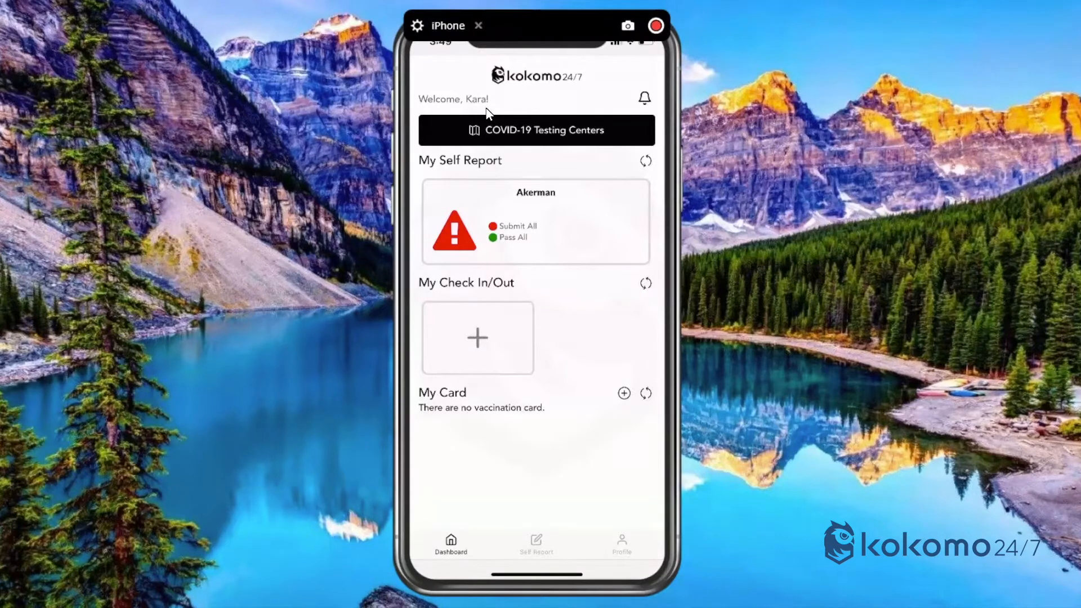
mouse_move(529, 476)
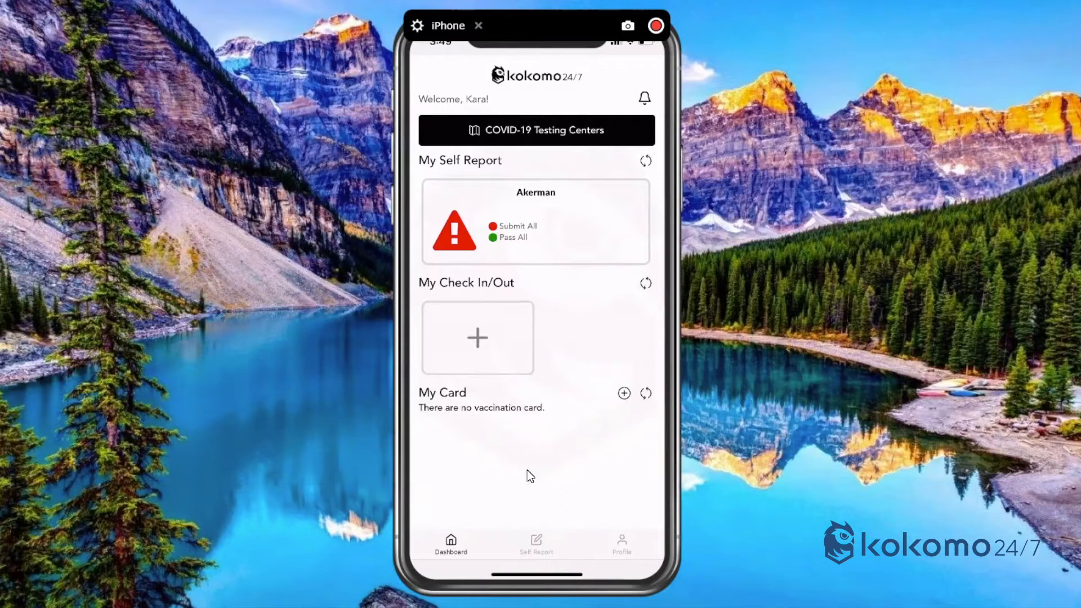
mouse_move(627, 390)
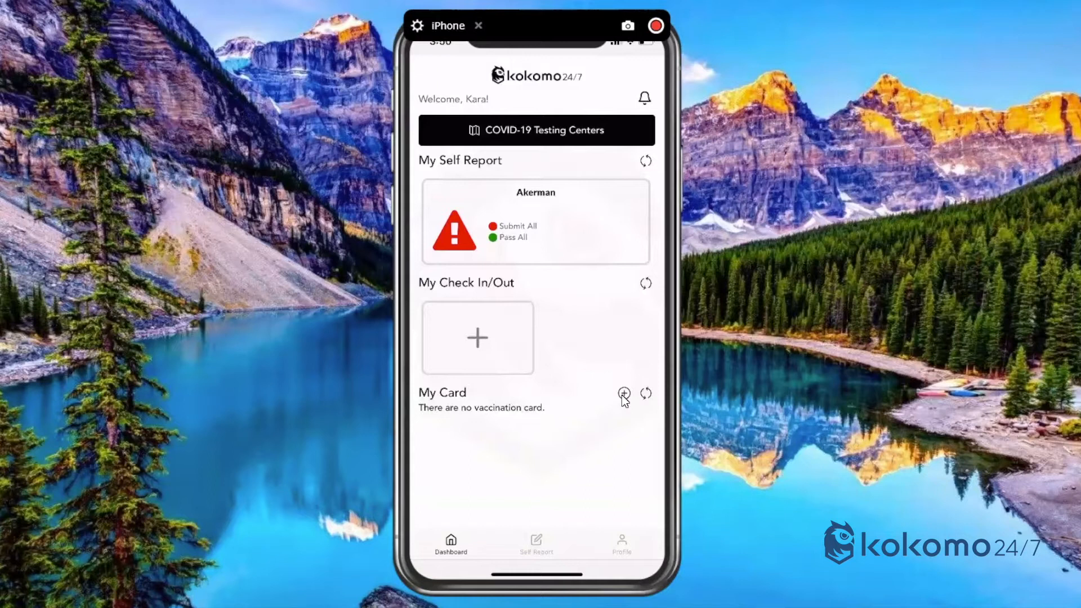
- Start a new vaccine card with Type COVID-19 and Result Administered
click(622, 393)
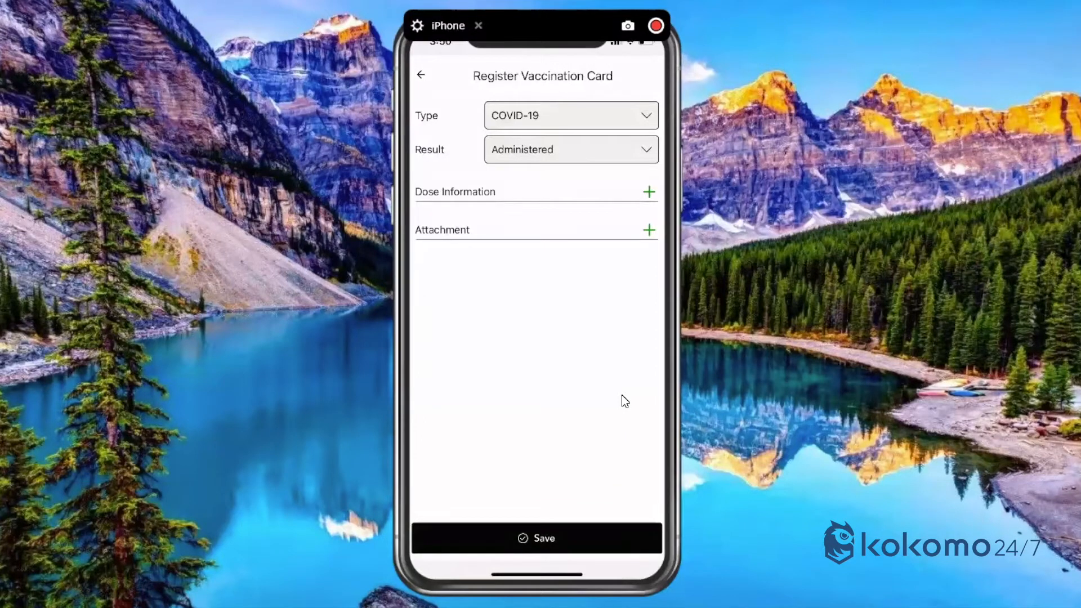
click(569, 115)
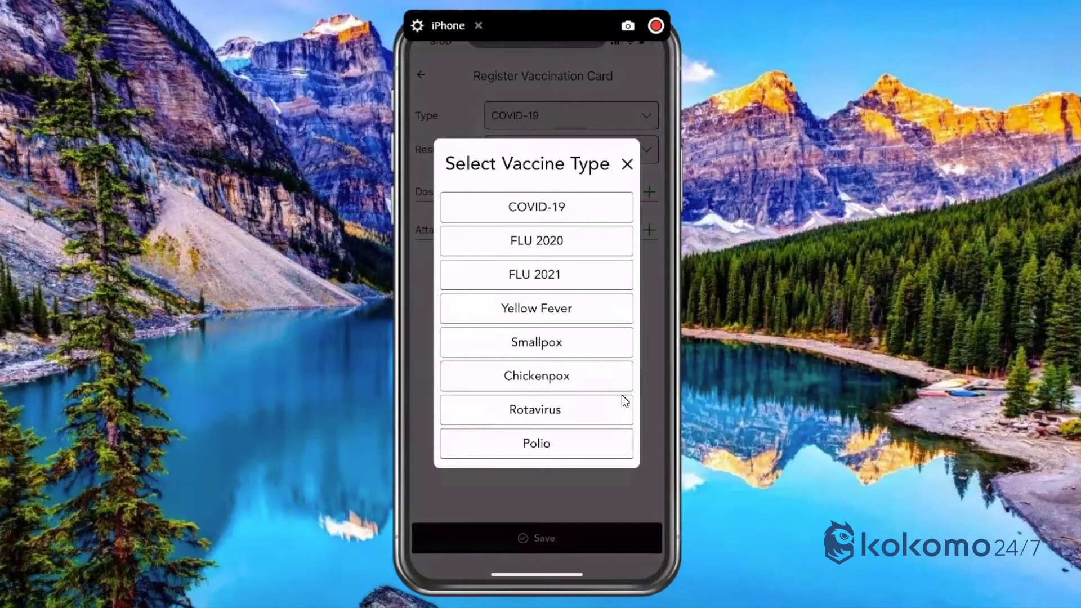
click(535, 206)
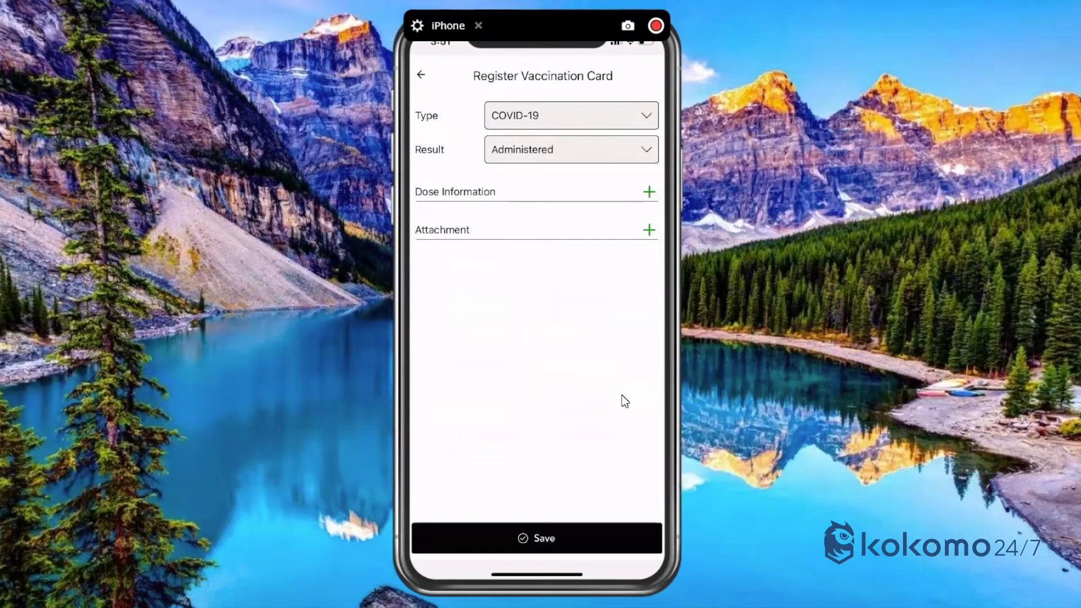
click(570, 150)
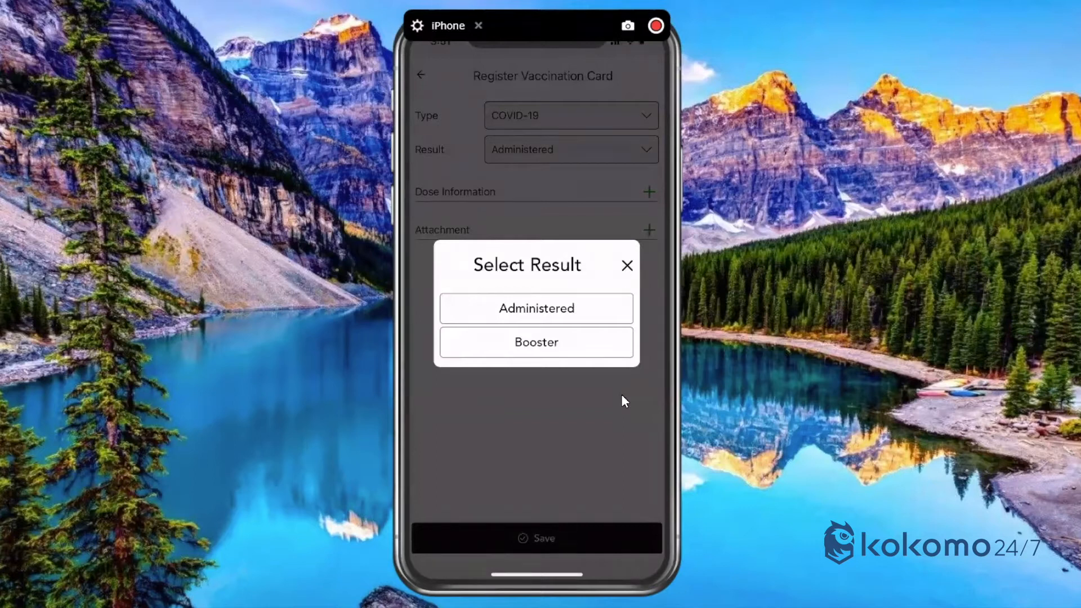
click(535, 308)
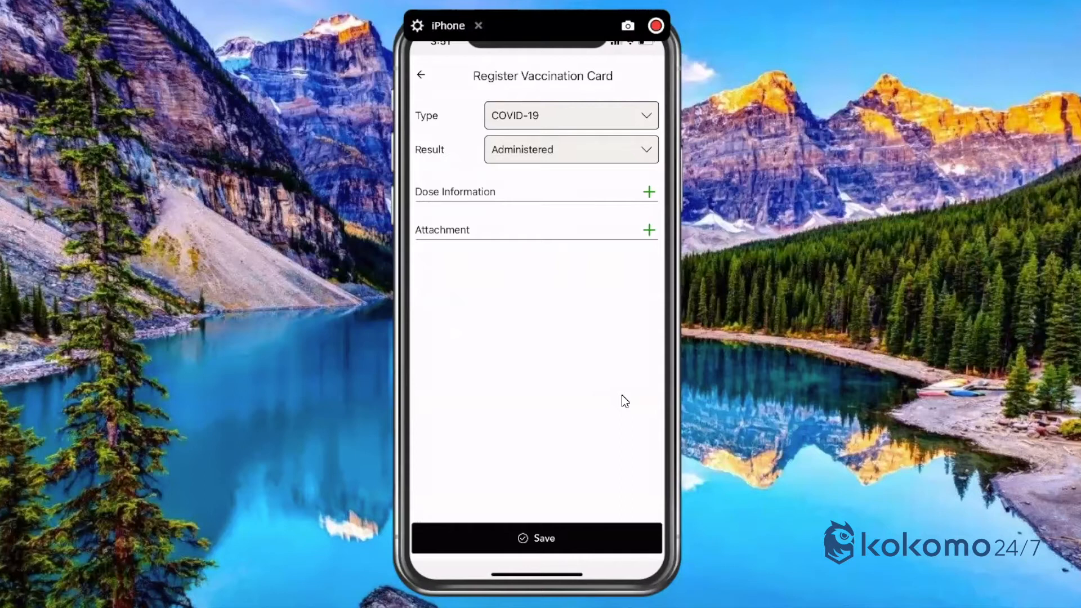
mouse_move(645, 313)
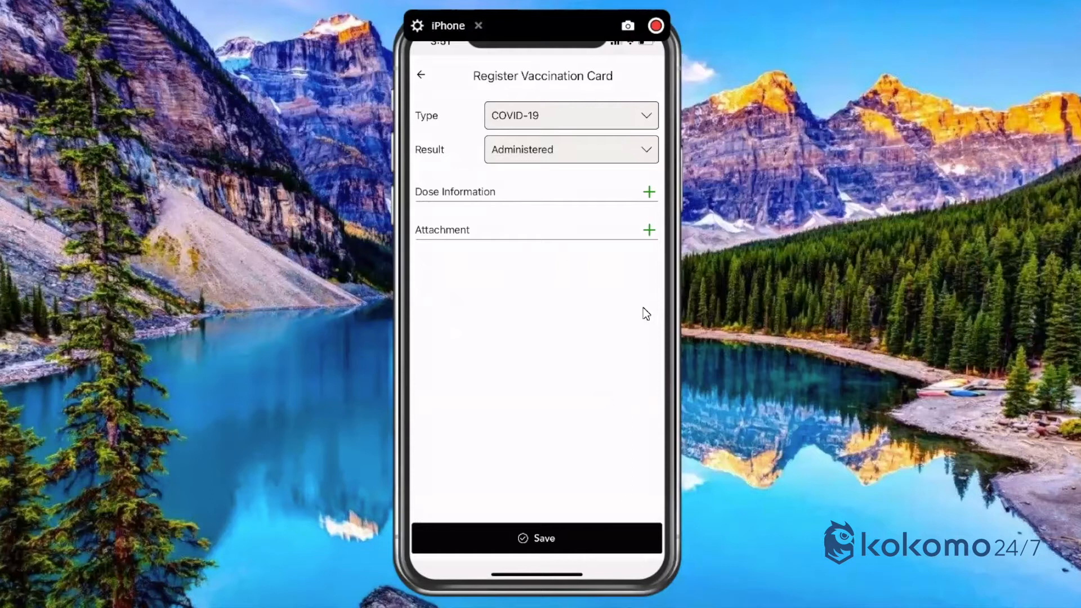
mouse_move(651, 196)
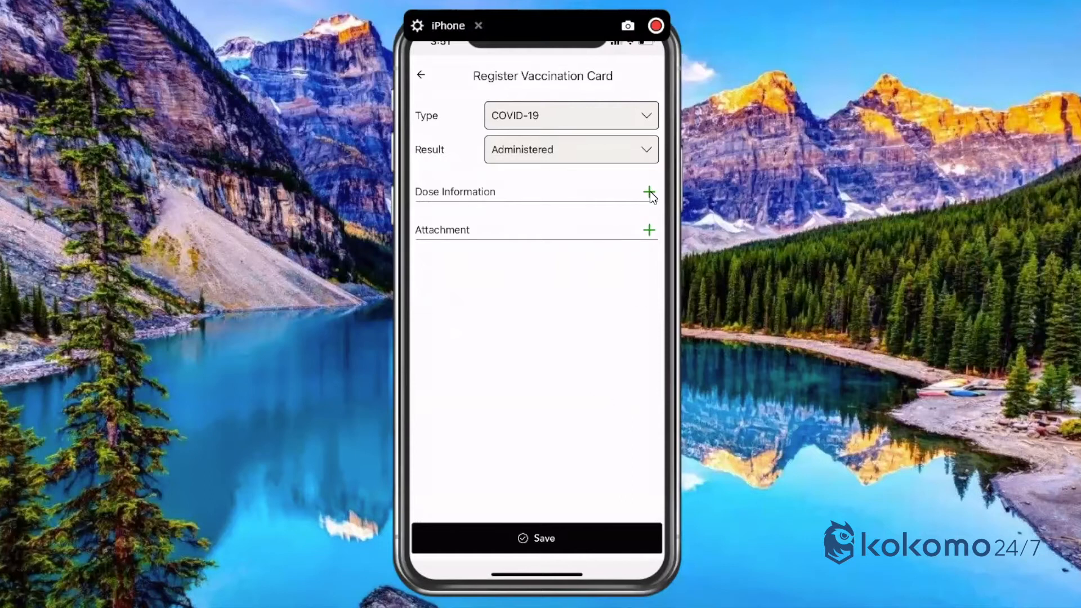
- Save a dose entry: Pfizer, lot 123456, 03/13/2021, ABC Clinic
click(648, 193)
text(P)
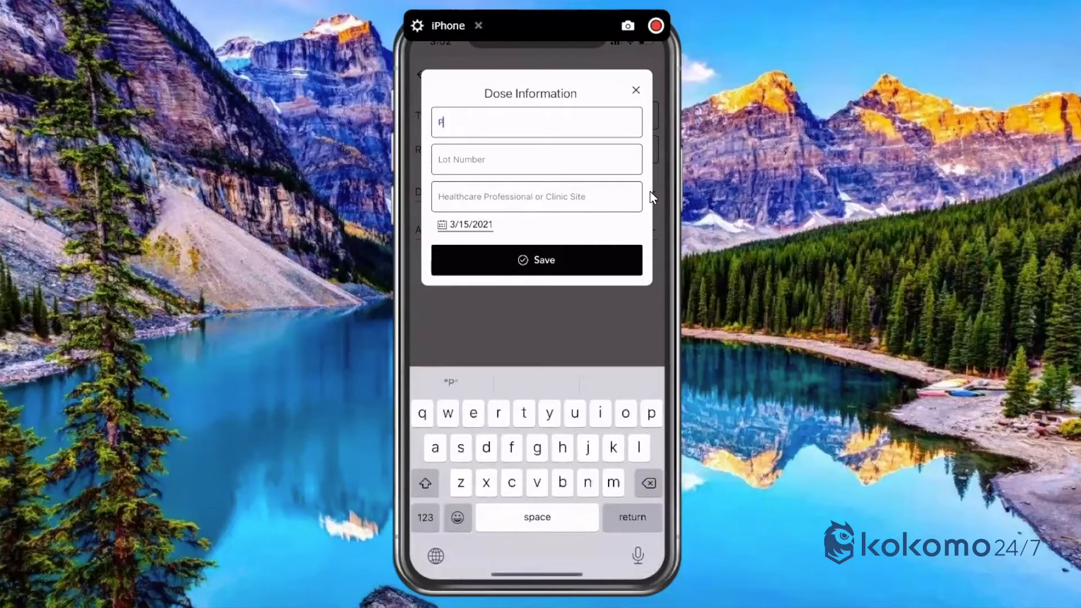
text(fizer)
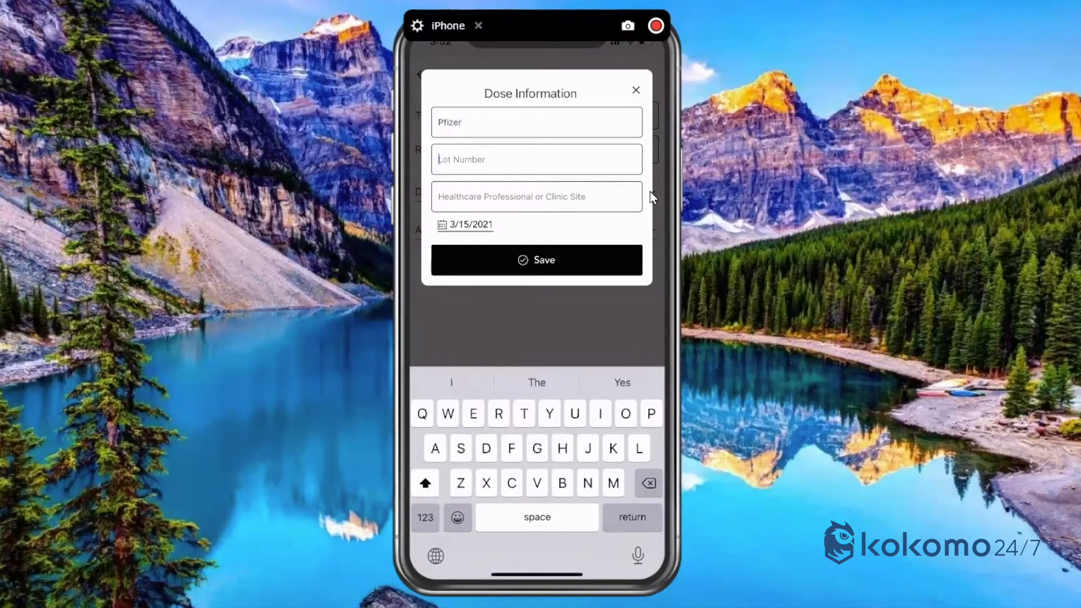
text(12)
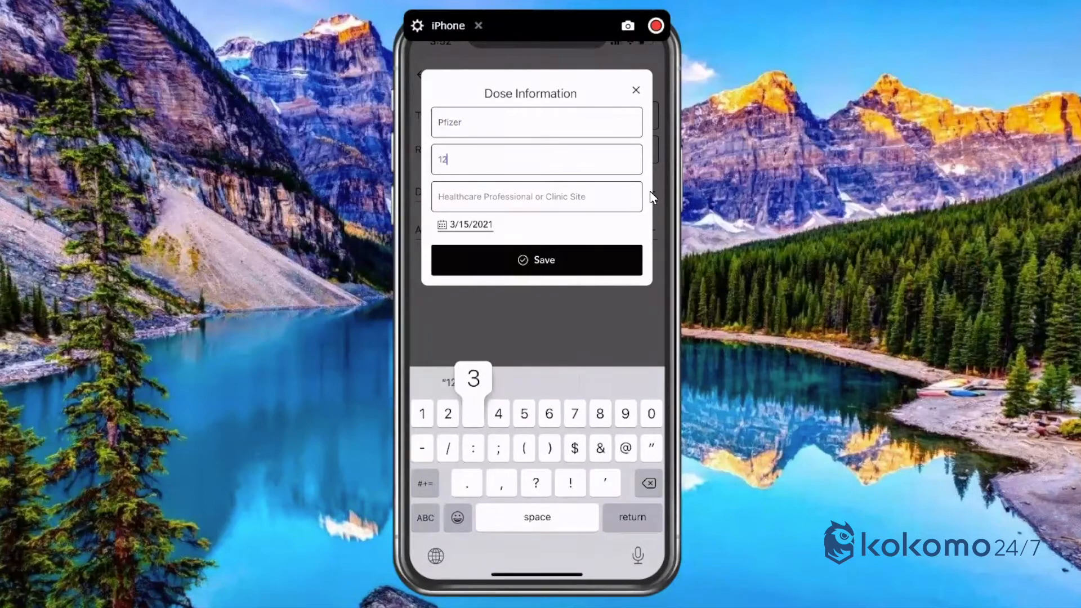
text(3456)
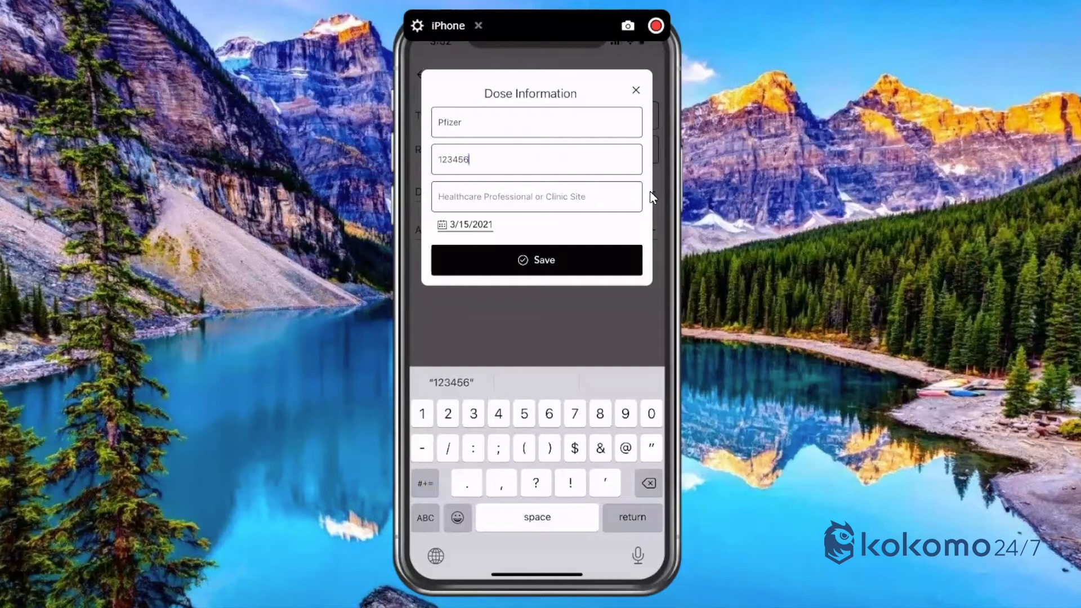
click(535, 197)
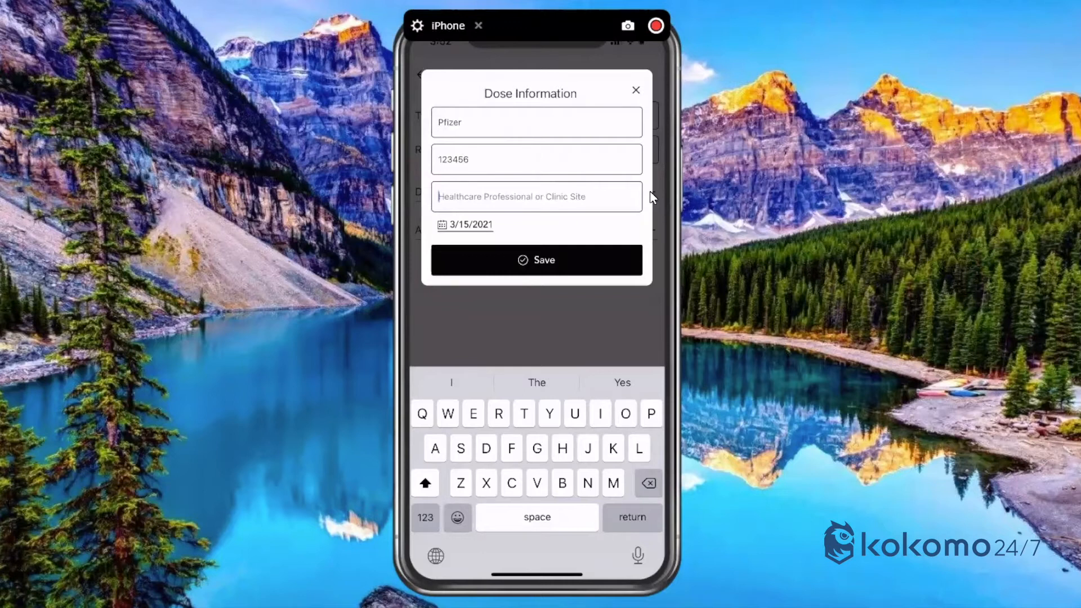
text(AB)
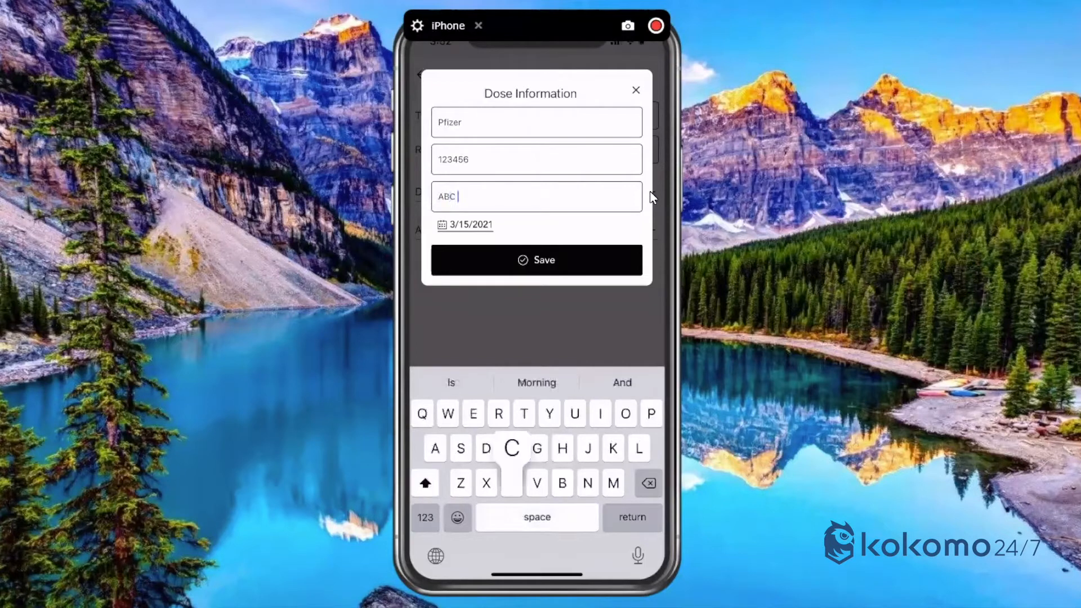
text(Clinic)
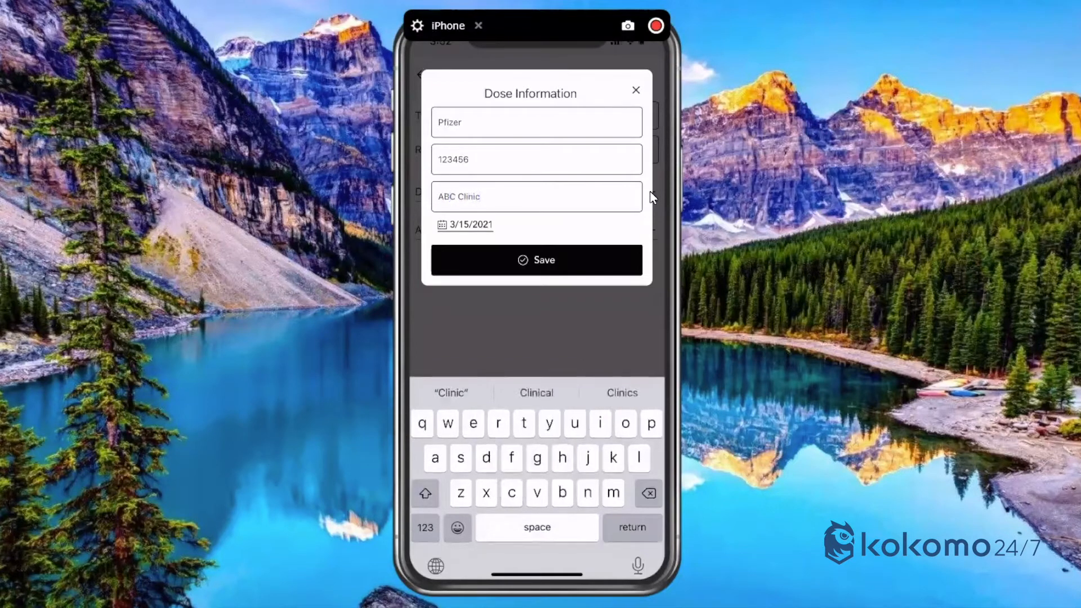
click(471, 225)
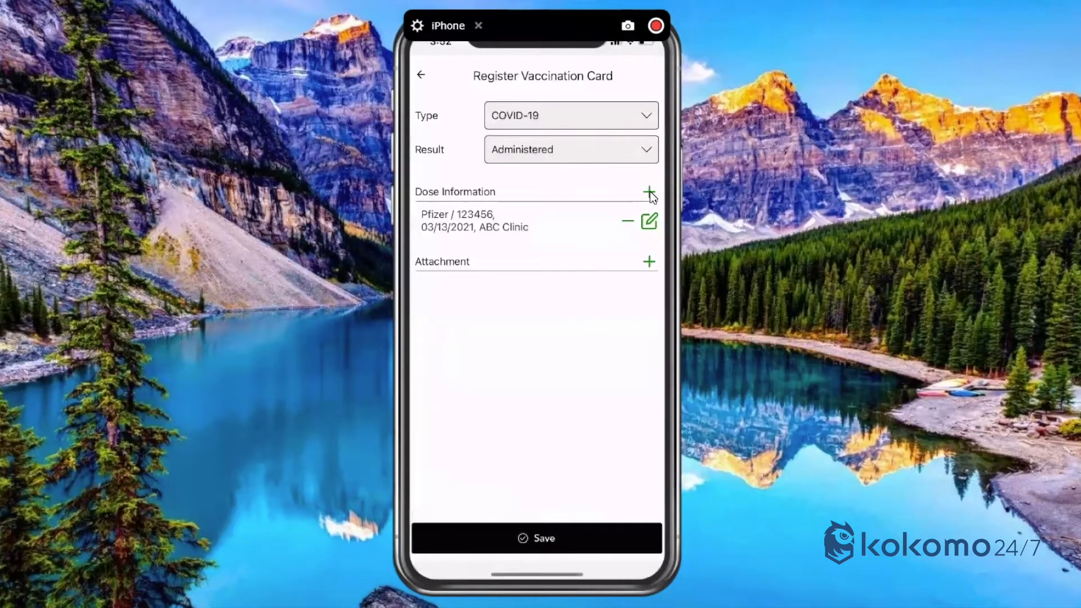
mouse_move(655, 268)
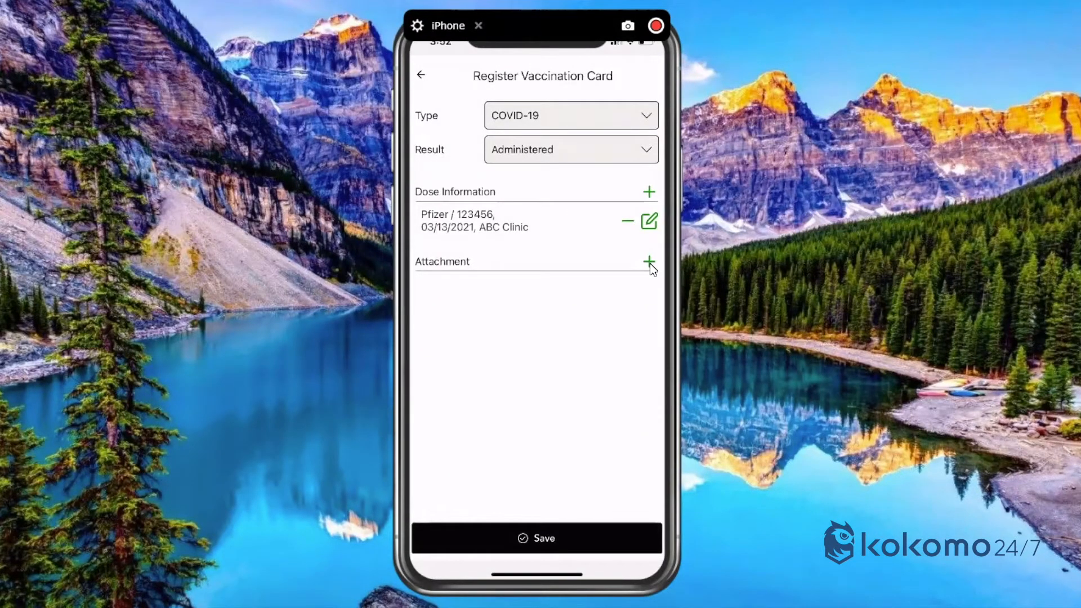
- Attach the paper vaccination record card photo from the gallery
click(648, 263)
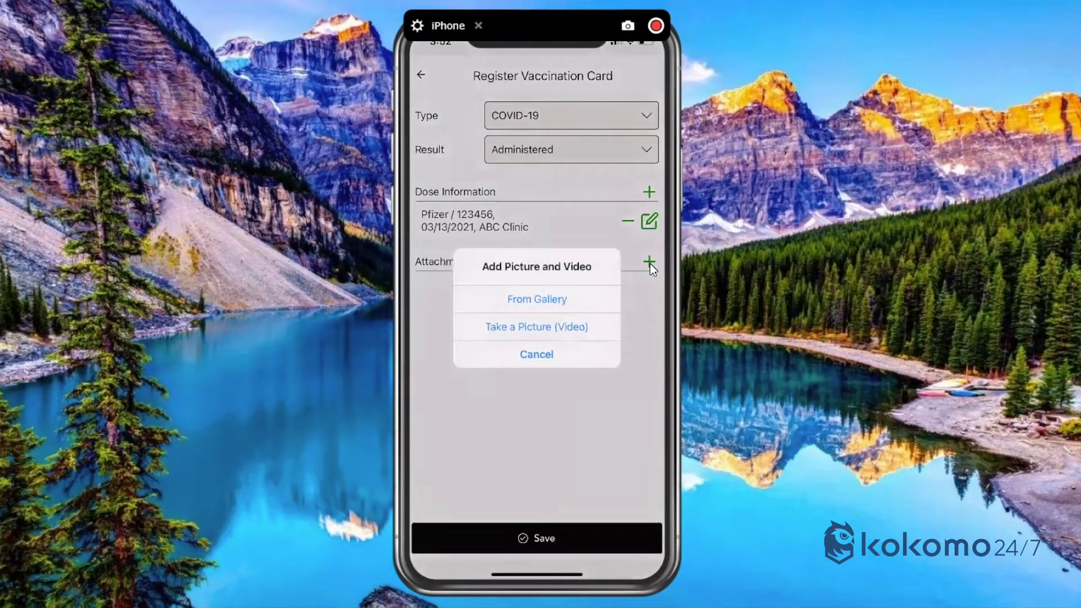
click(536, 298)
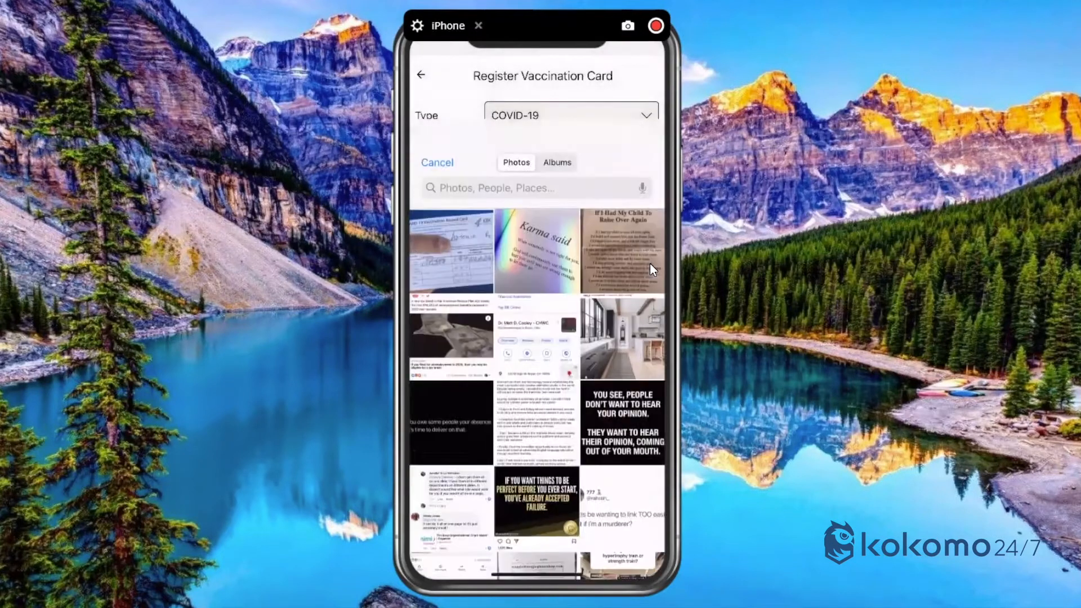
click(451, 252)
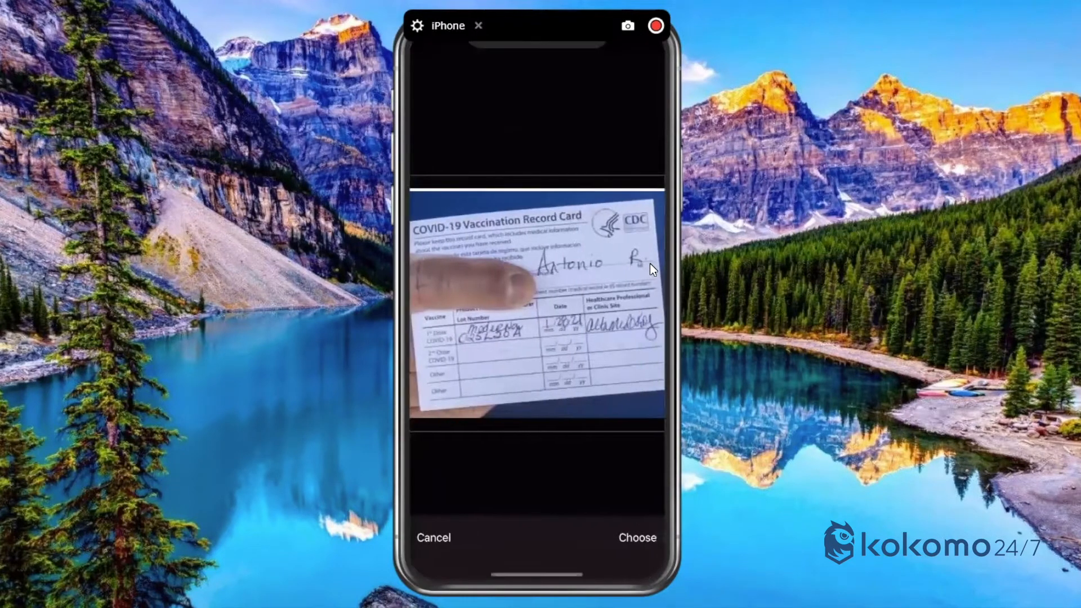
click(637, 538)
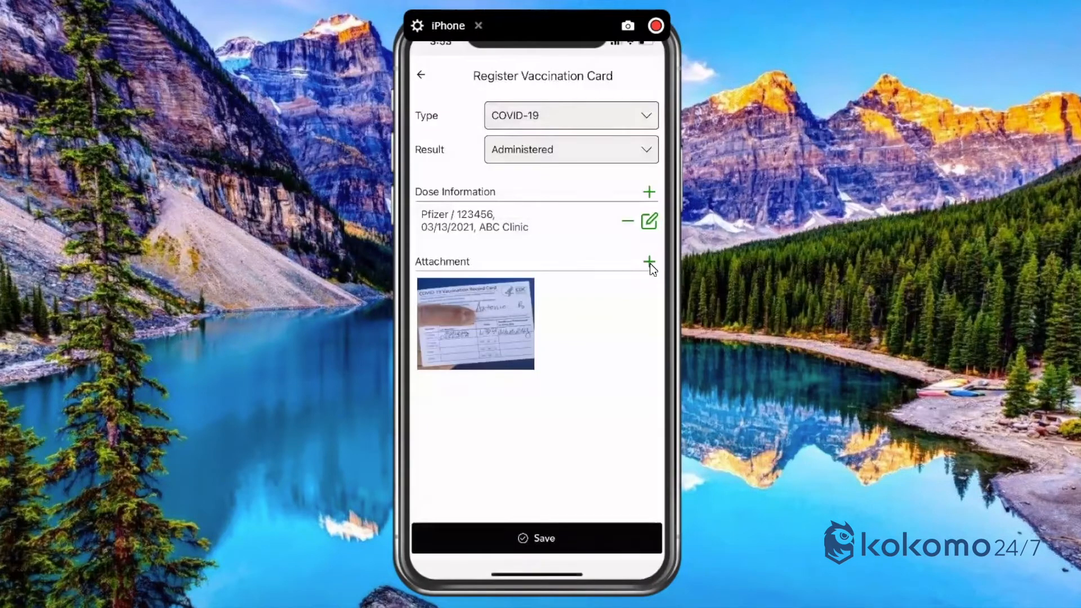
mouse_move(568, 546)
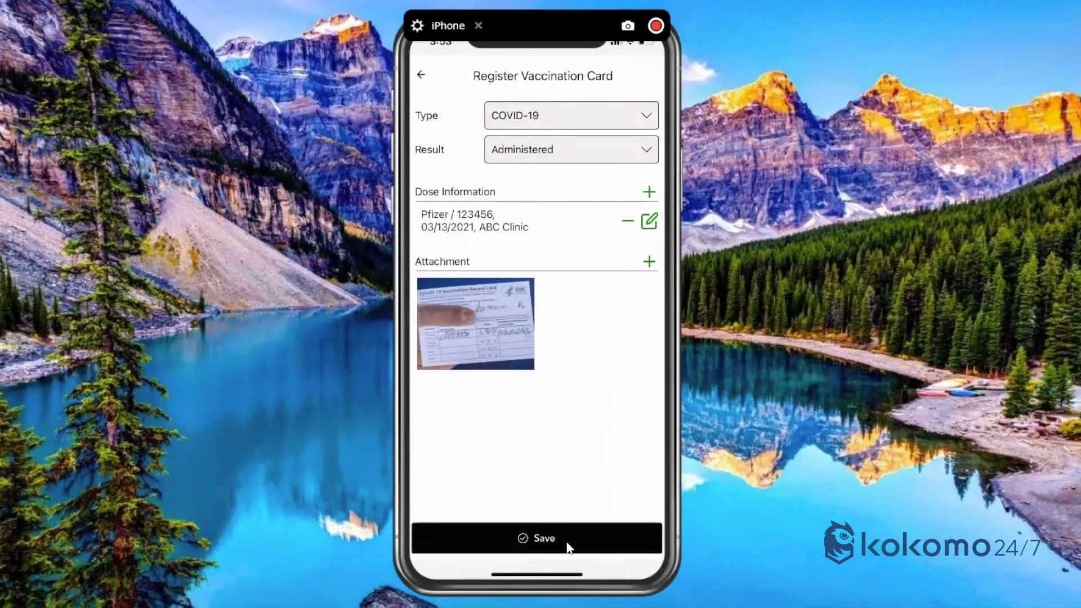
- Save the card and dismiss the 'Registered successfully' message
click(543, 538)
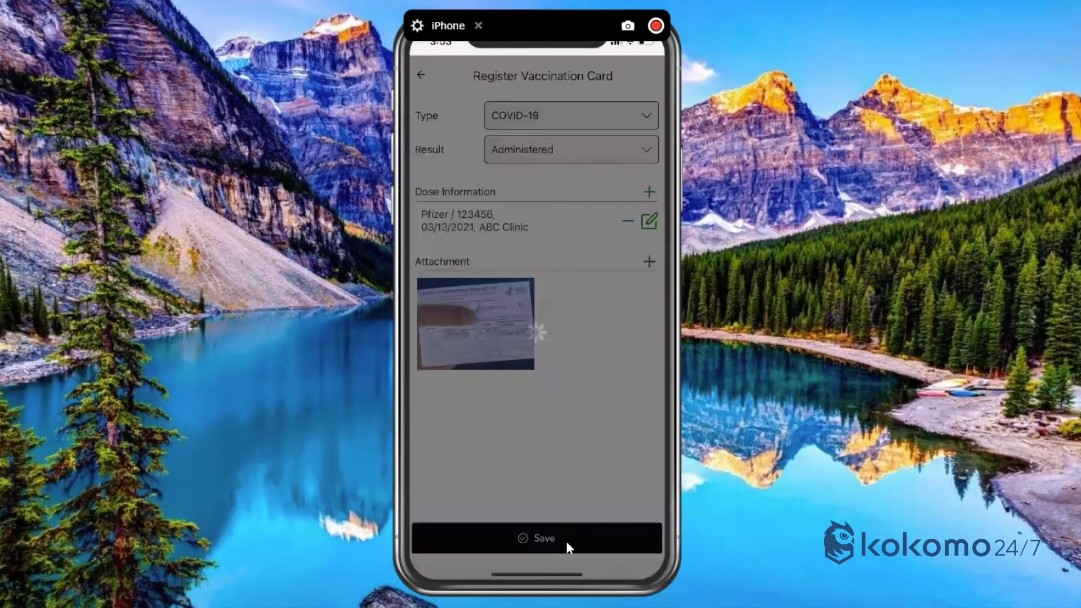
click(544, 538)
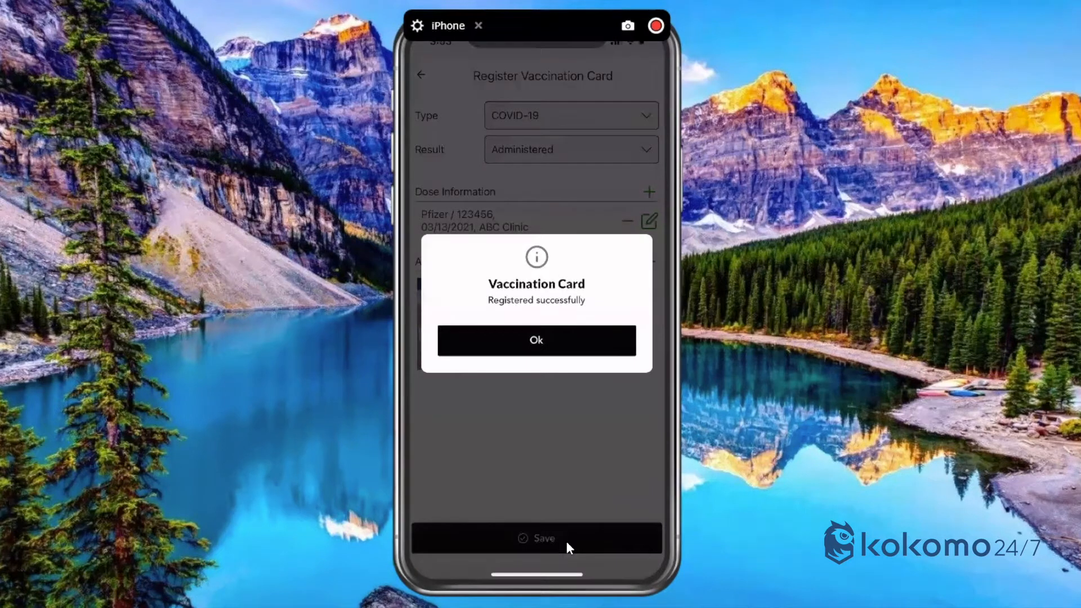
click(535, 340)
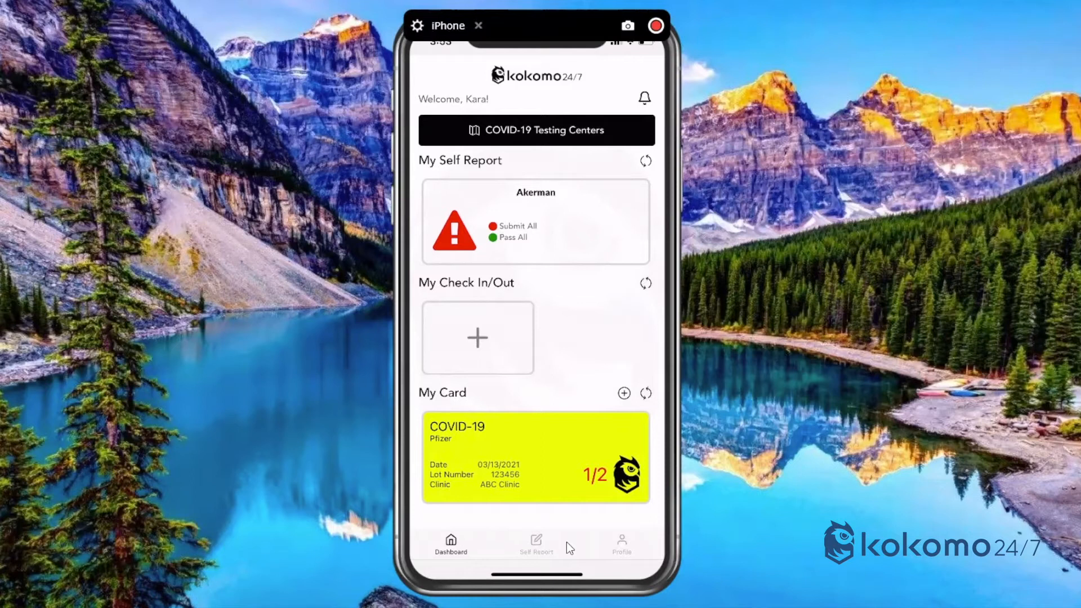
- Open a blank second card form, then leave it unsaved for the dashboard
click(623, 393)
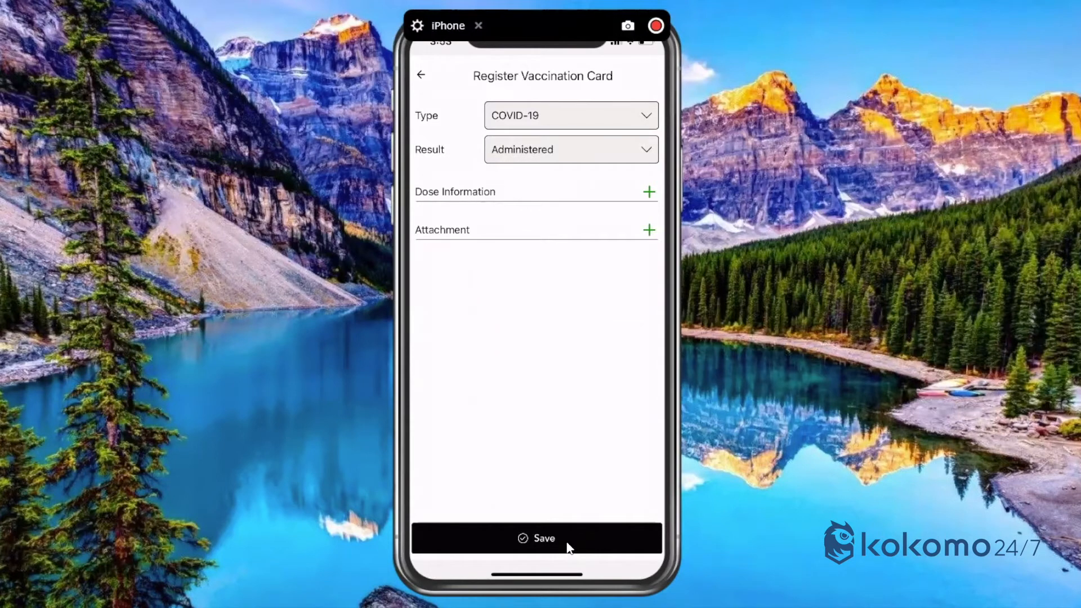
click(543, 538)
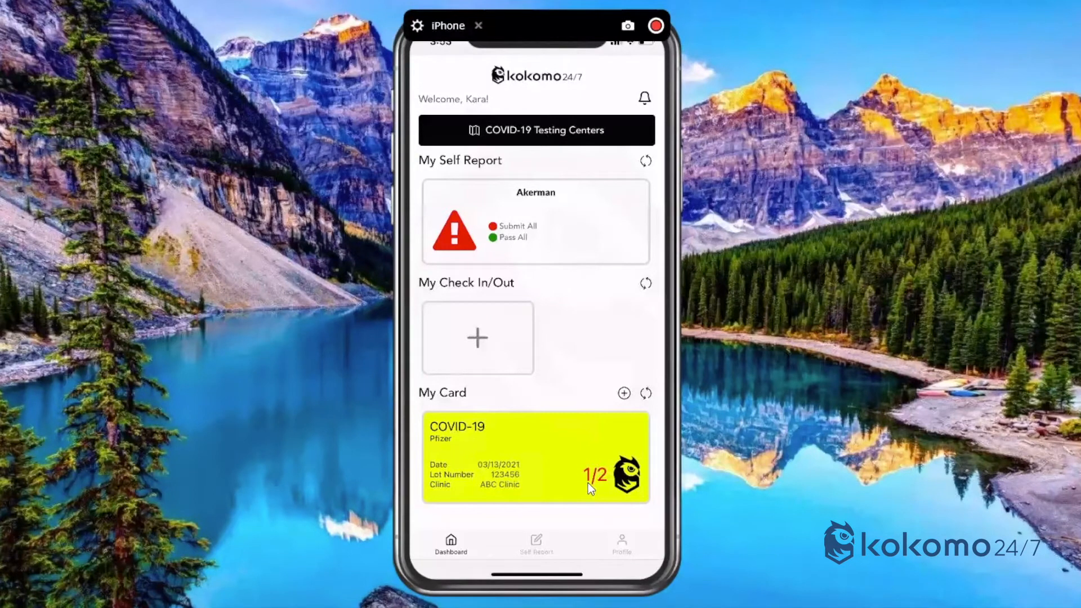
mouse_move(617, 520)
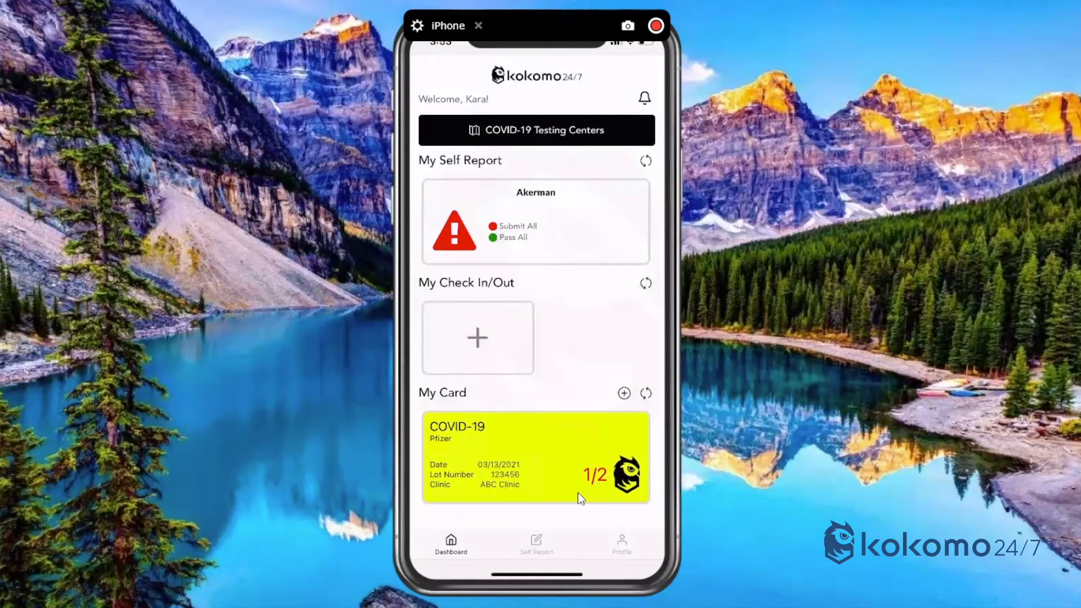
mouse_move(552, 473)
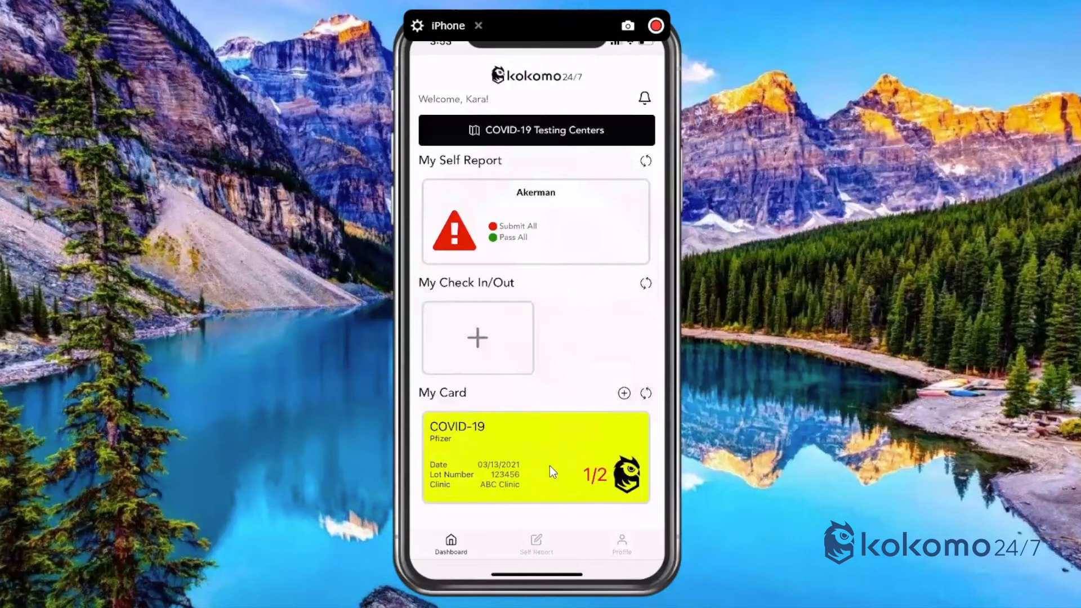
- Open the yellow Pfizer COVID-19 card to view its QR code and dose
click(535, 458)
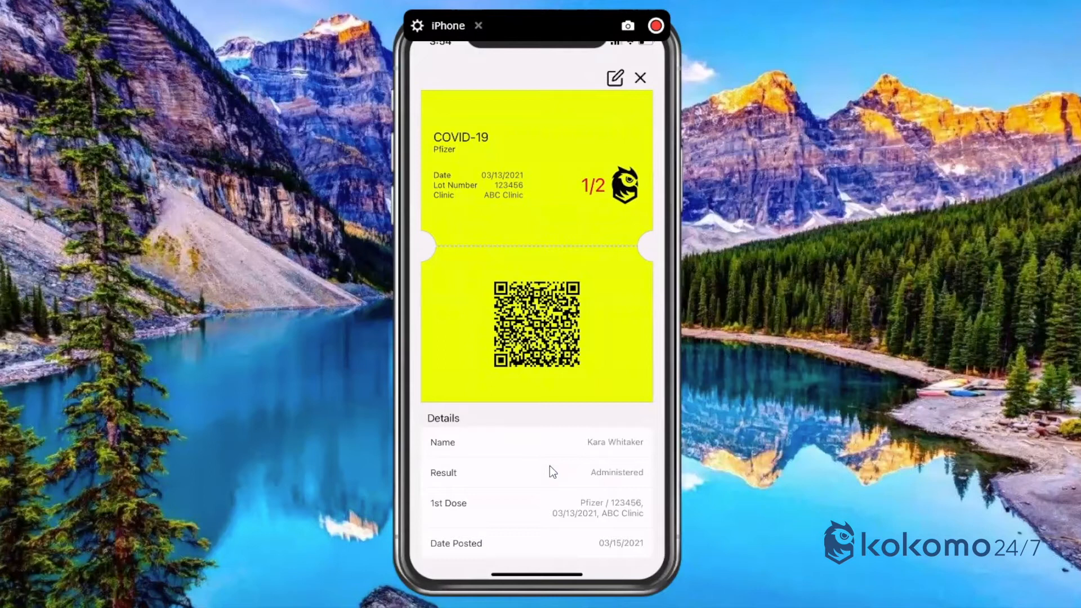
mouse_move(594, 281)
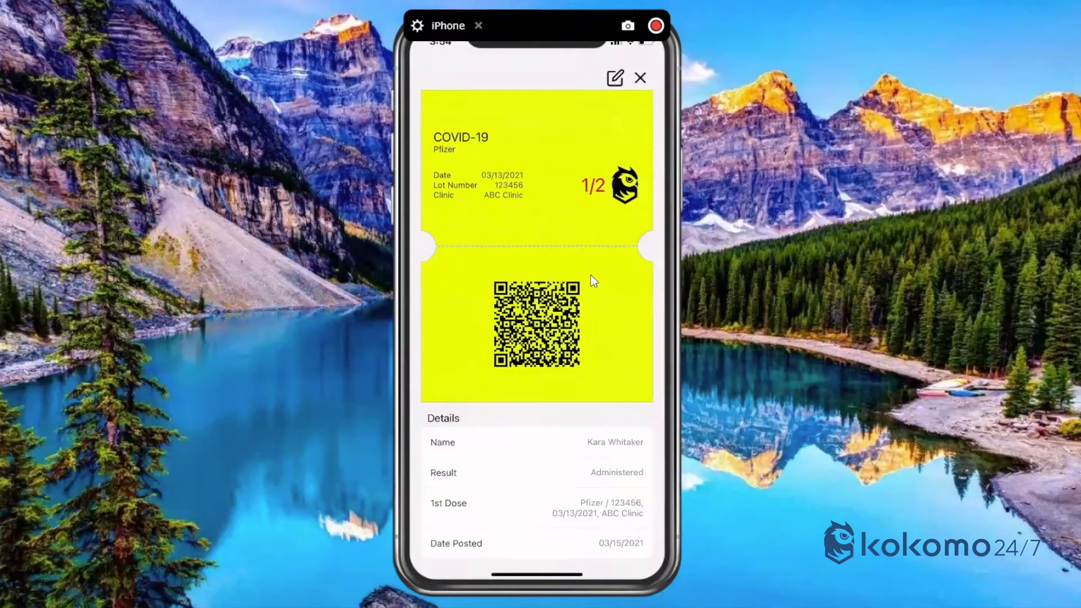
mouse_move(551, 329)
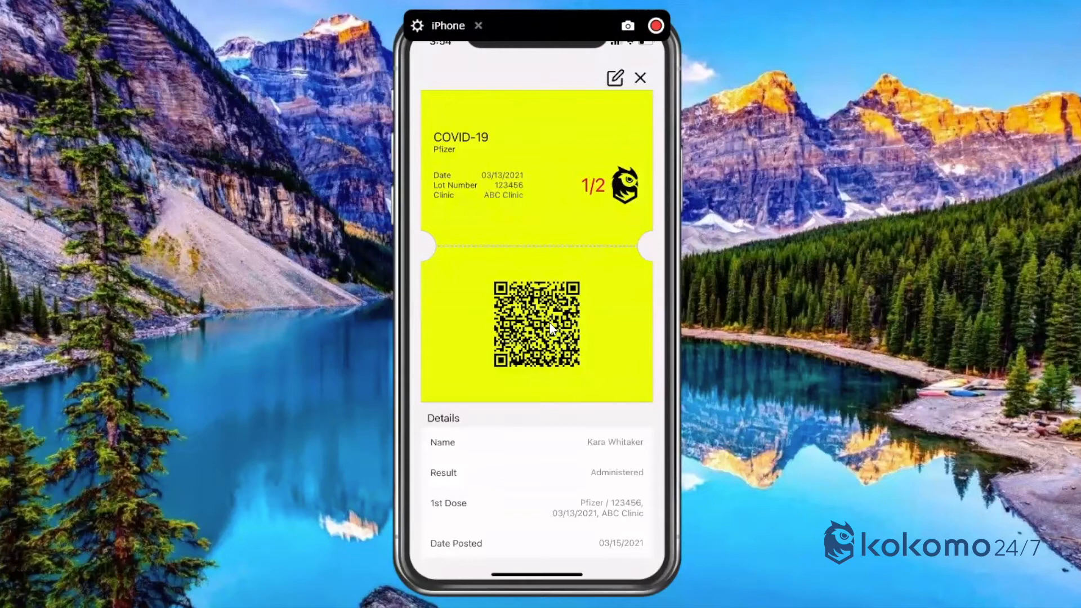
- Open the card's Register Vaccination Card form, then back out without changes
click(613, 77)
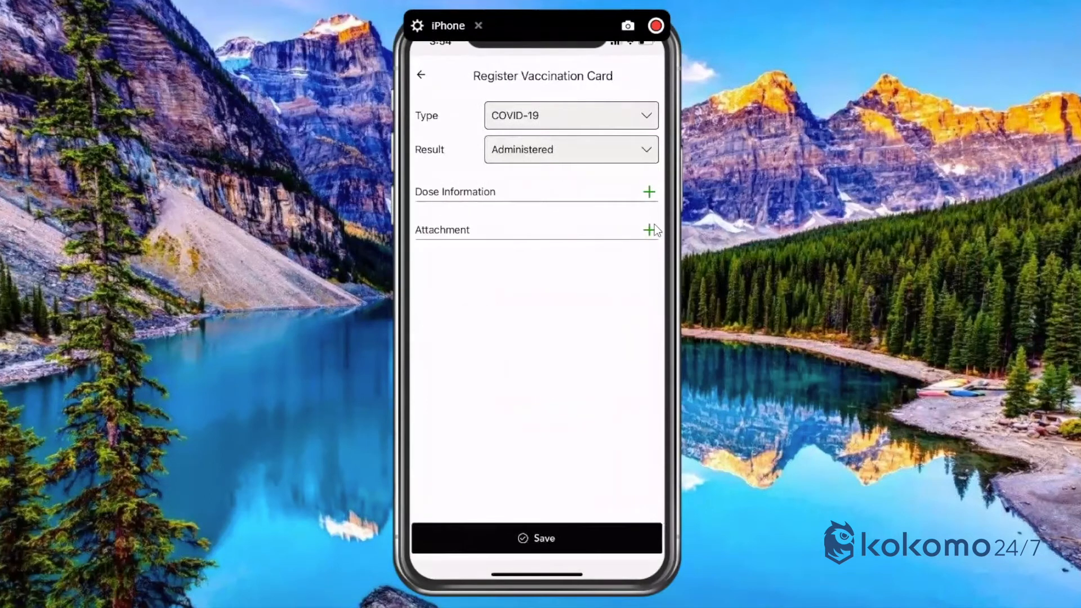
mouse_move(651, 237)
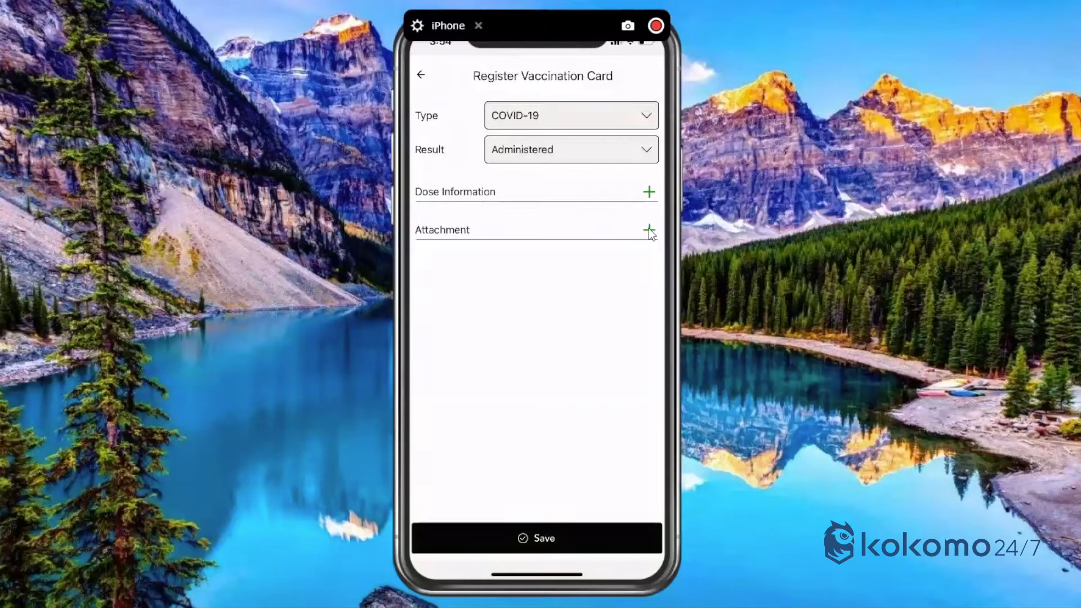
mouse_move(468, 482)
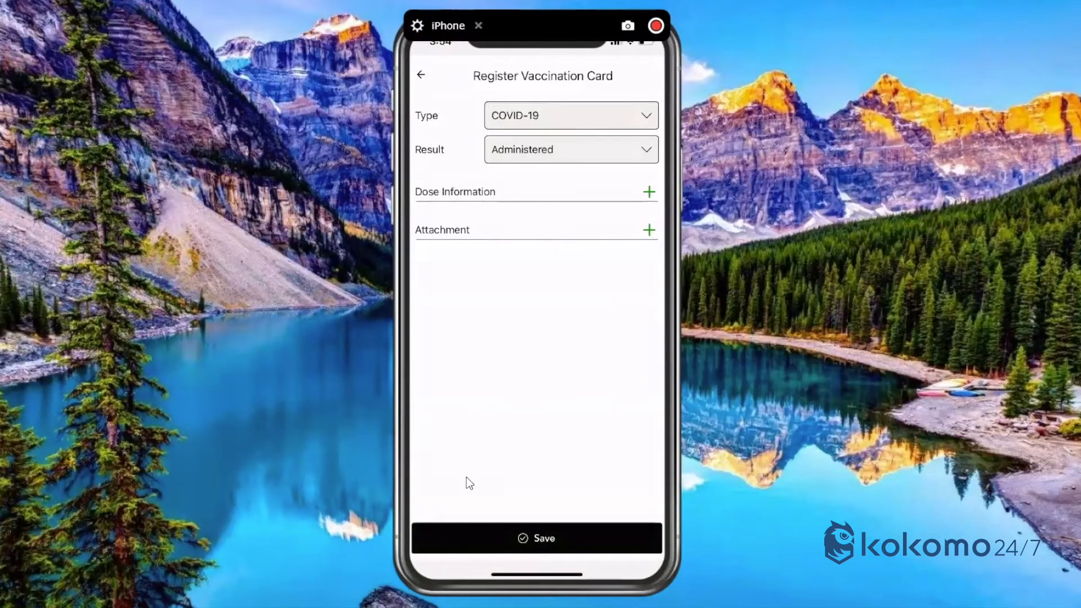
click(542, 538)
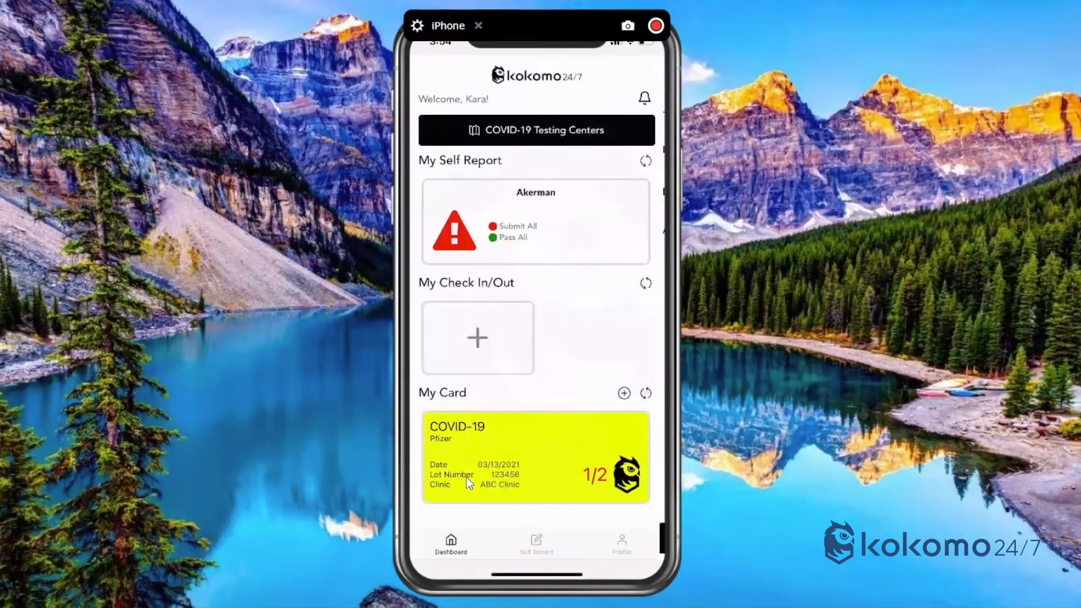
click(535, 457)
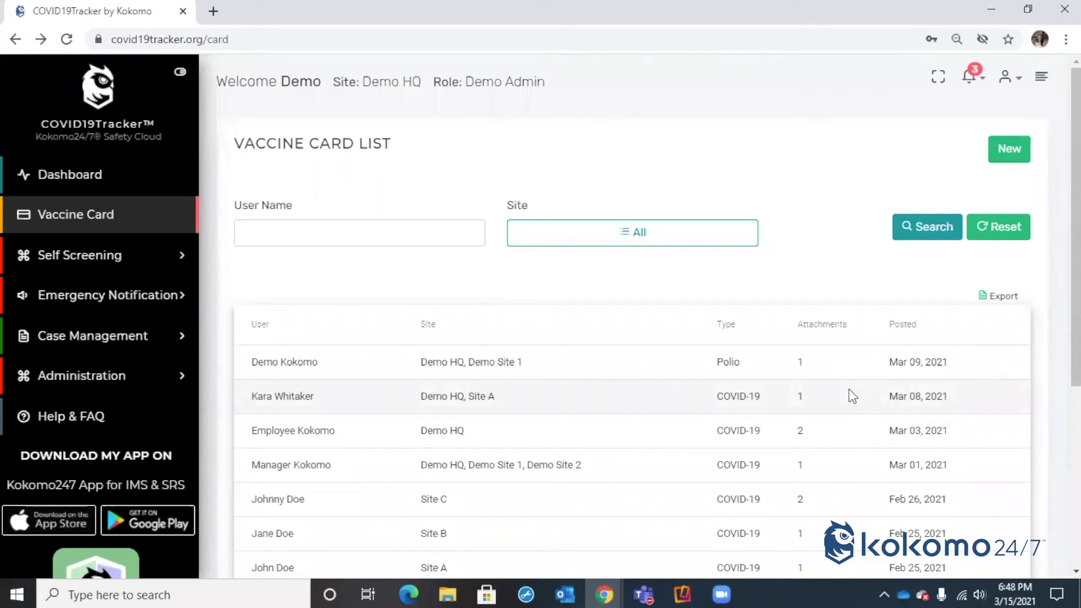
mouse_move(99, 123)
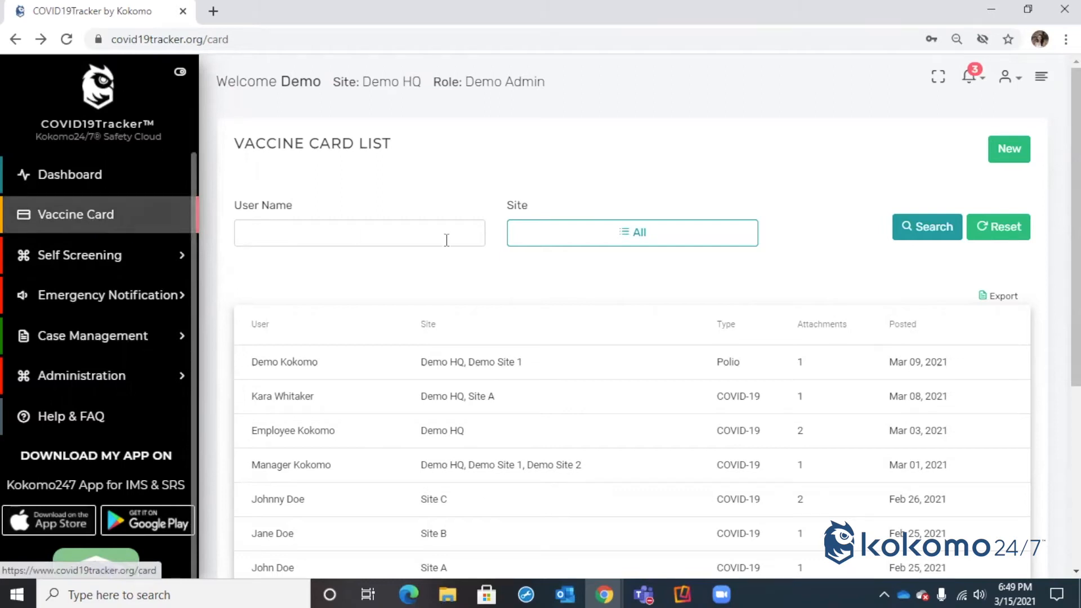
mouse_move(627, 389)
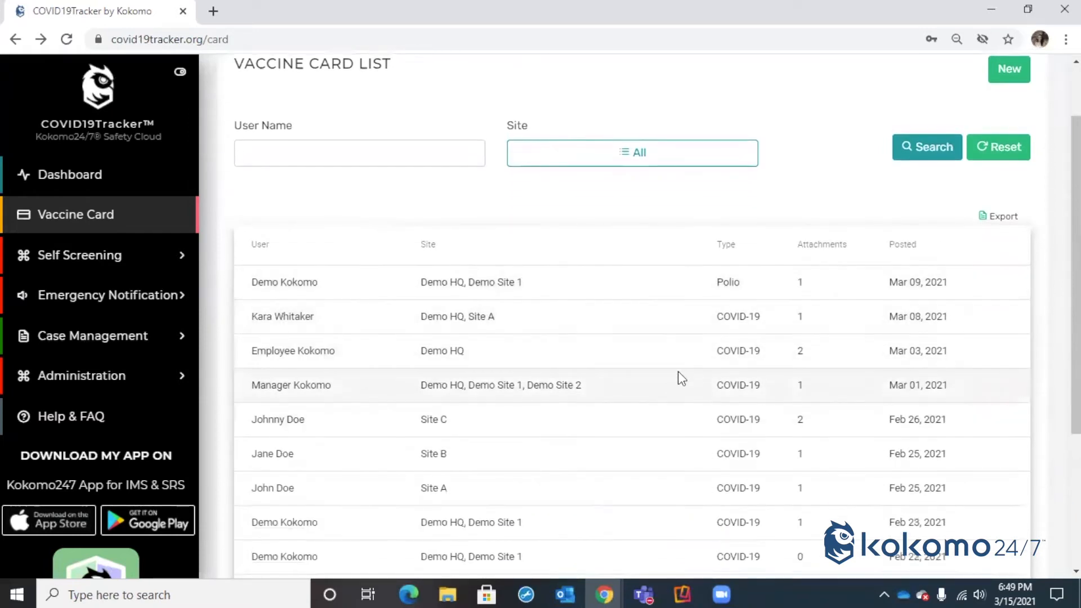
mouse_move(986, 318)
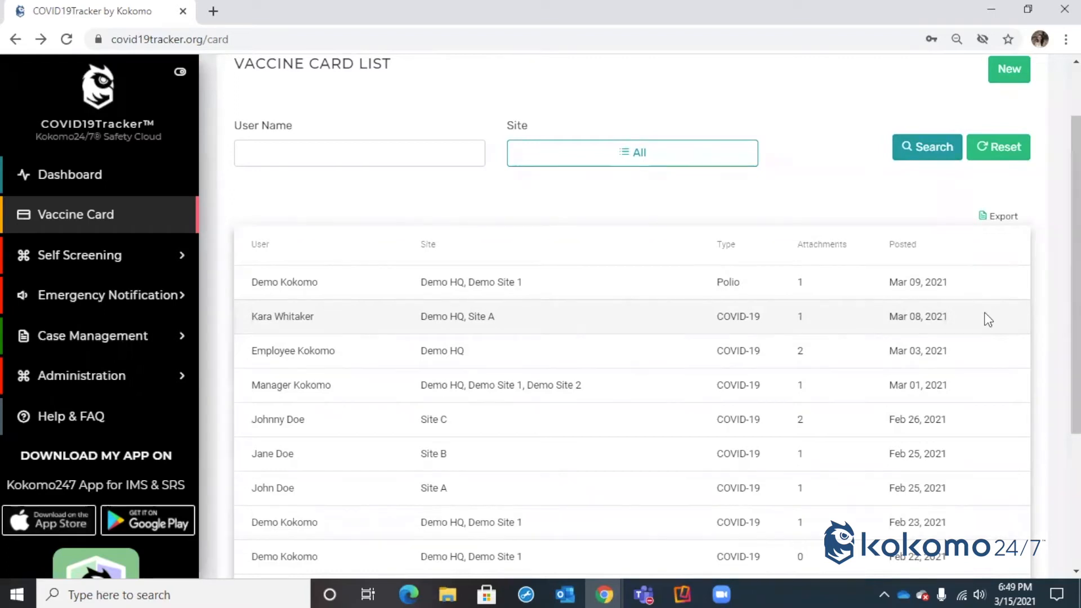
mouse_move(1000, 310)
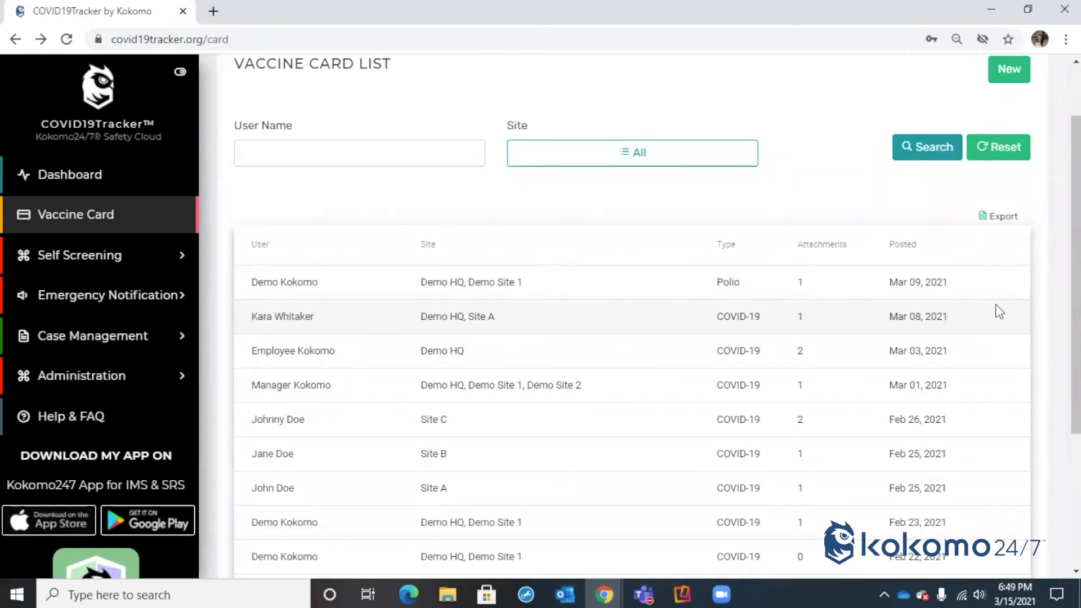
mouse_move(1003, 216)
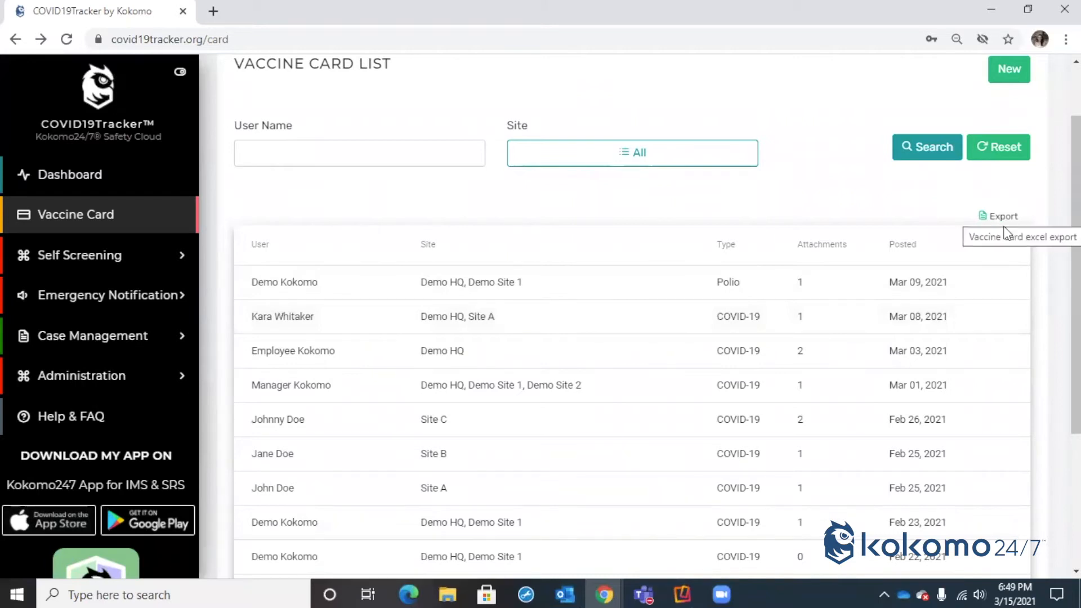
mouse_move(922, 337)
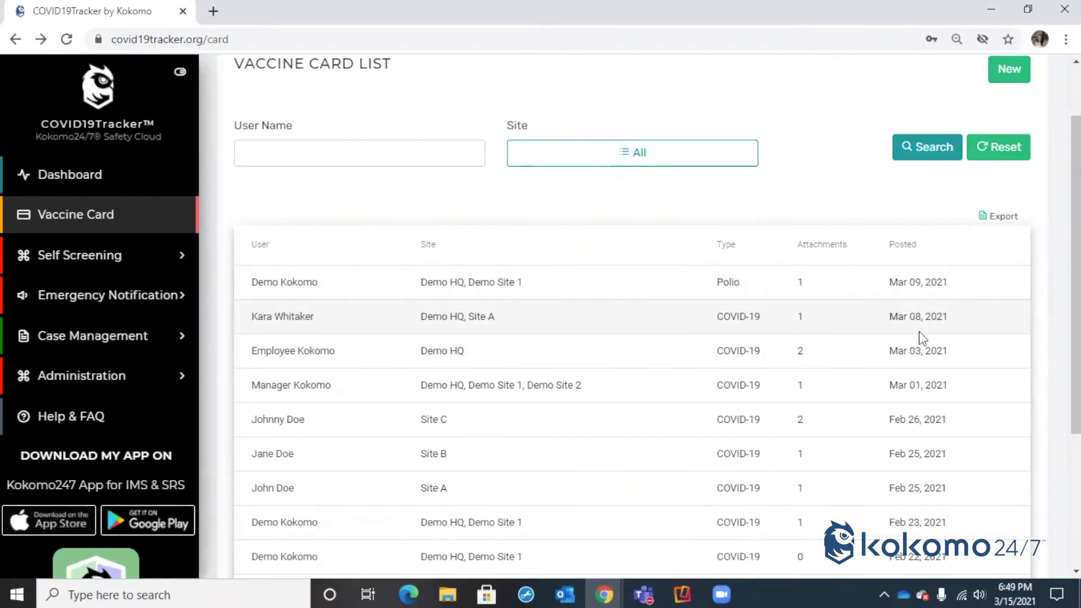
mouse_move(290, 329)
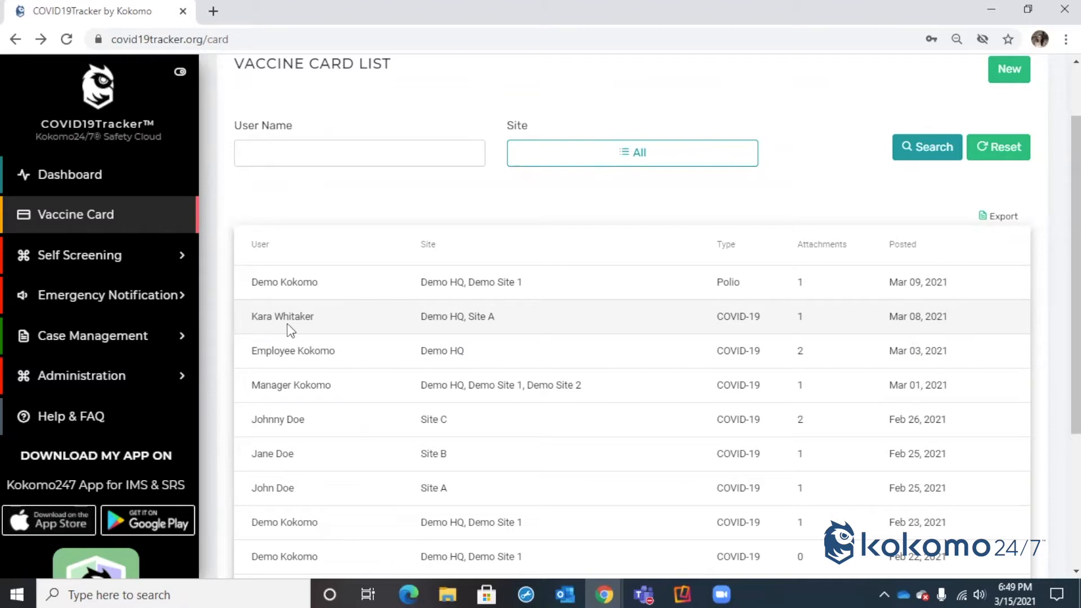
- Open the COVID-19 row posted Mar 08, 2021 in the Vaccine Card list
click(282, 315)
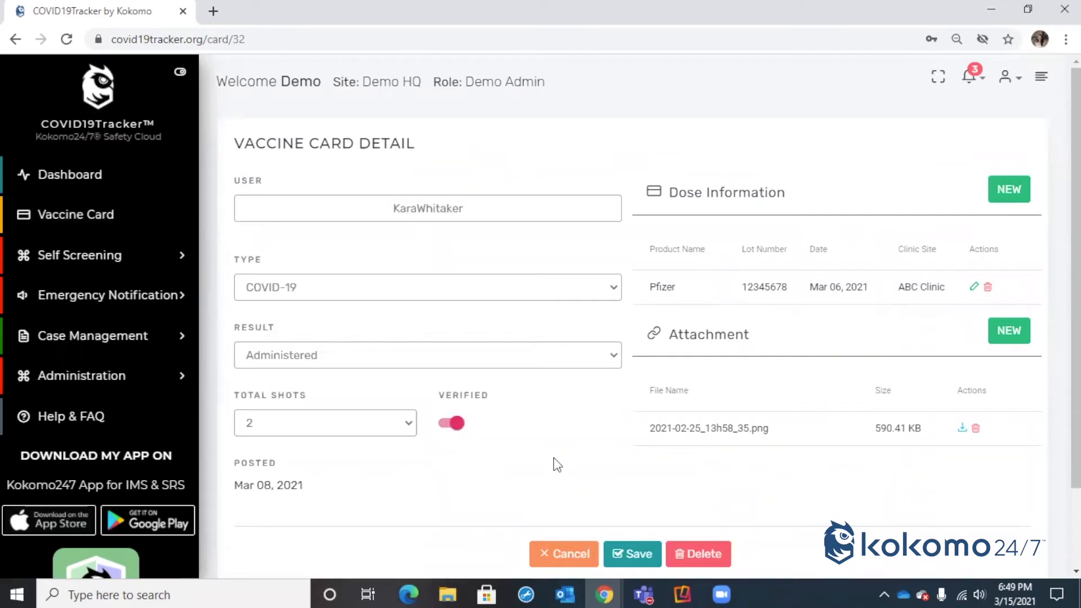
mouse_move(565, 467)
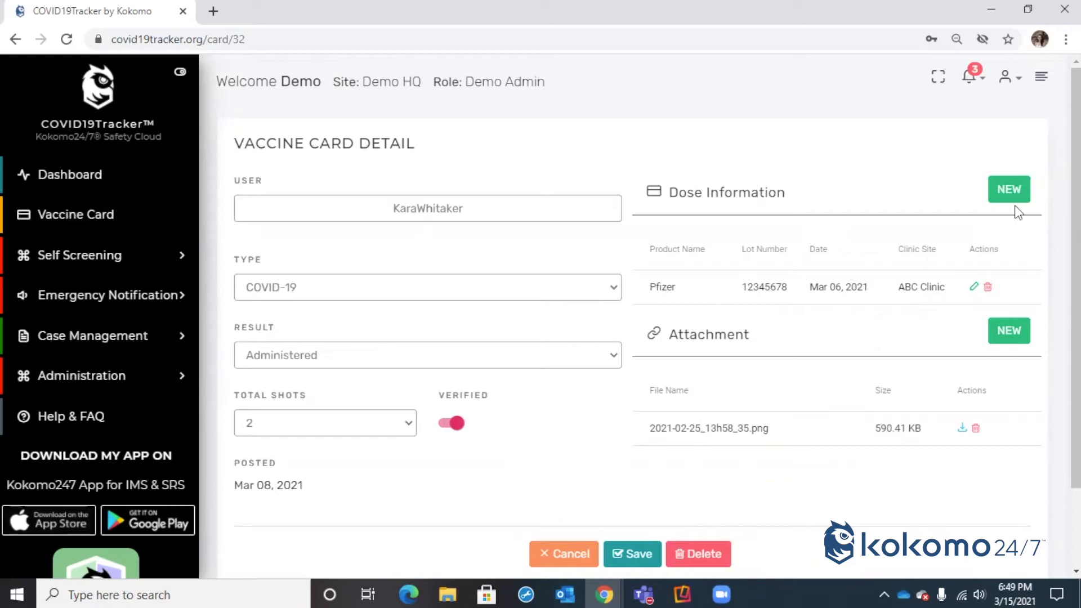
mouse_move(1008, 190)
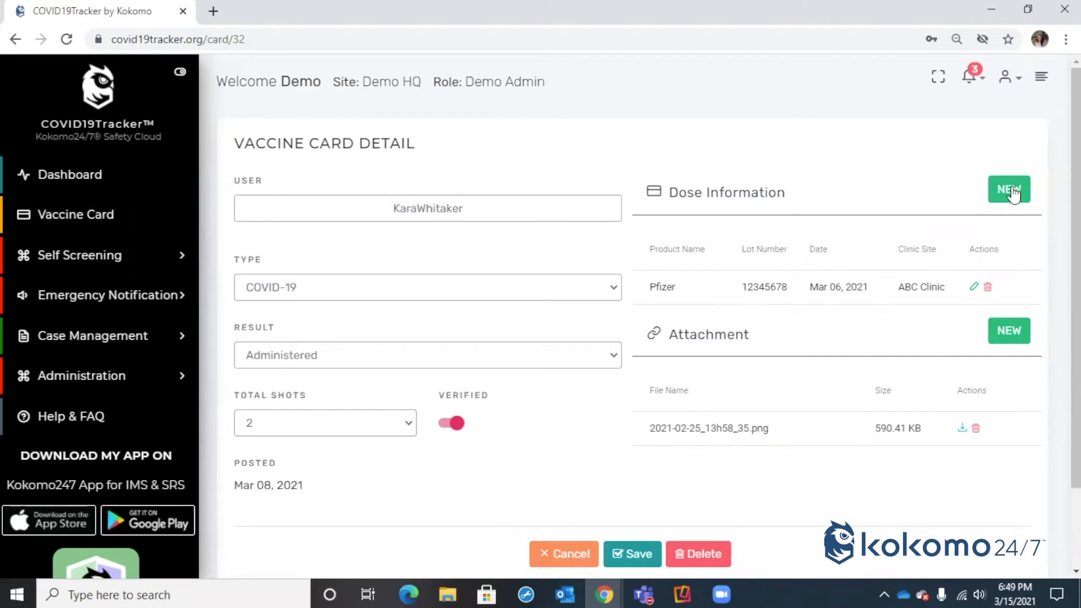
- Save a new dose entry: Pfizer, lot 123456789, ABC Clinic, Mar 15, 2021
click(1008, 190)
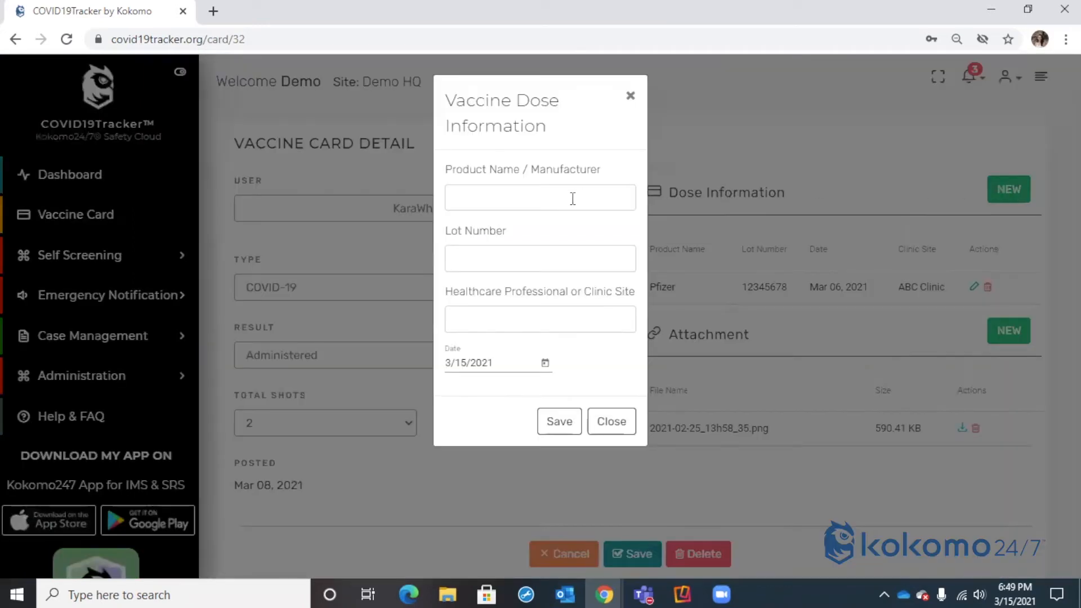
text(Pfizer)
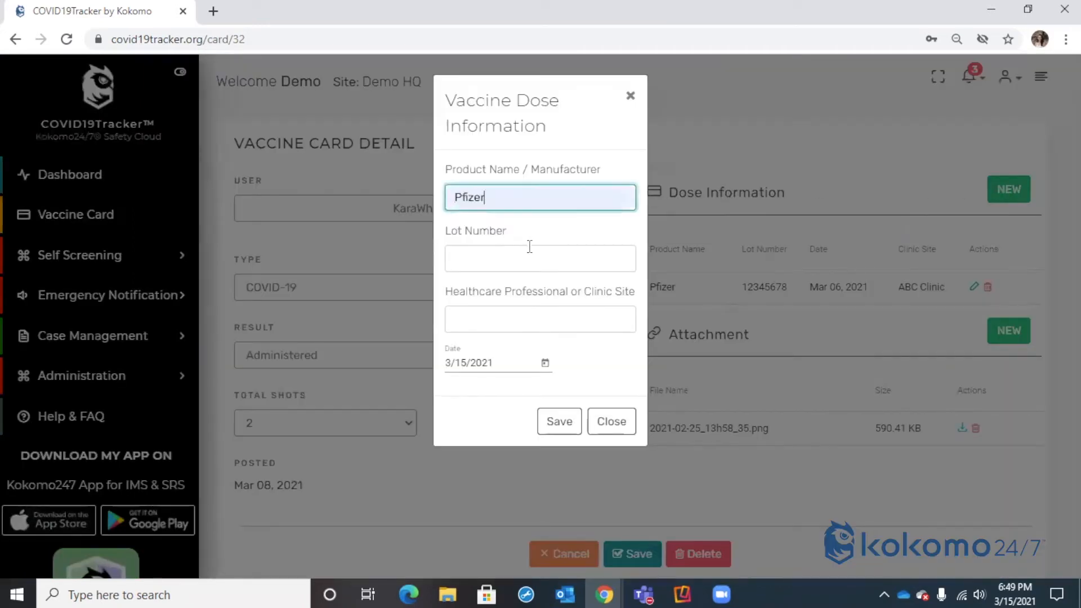
text(123456789)
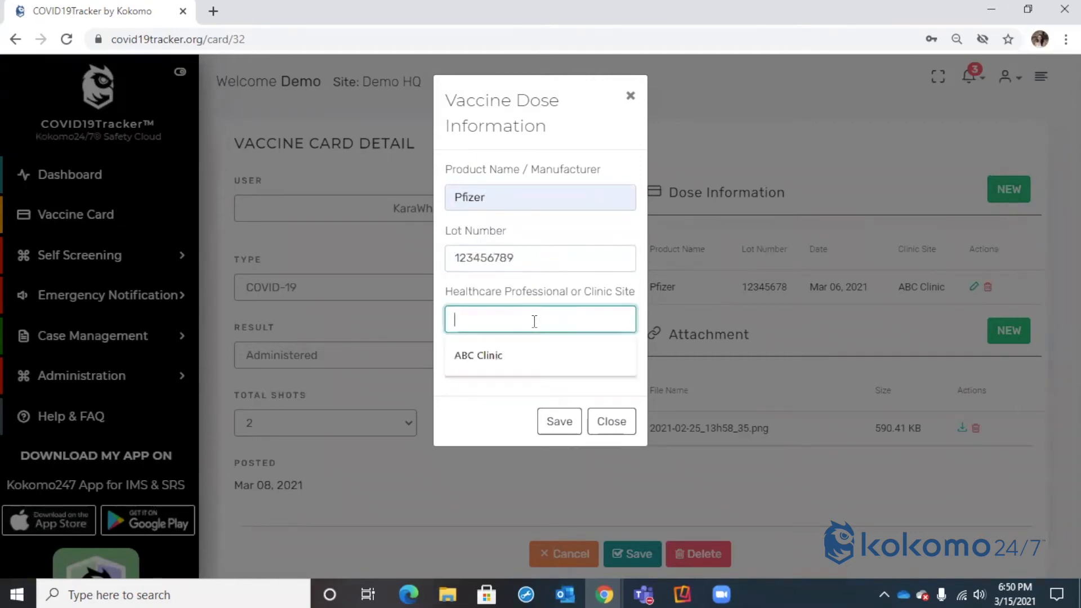
click(478, 355)
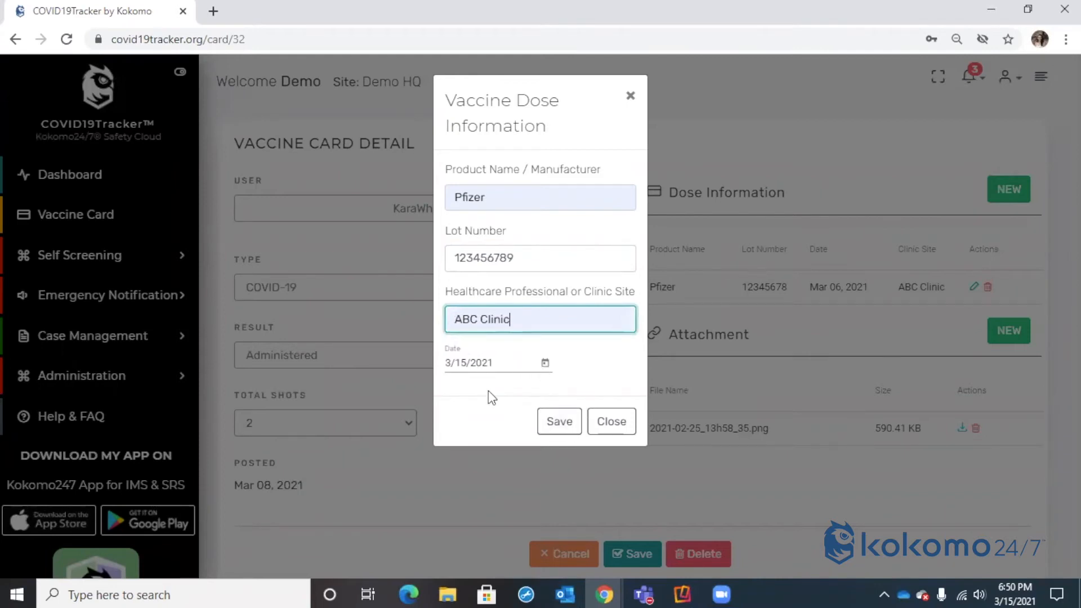
mouse_move(559, 421)
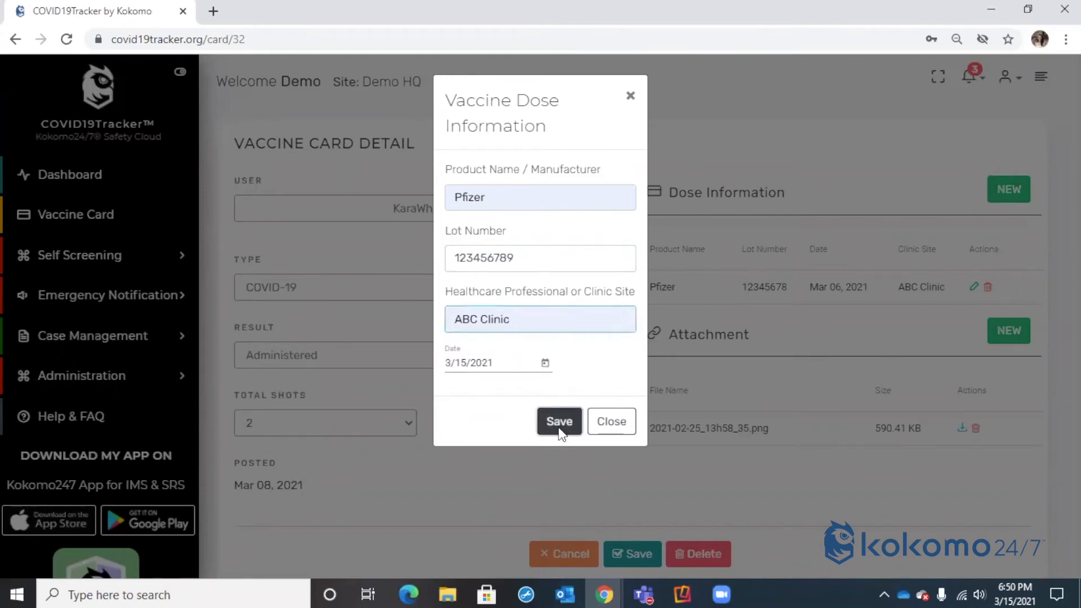
click(559, 421)
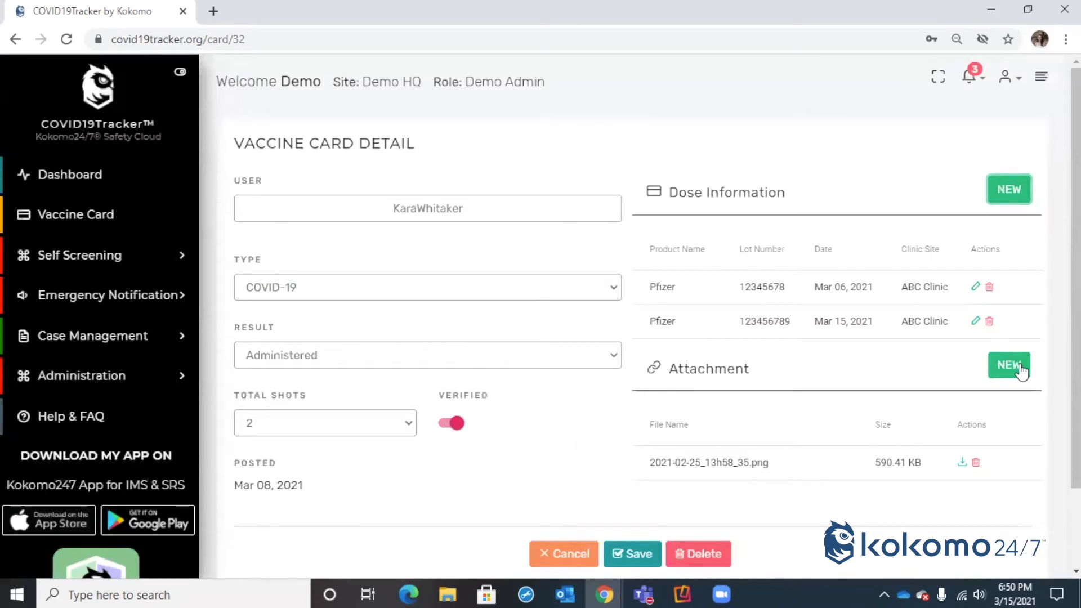
mouse_move(970, 452)
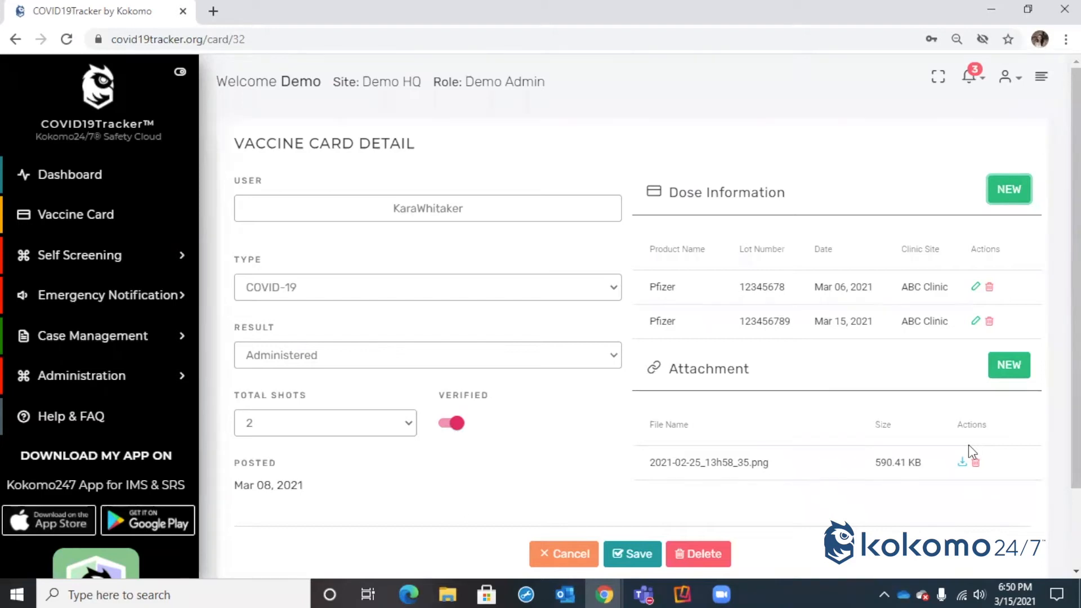
mouse_move(694, 366)
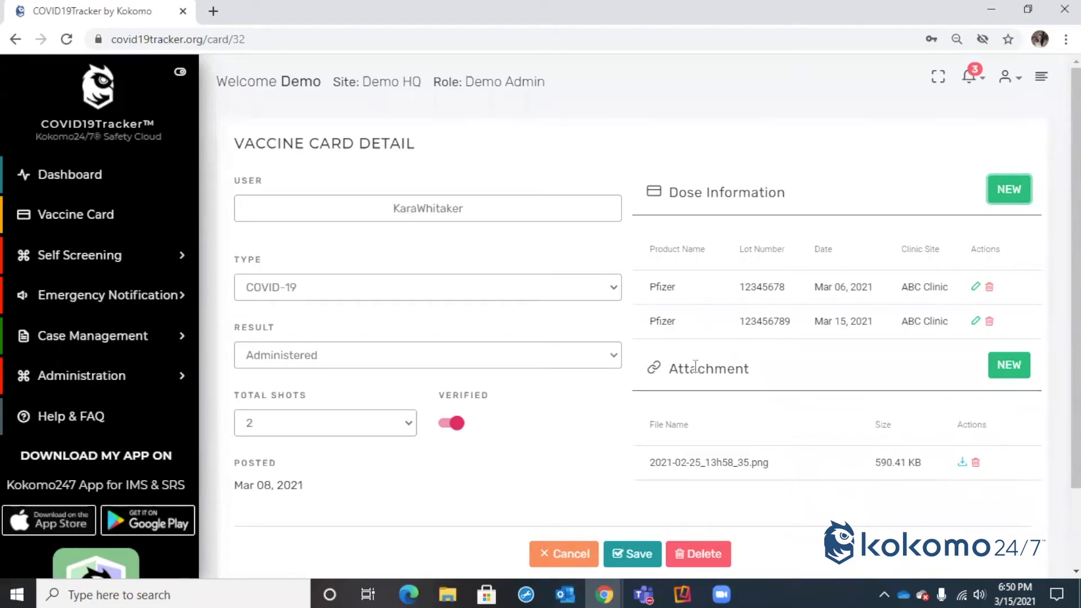
- Save the two-dose card and dismiss the Saved Successfully dialog
click(630, 553)
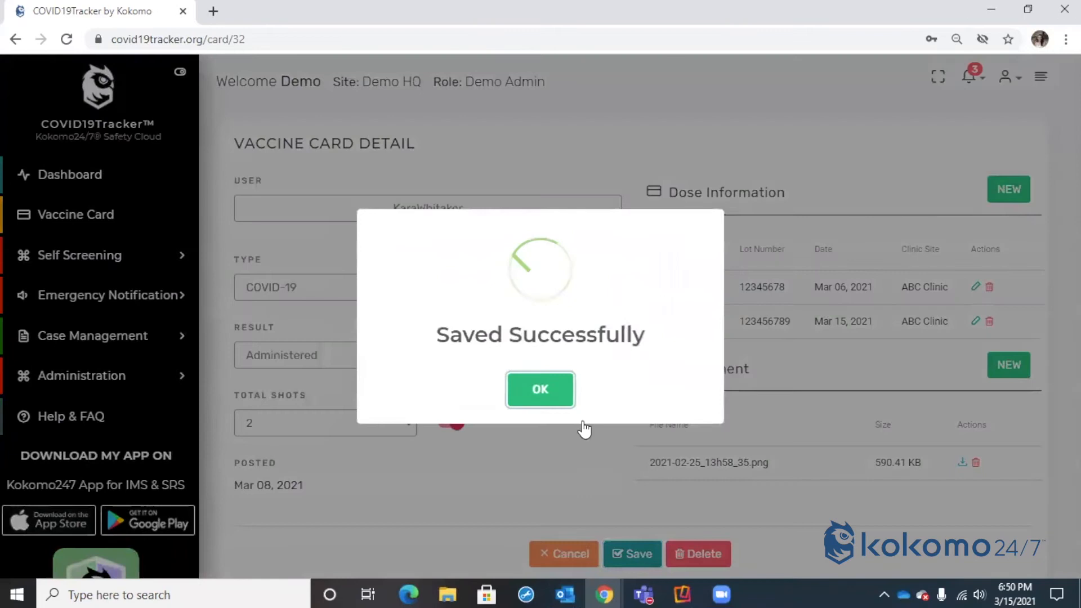
click(540, 390)
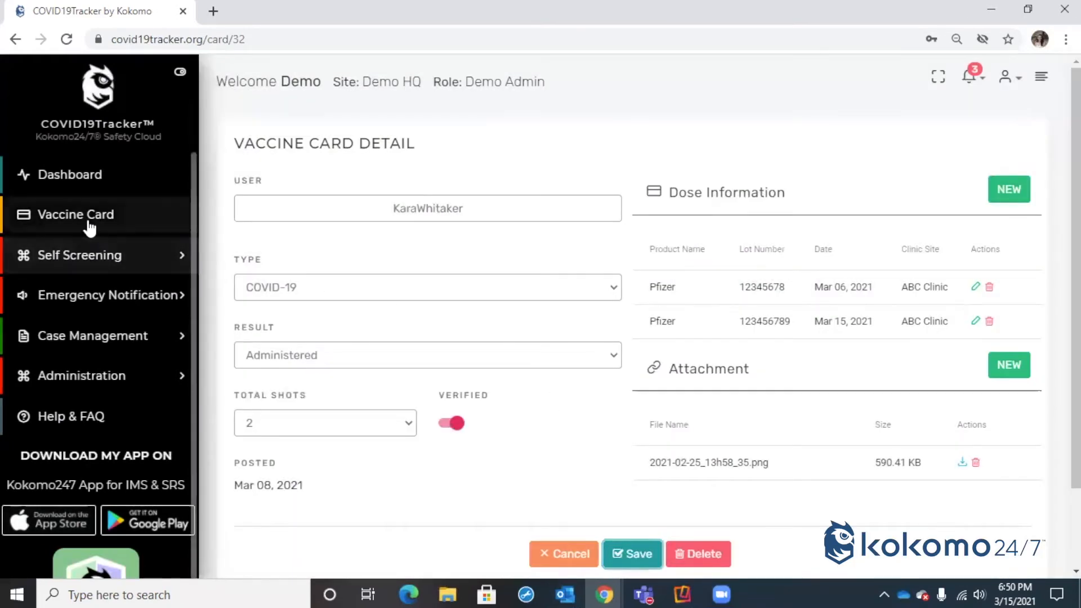
click(75, 214)
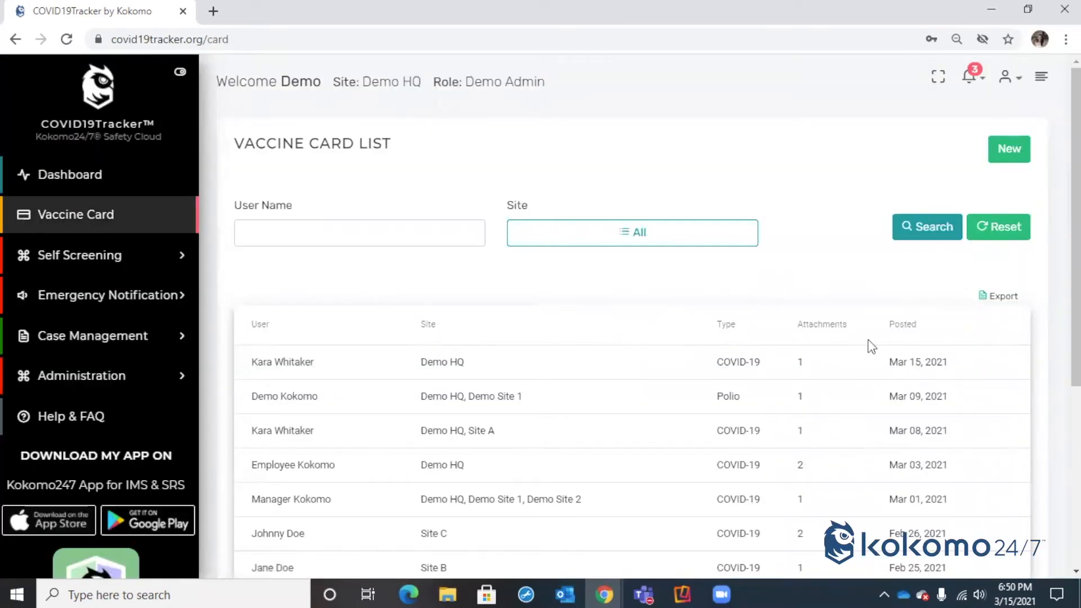
scroll(down, 3)
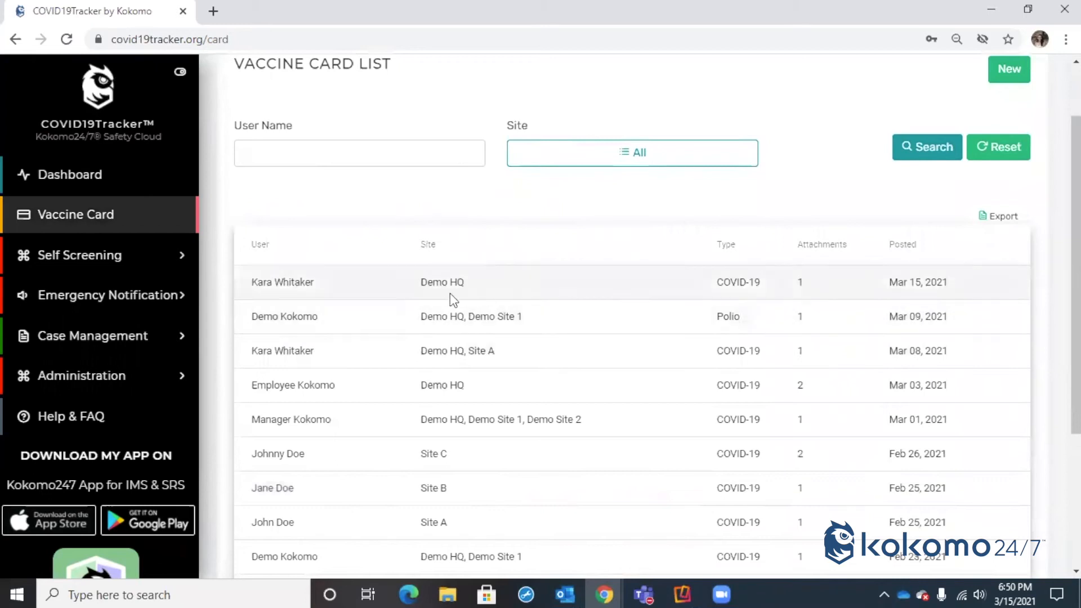
mouse_move(827, 296)
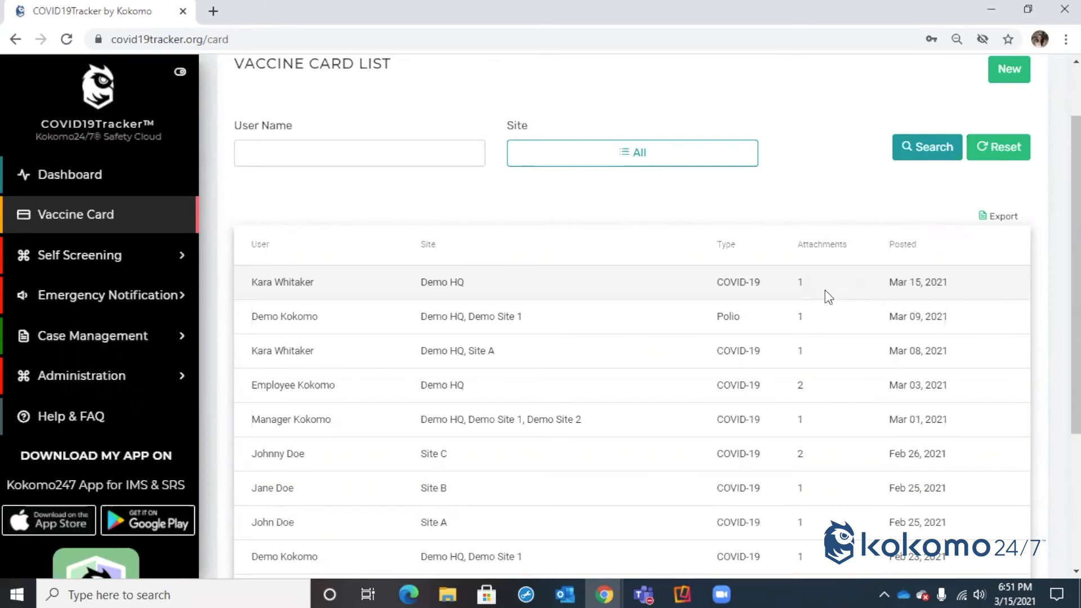
mouse_move(807, 214)
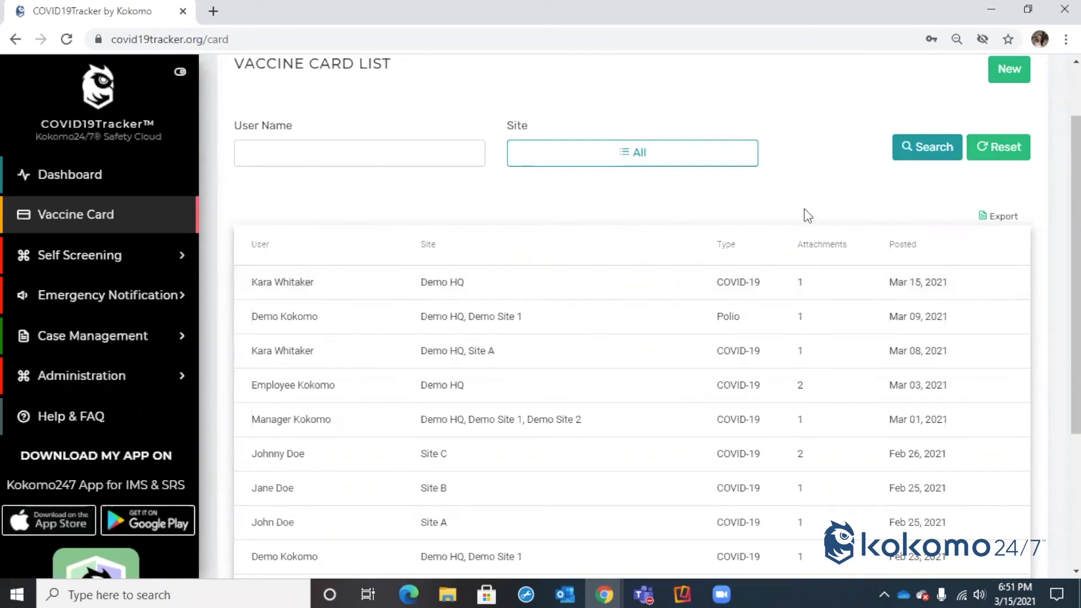
mouse_move(850, 343)
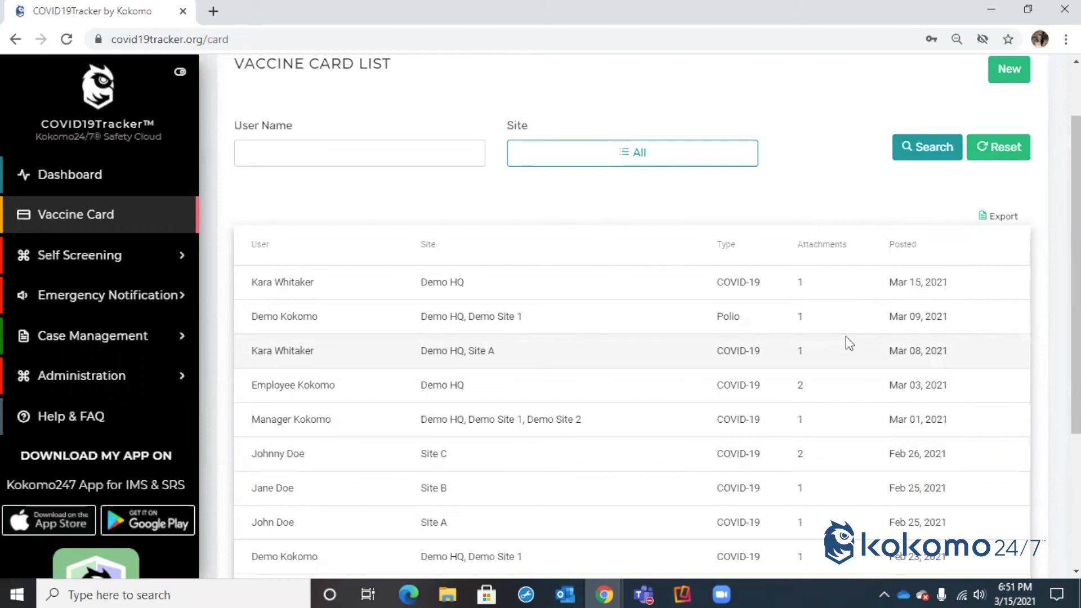
scroll(up, 3)
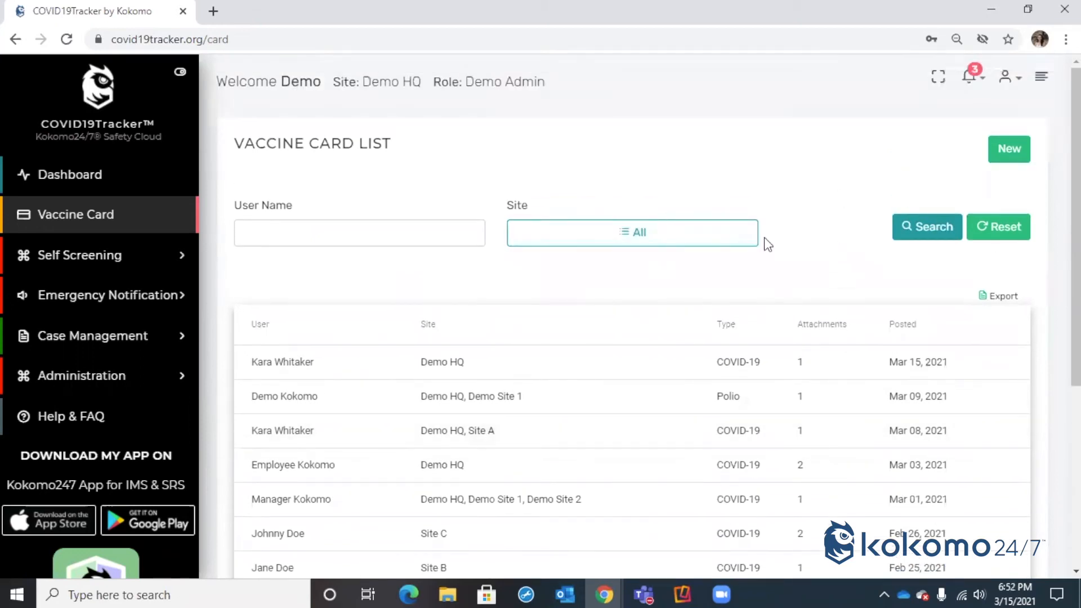
mouse_move(1008, 149)
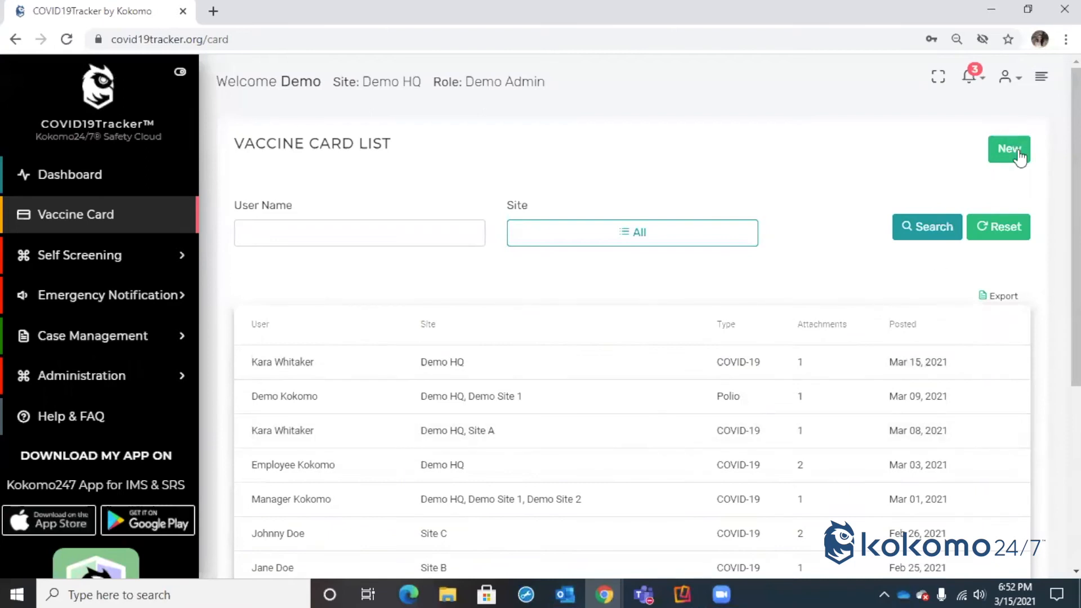
- Create a new vaccine card and choose Parent Kokomo from the Select User list
click(1008, 149)
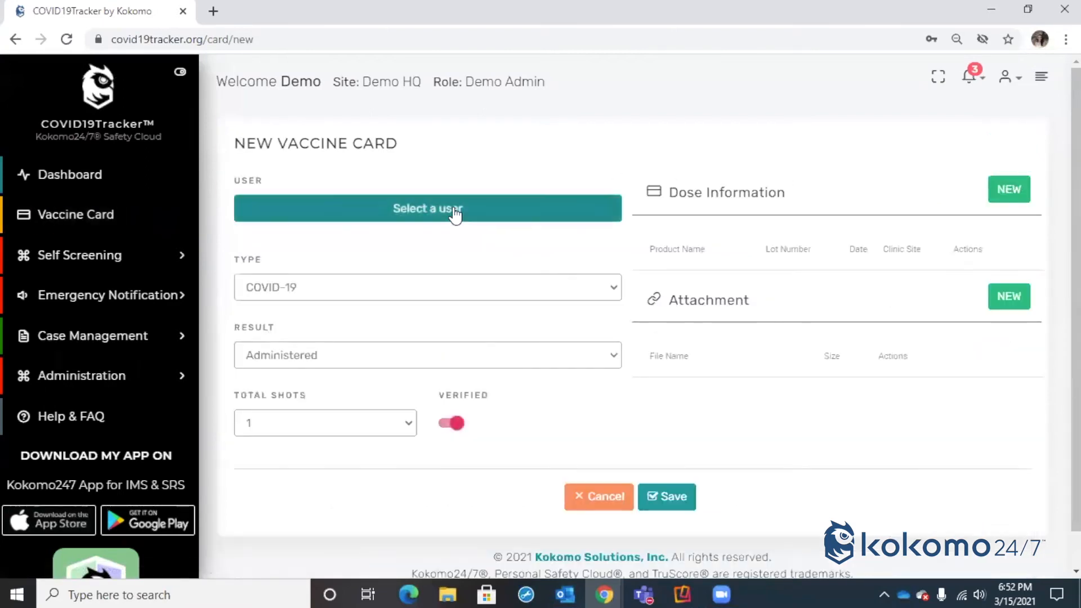
click(427, 208)
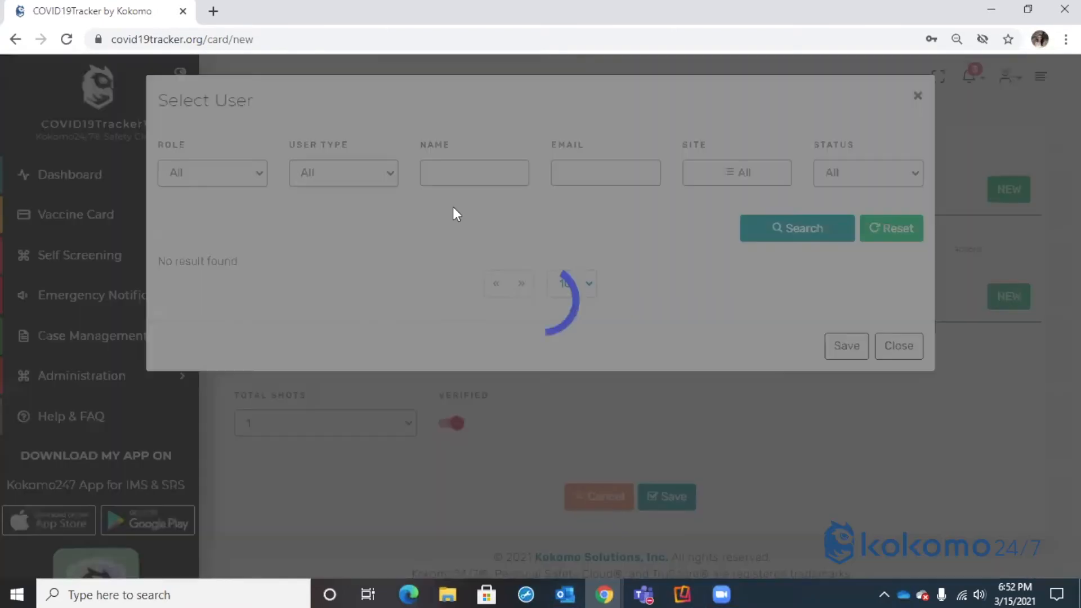
click(796, 227)
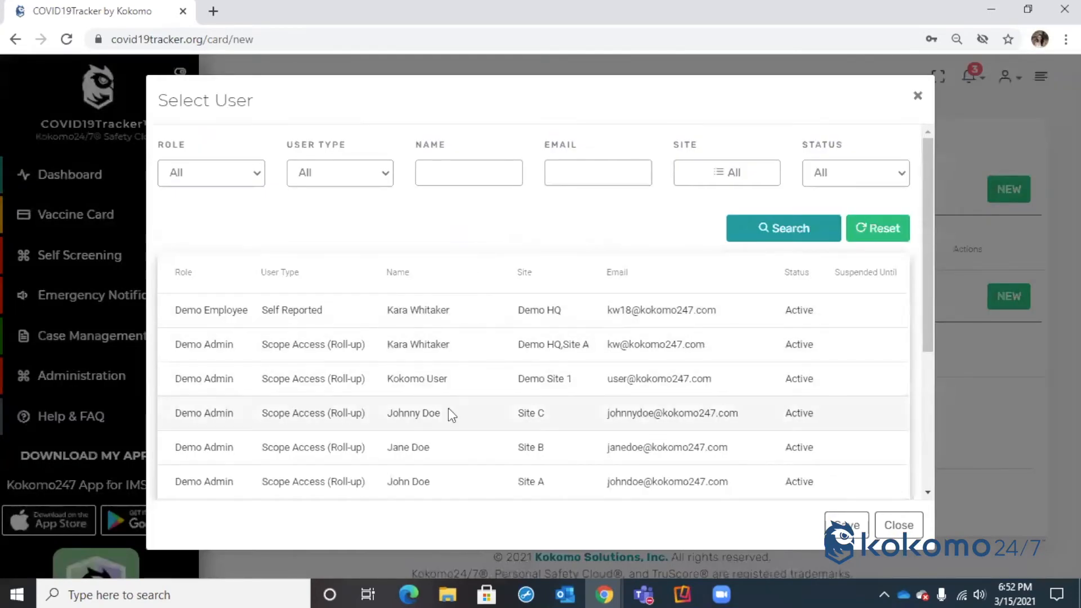
scroll(down, 3)
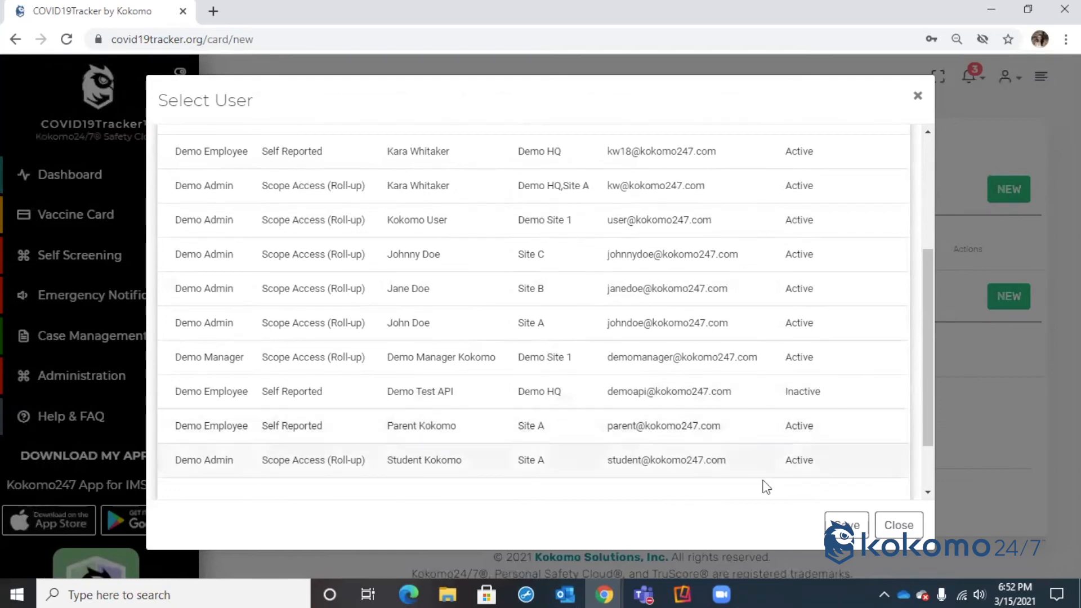
click(421, 425)
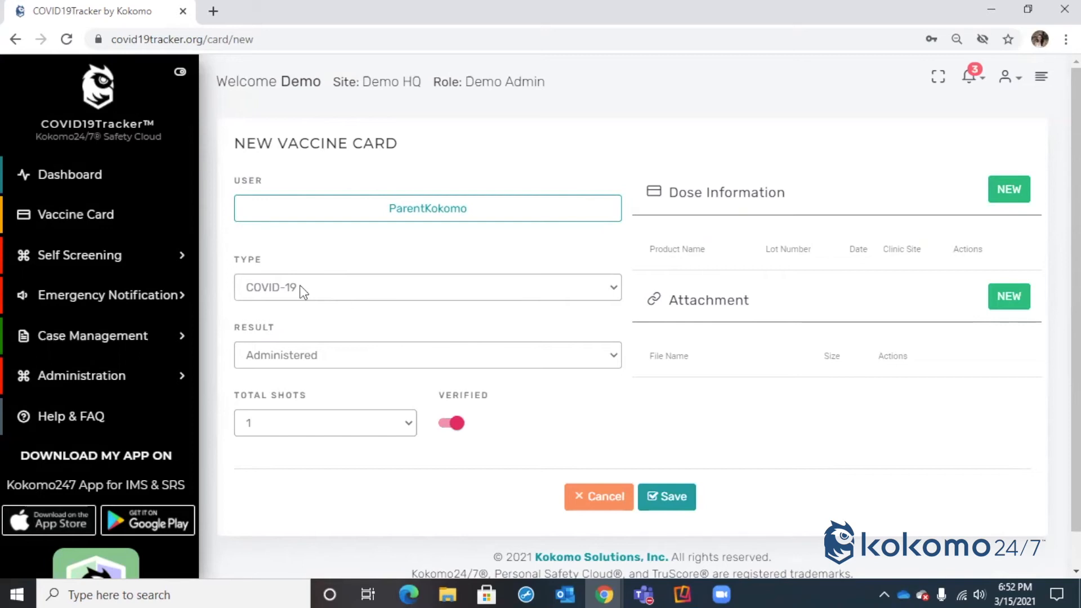
mouse_move(319, 372)
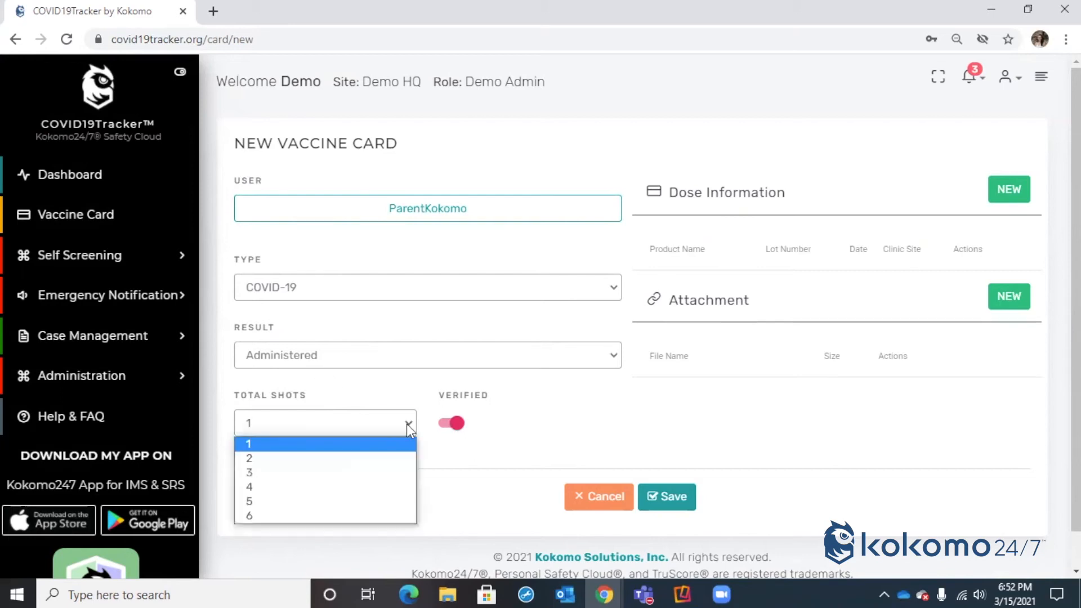
- Set Total Shots to 2 and add a Pfizer dose, lot 123456, at ABC Clinic
click(249, 457)
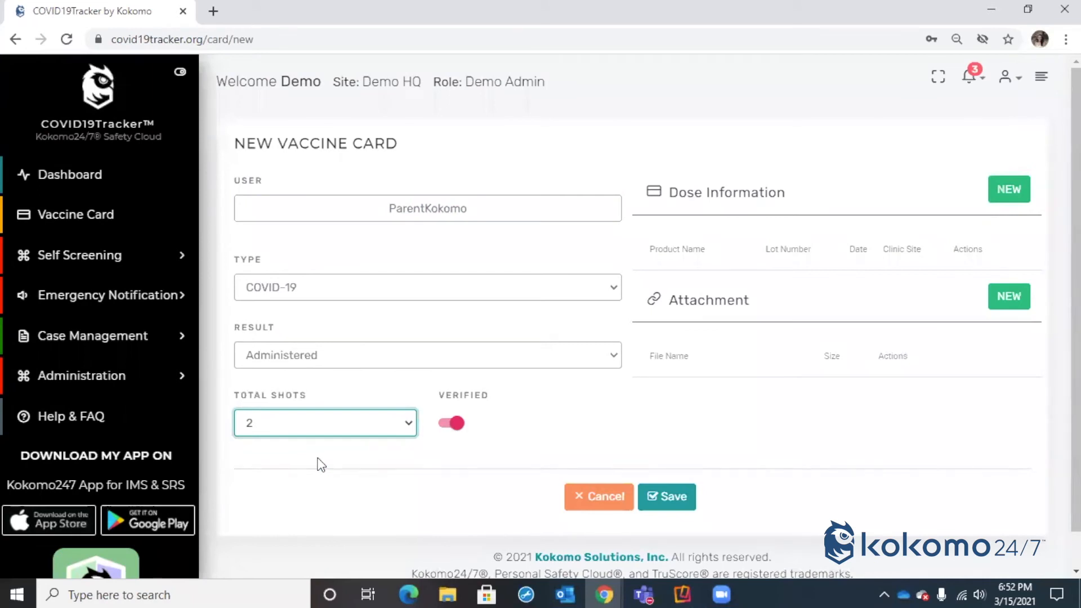
mouse_move(1008, 189)
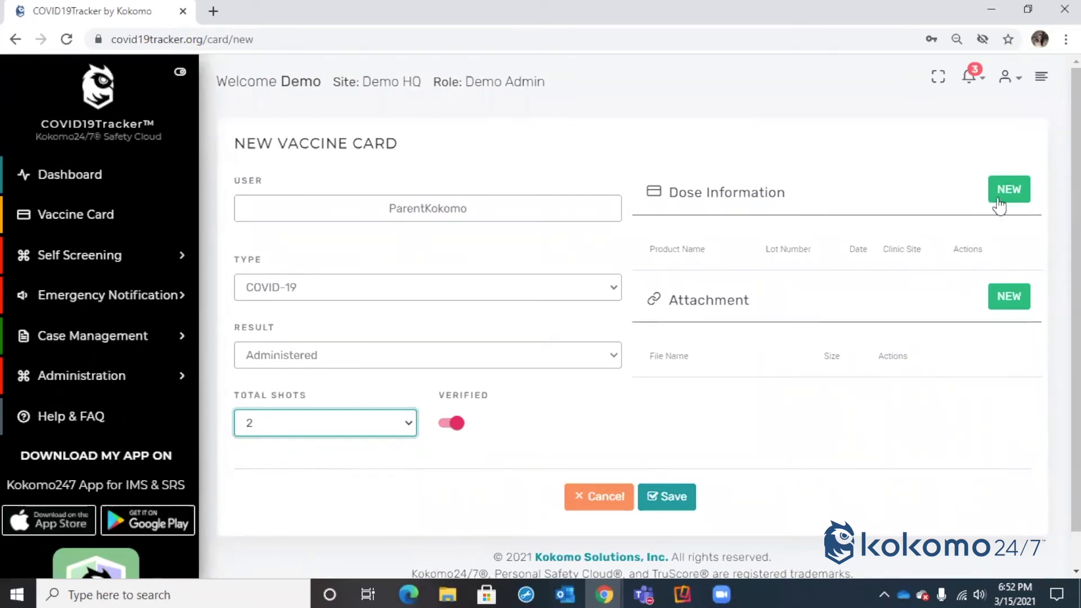
click(1007, 190)
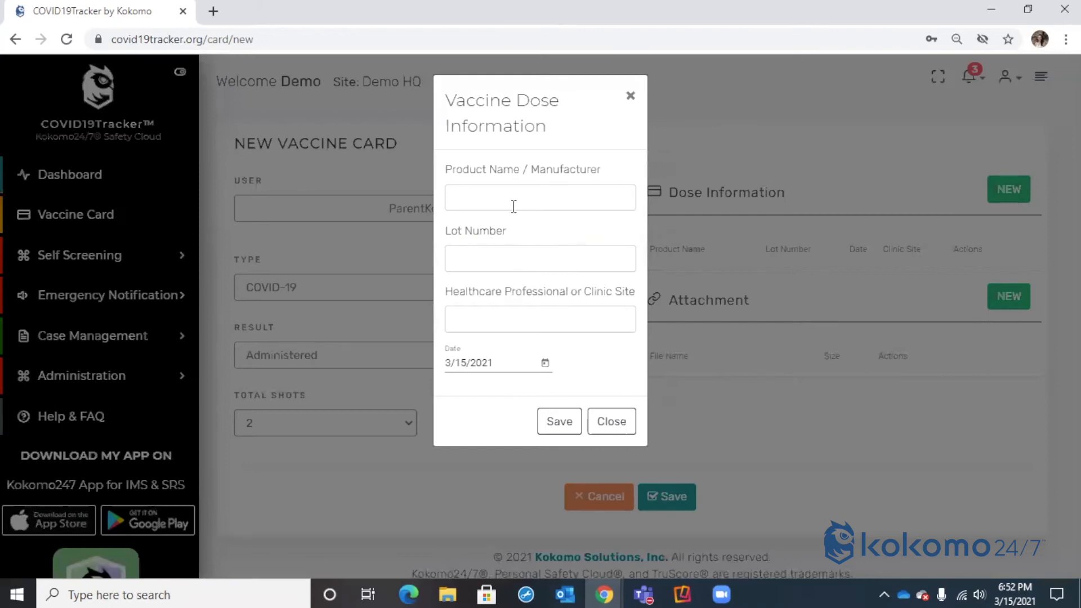
text(Pfizer)
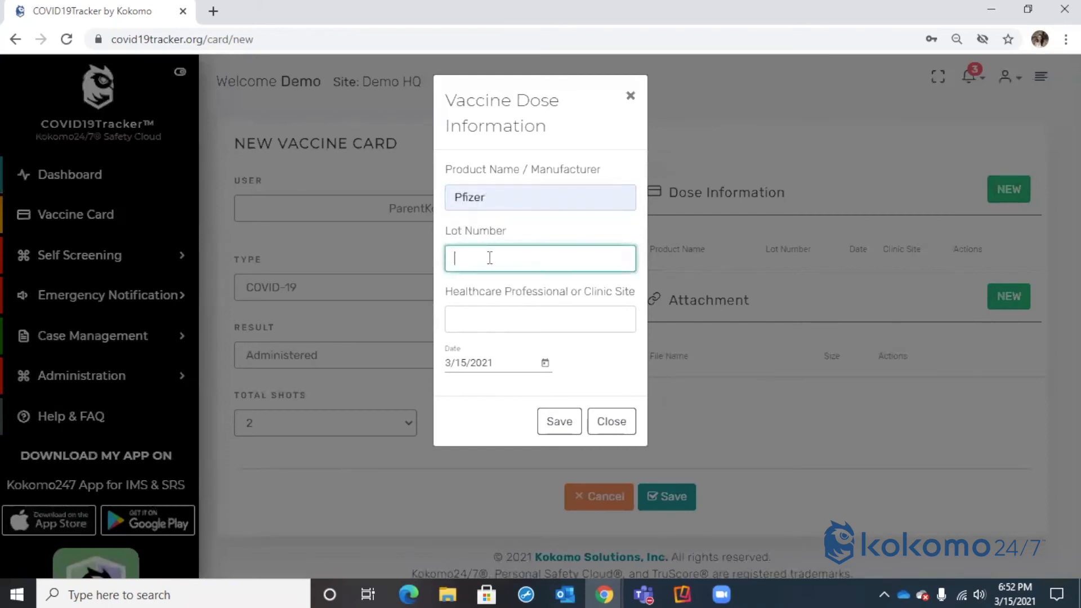
text(123456)
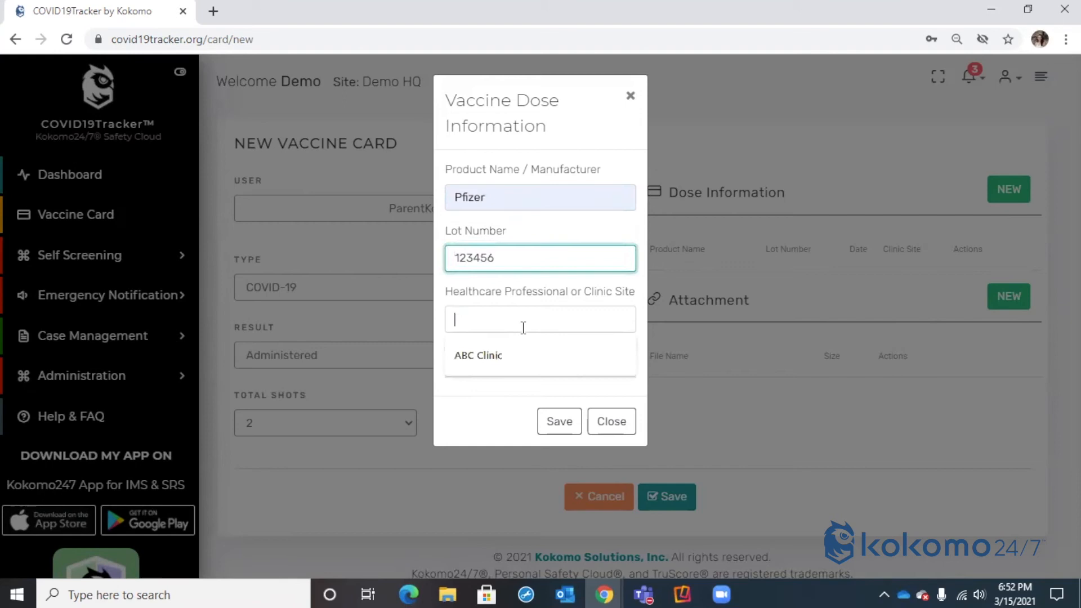
click(558, 421)
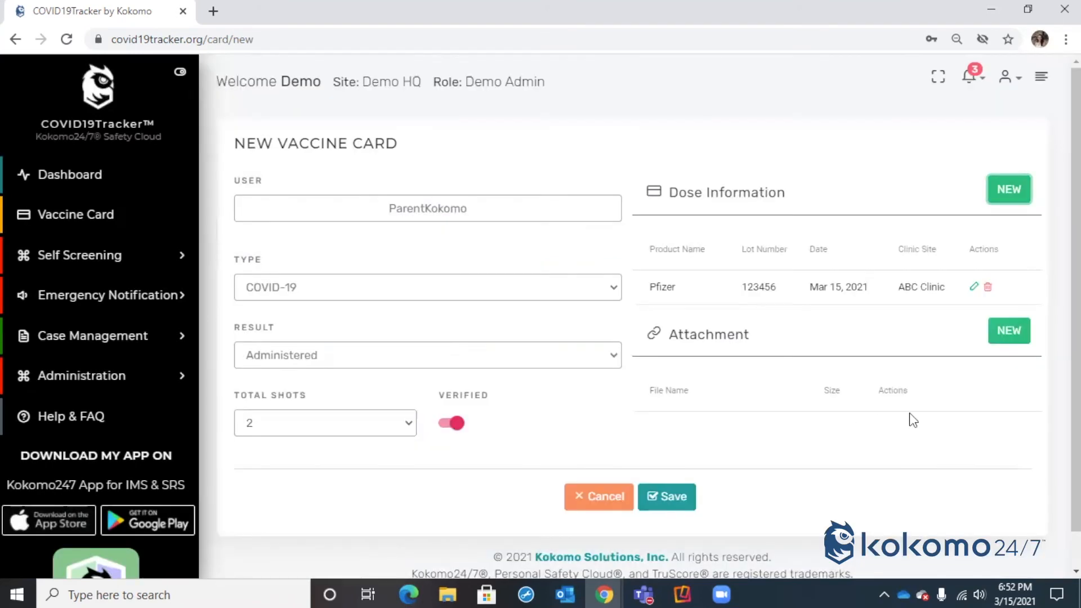
click(1007, 330)
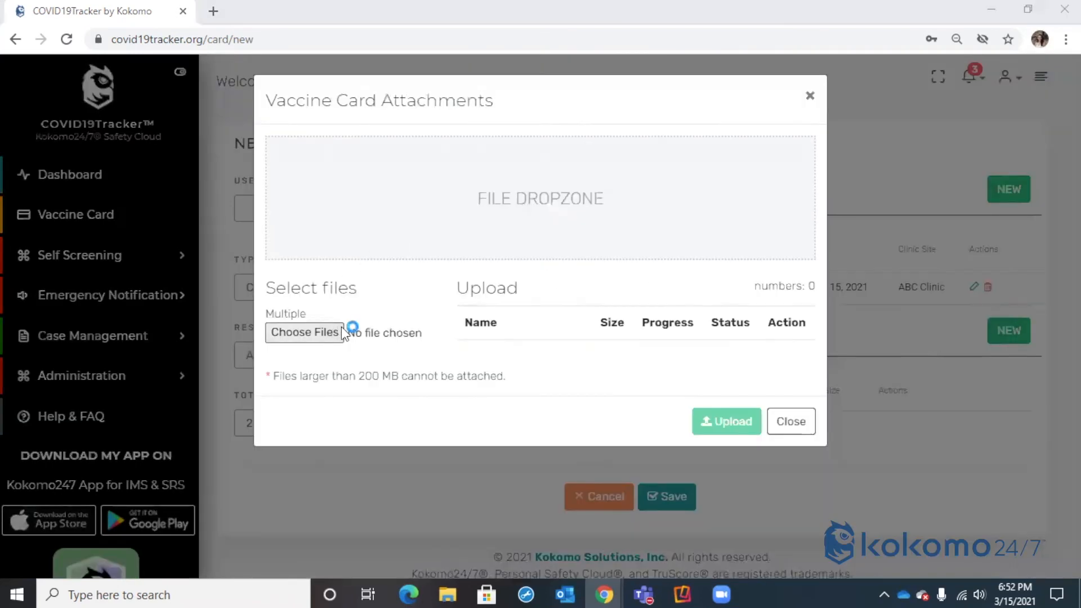
- Upload 2021-03-15_17h59_04.png from the Screenpresso folder and save the vaccine card
click(305, 332)
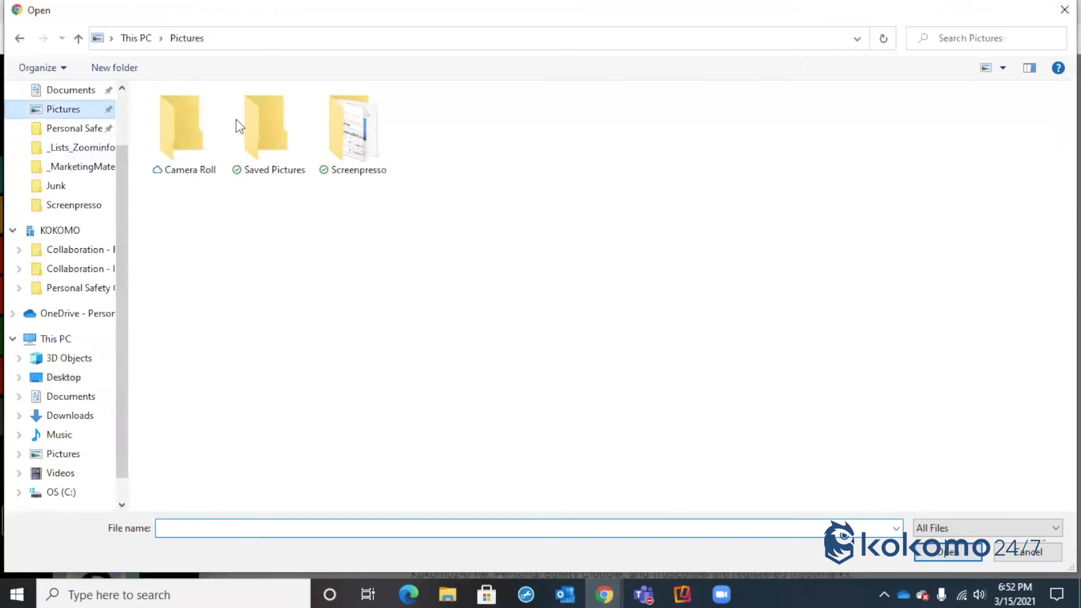
double_click(353, 128)
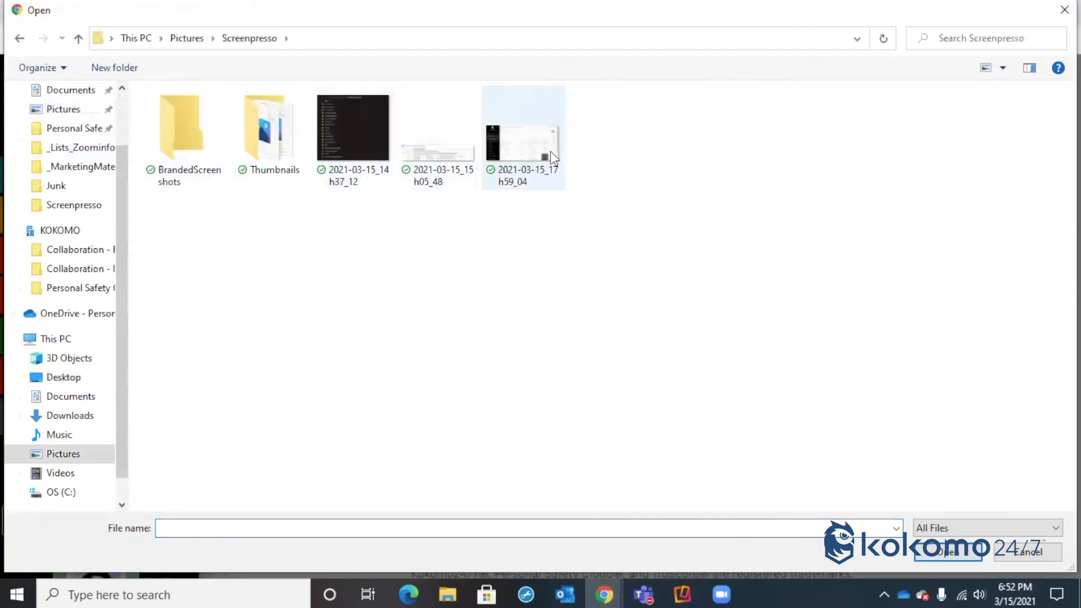
click(945, 551)
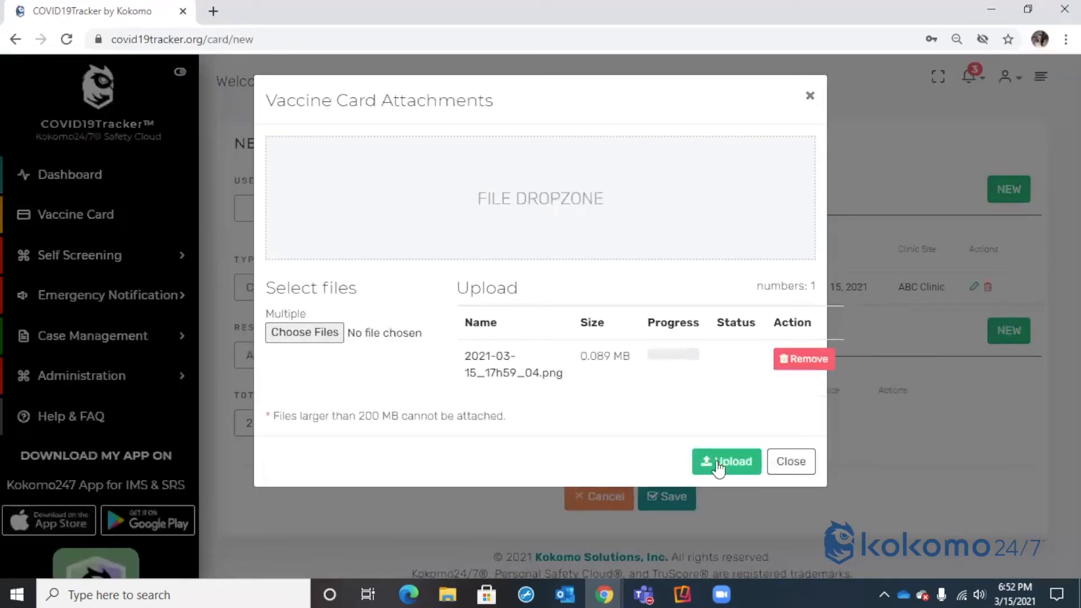
click(726, 461)
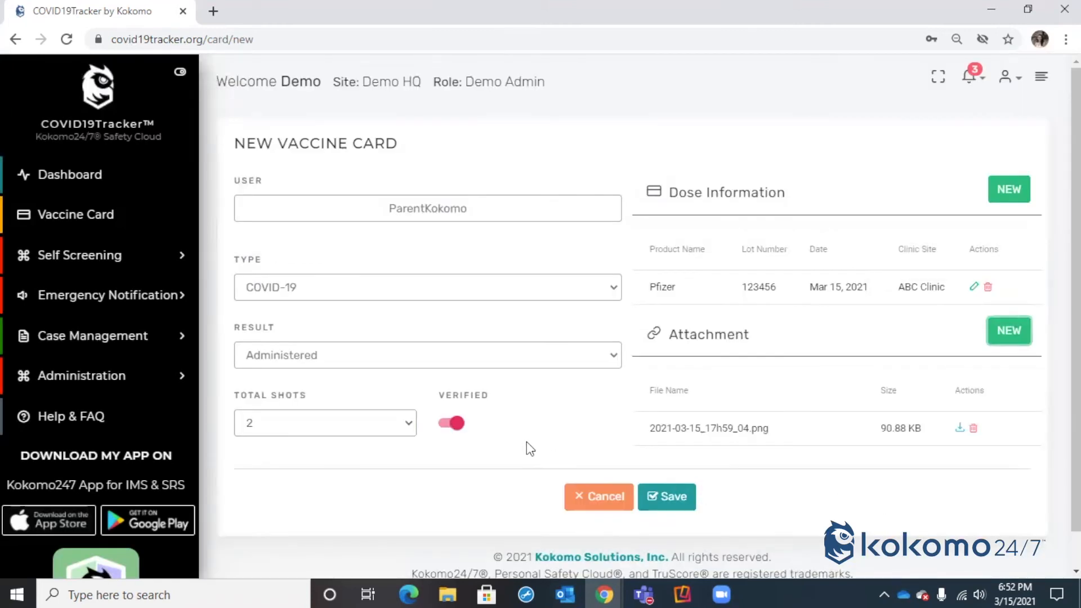
click(666, 496)
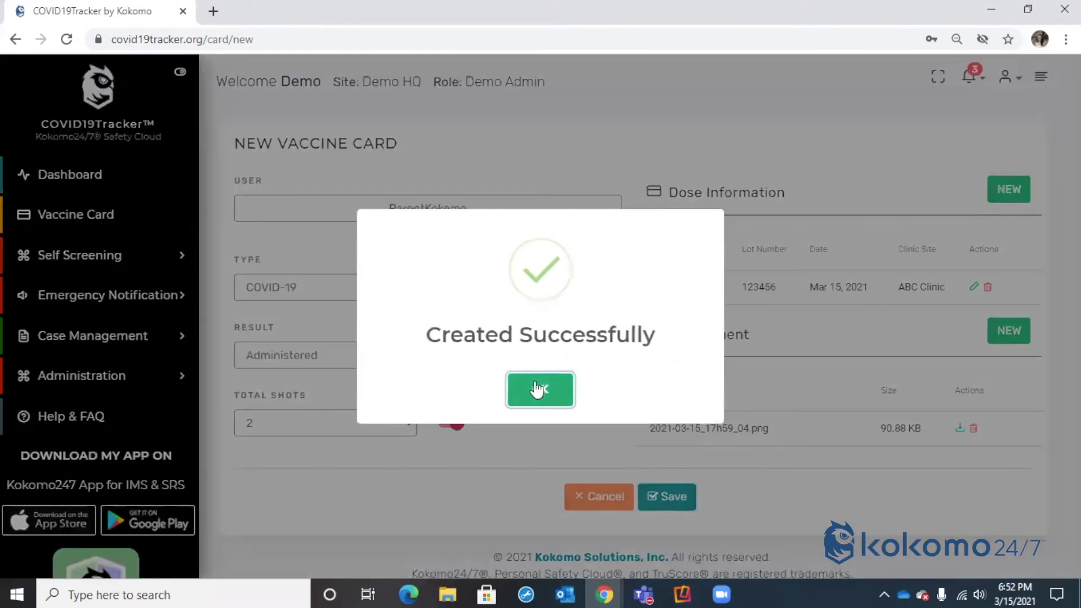
click(540, 389)
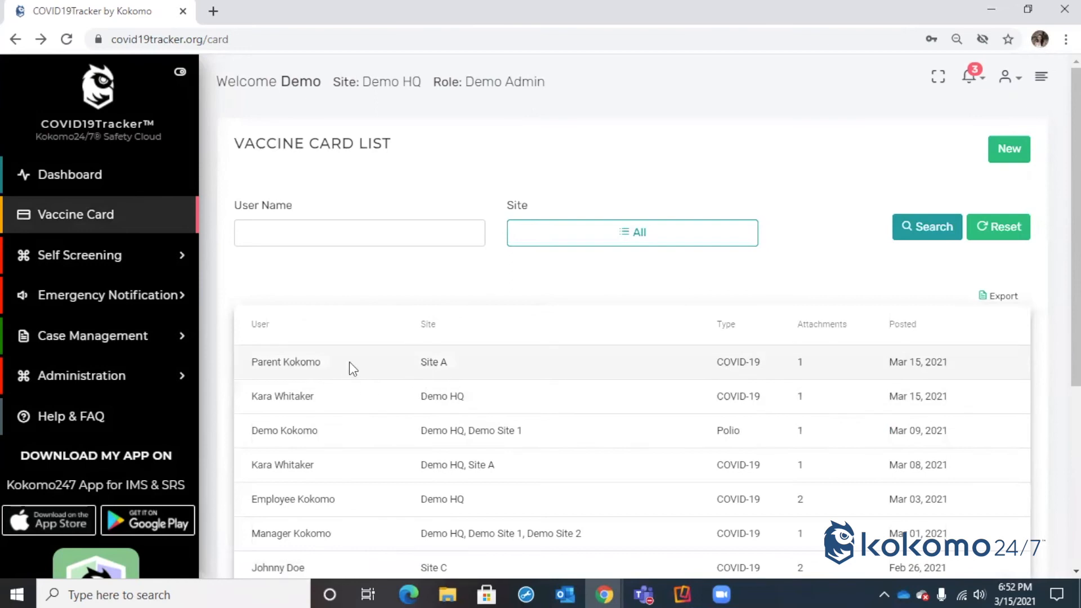
mouse_move(570, 369)
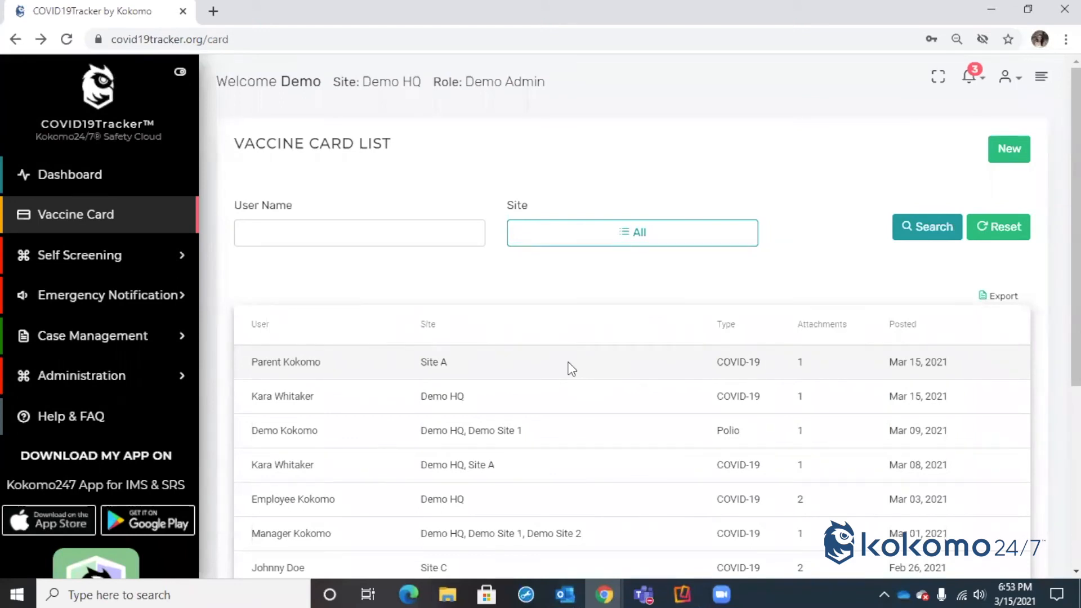
mouse_move(1036, 169)
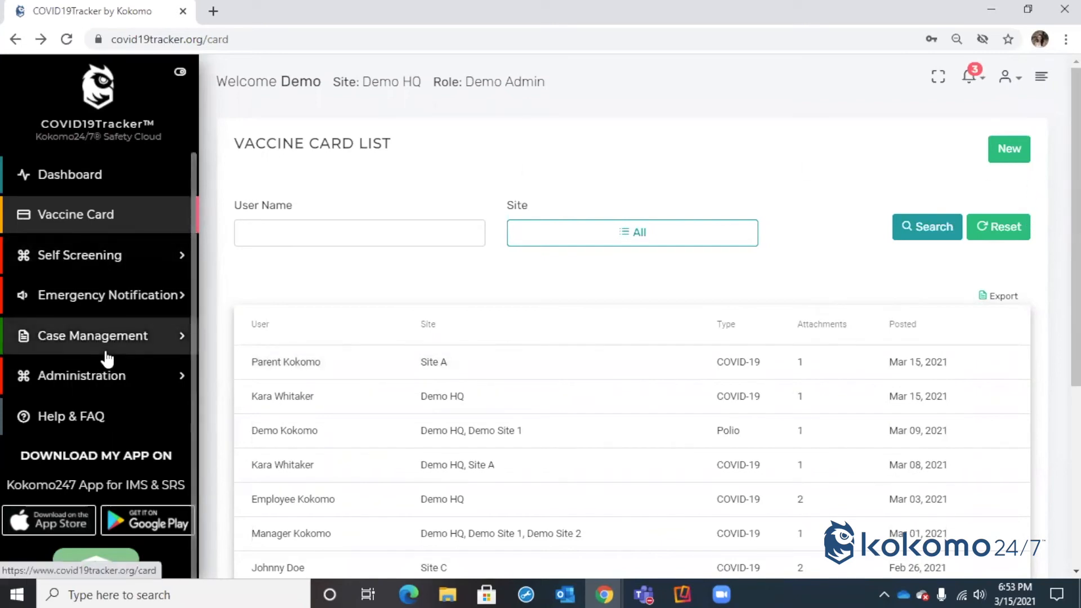
mouse_move(123, 375)
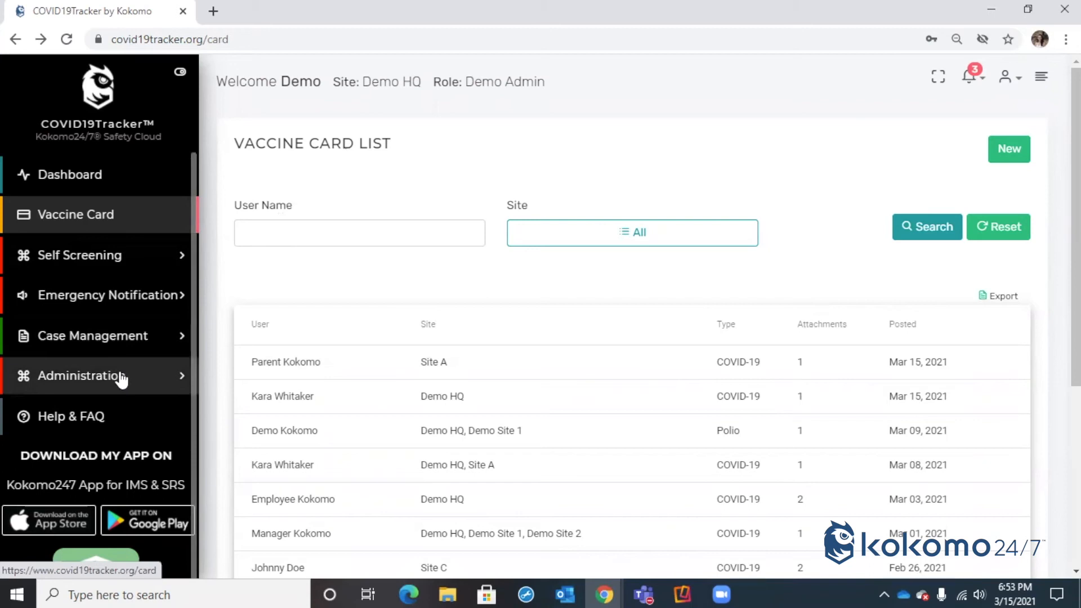
mouse_move(93, 384)
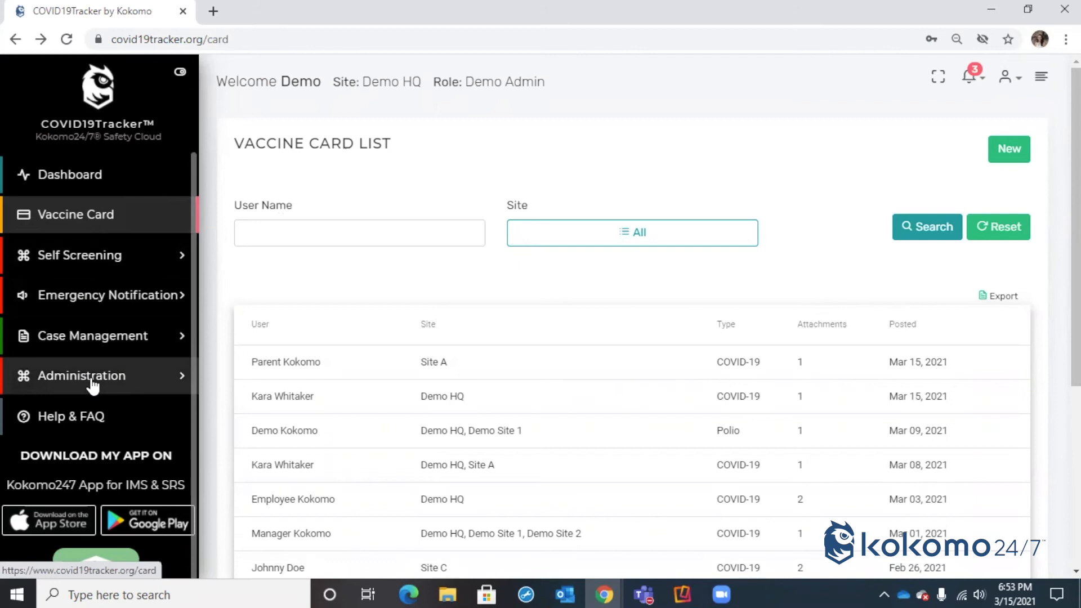
click(90, 375)
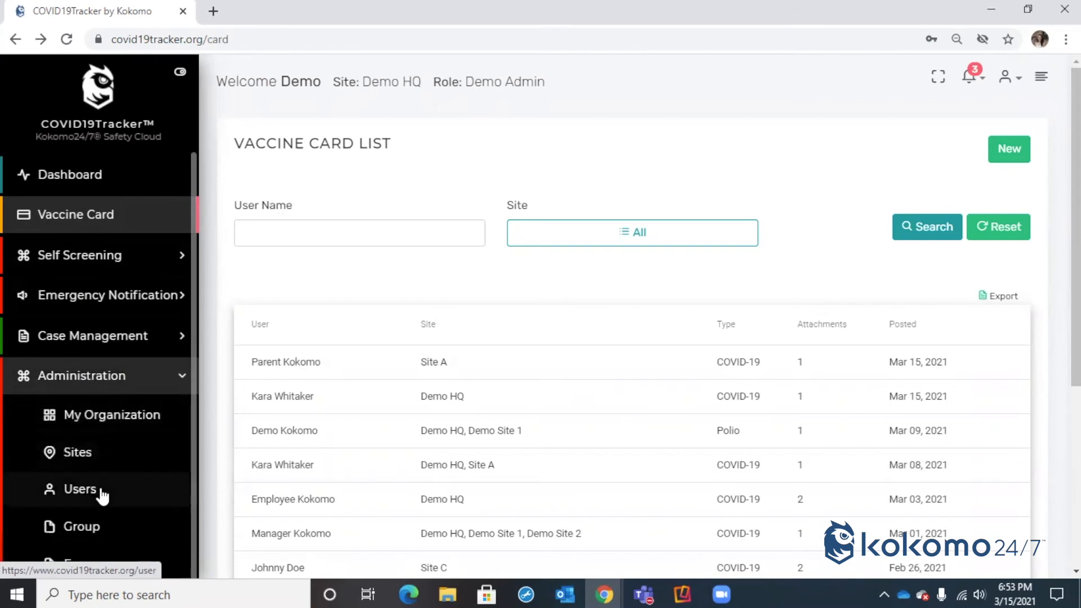
- Open a user's record from Administration > Users and view its COVID-19 vaccine card entry
click(80, 488)
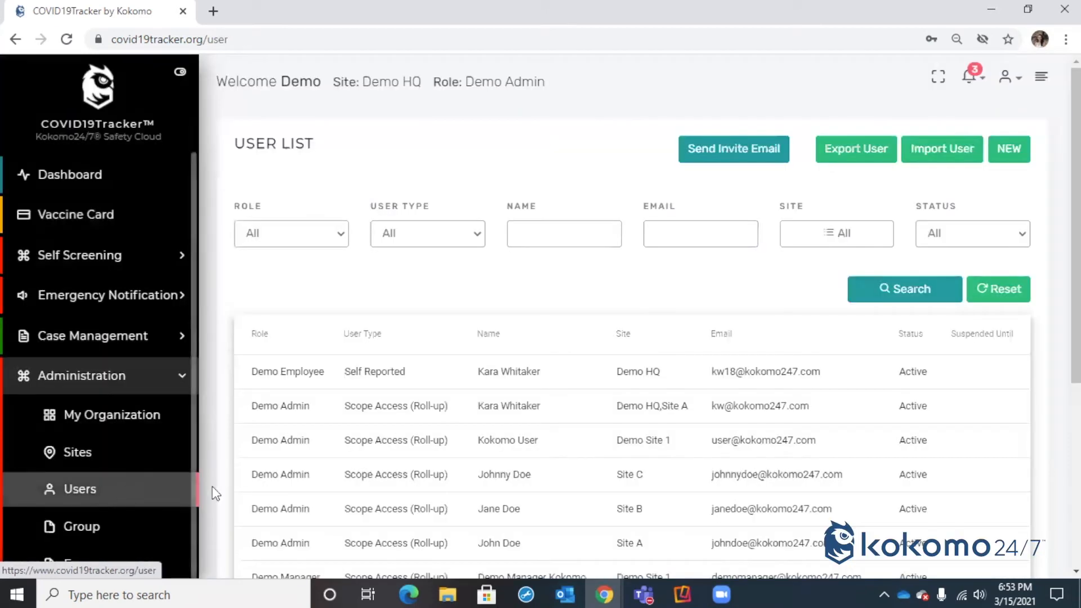
scroll(down, 3)
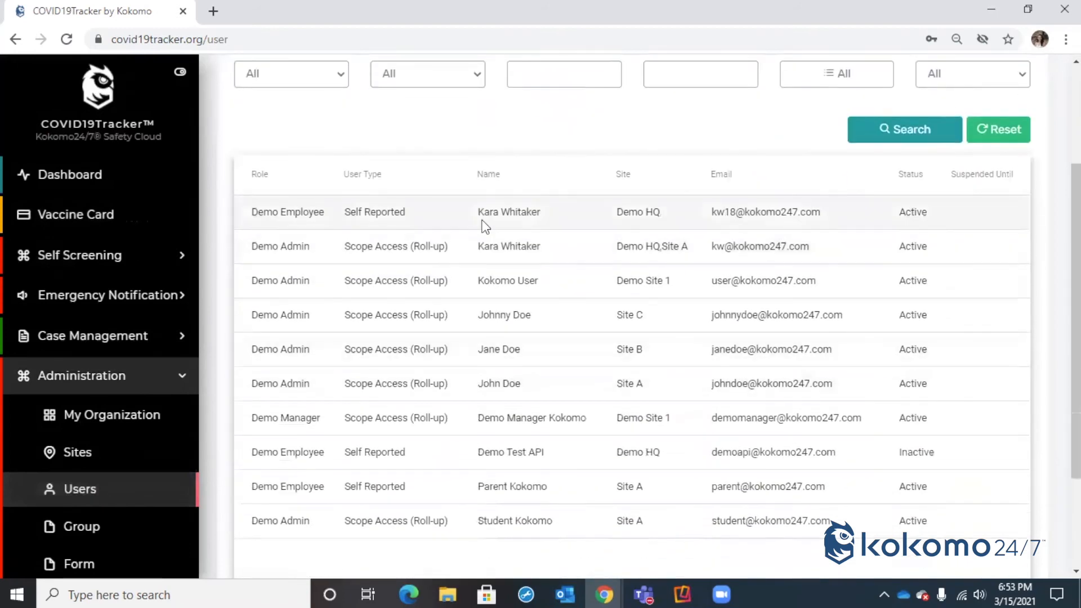
click(507, 212)
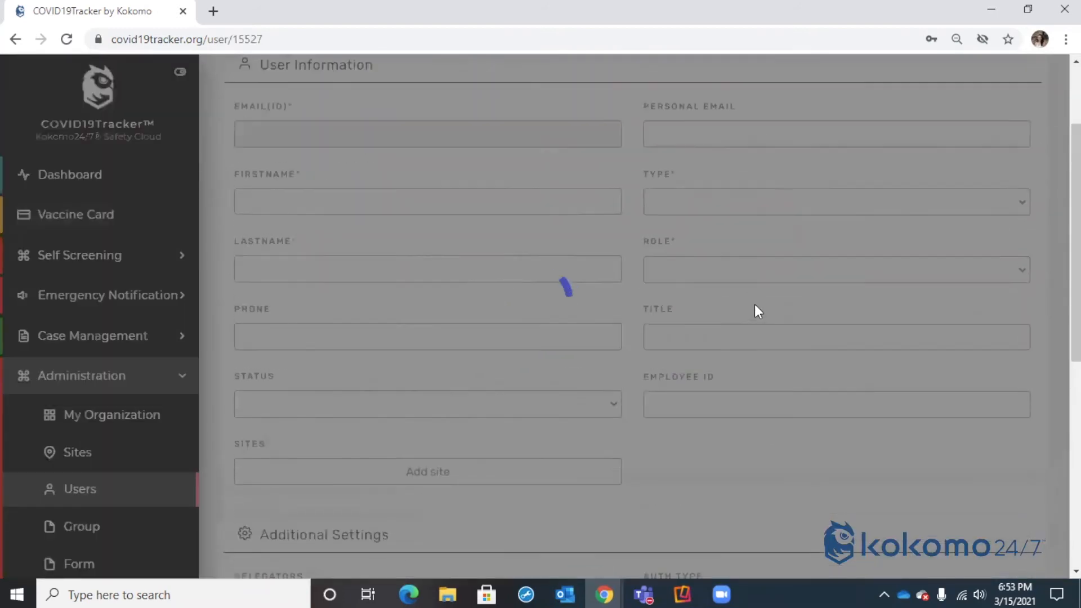
scroll(down, 3)
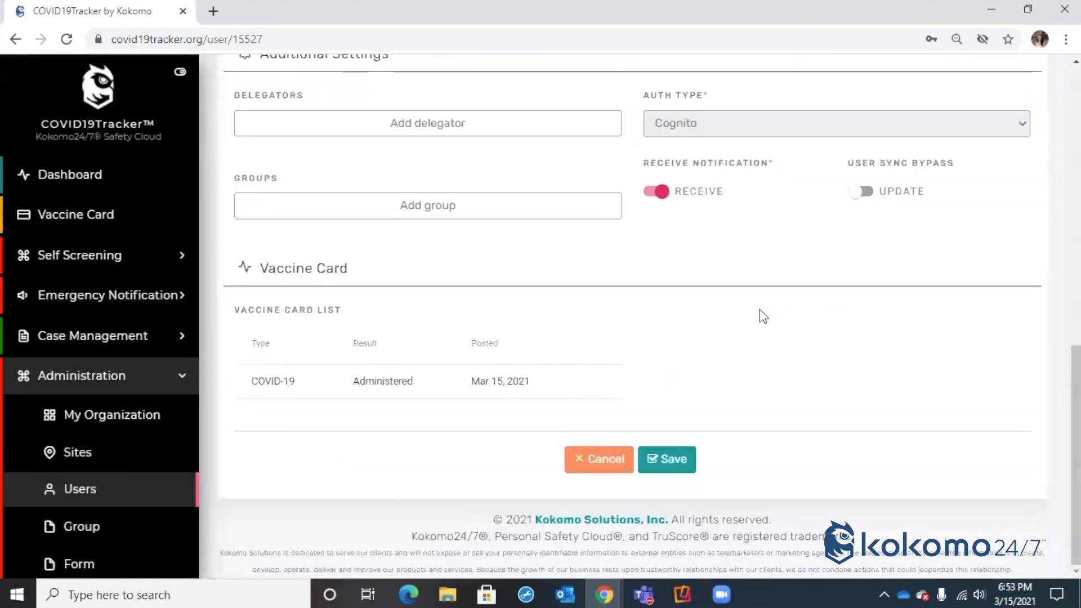
mouse_move(358, 412)
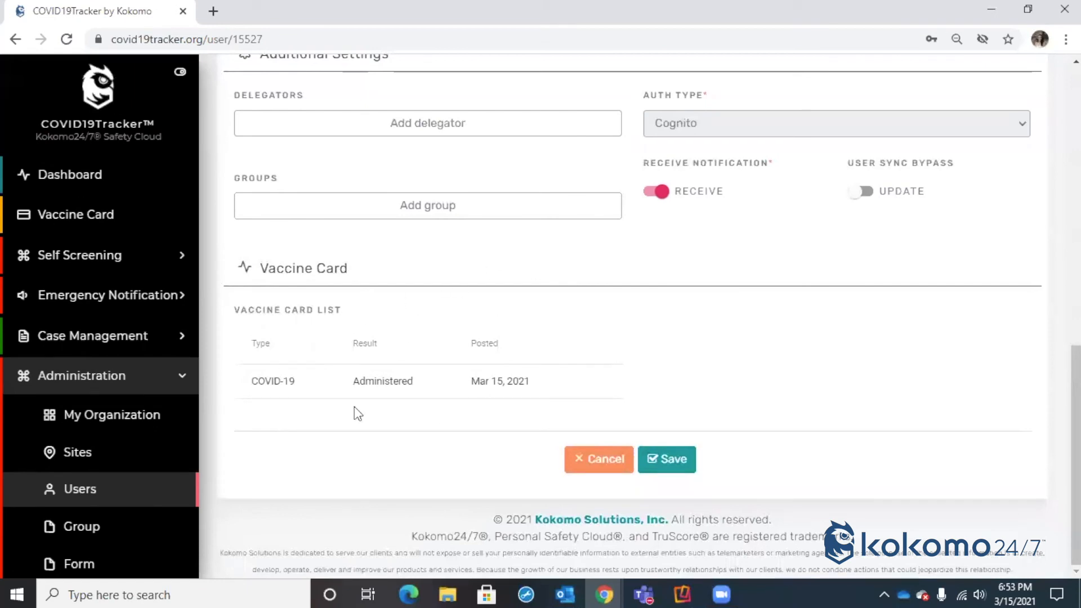
mouse_move(545, 419)
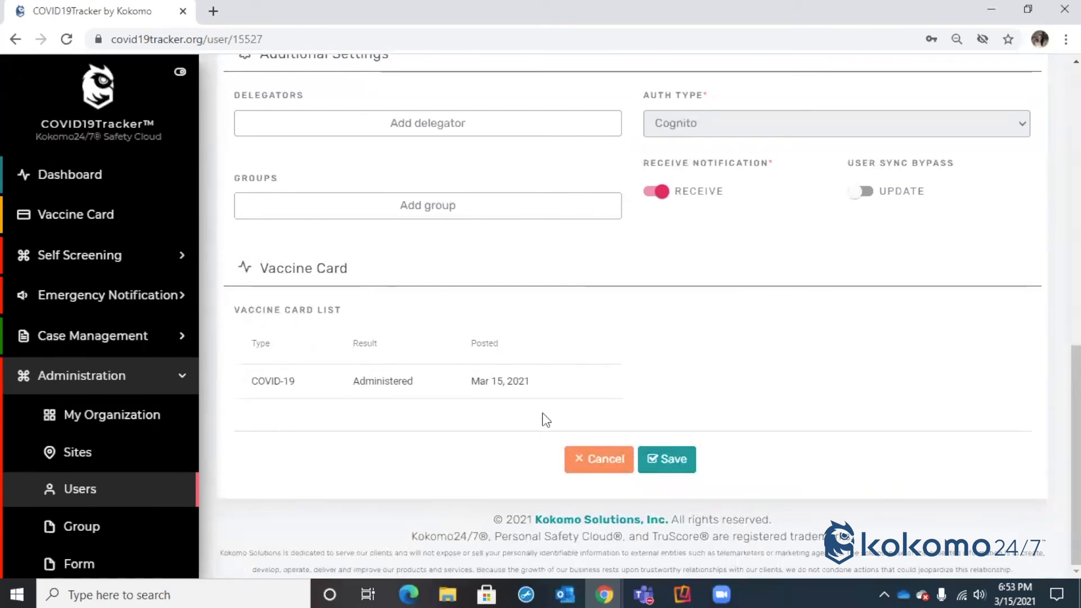
mouse_move(516, 407)
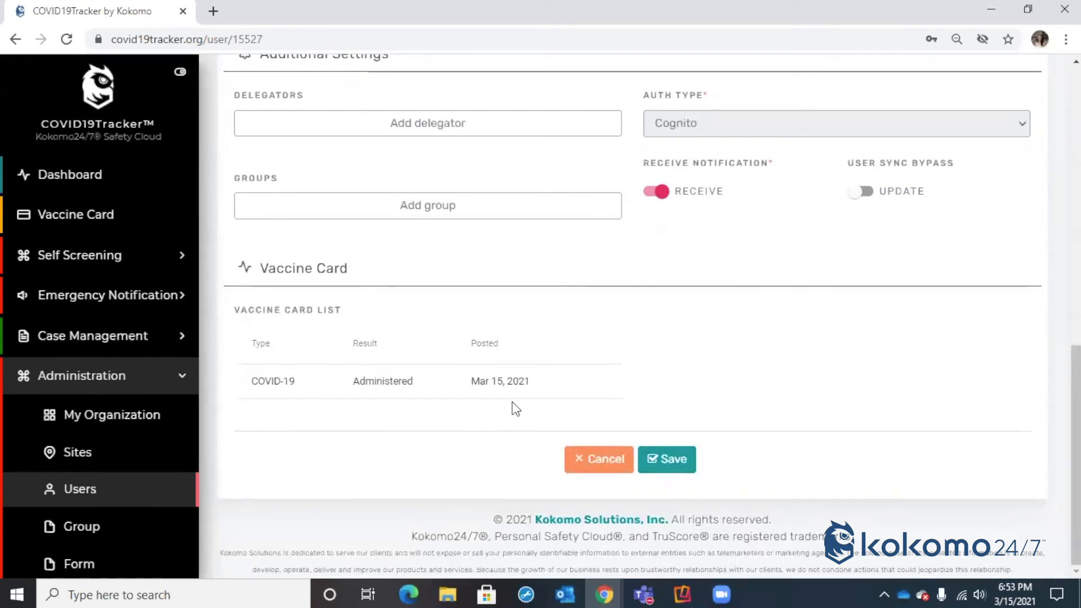
mouse_move(454, 393)
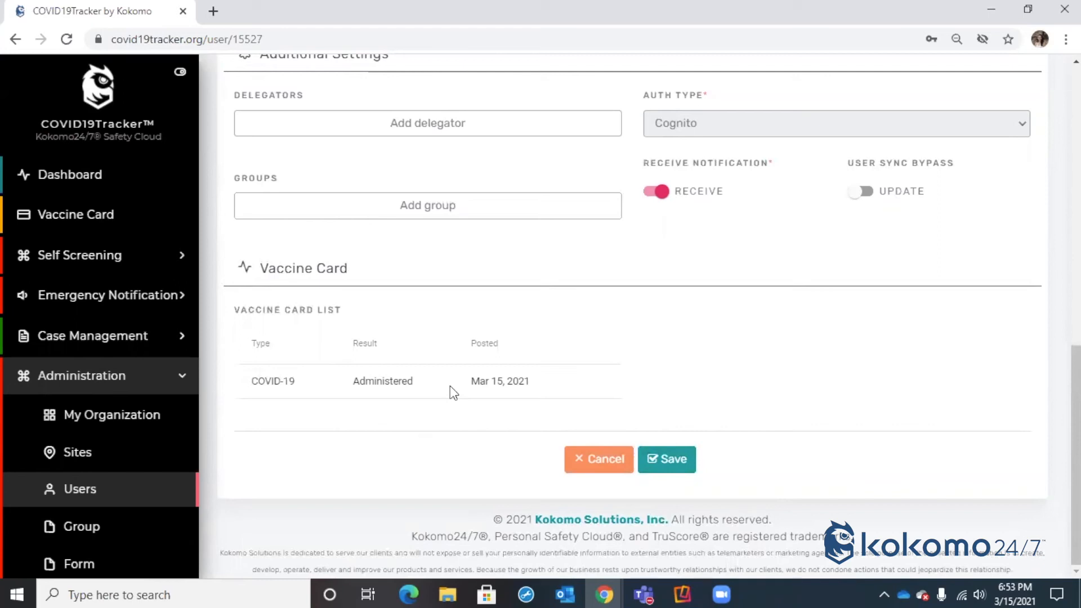
mouse_move(410, 292)
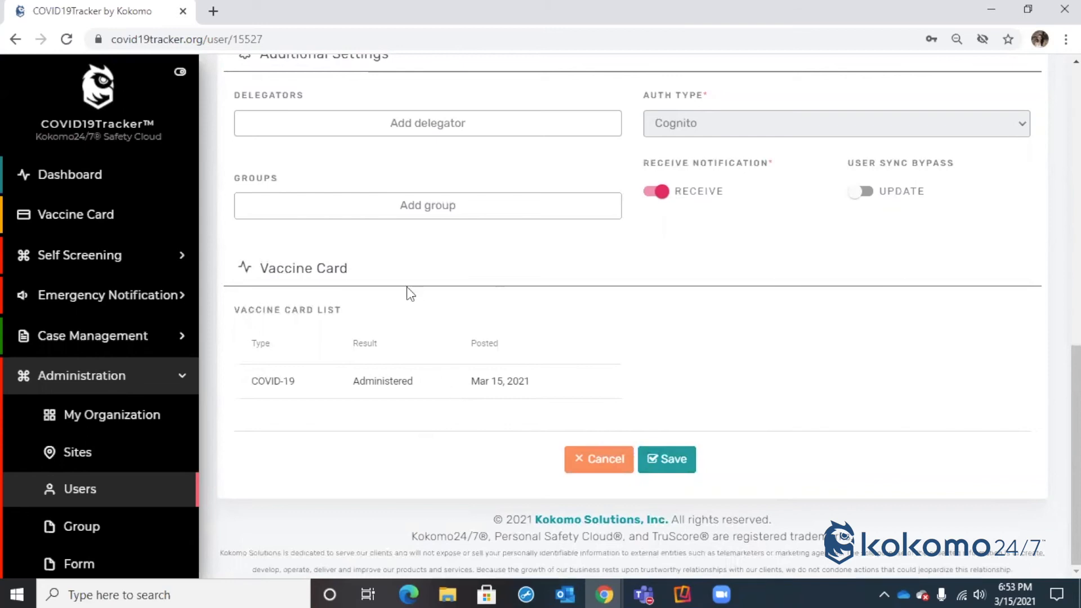
mouse_move(89, 269)
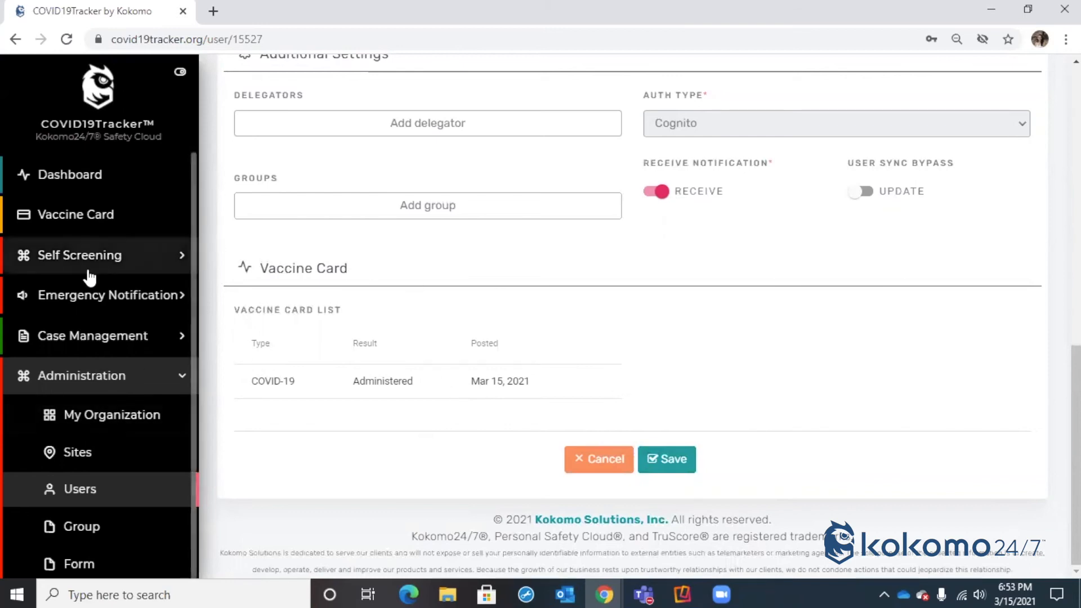
click(93, 335)
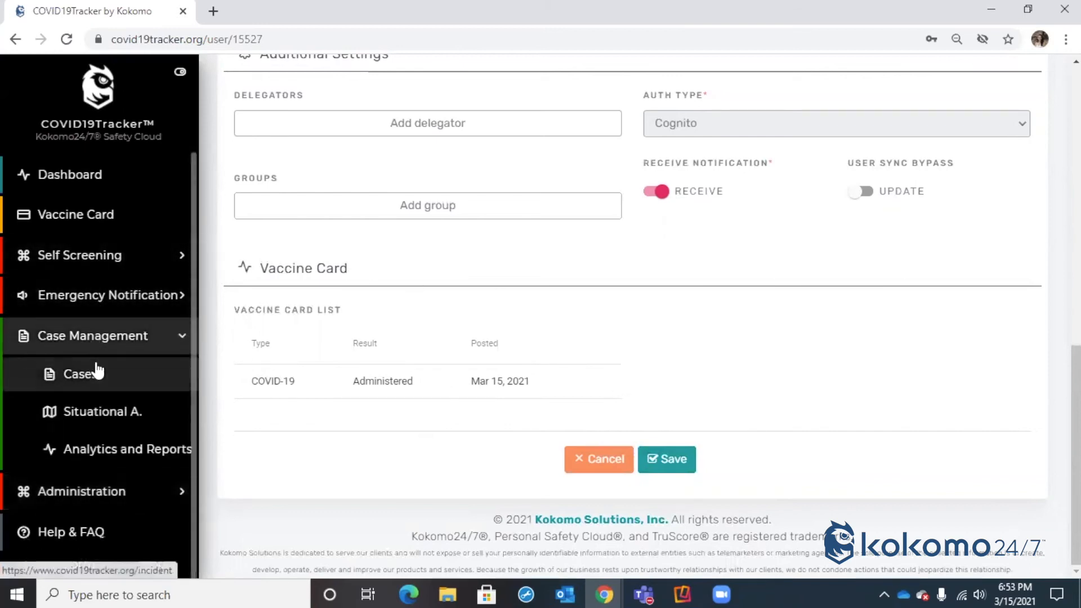
- Open case 13 and scroll to its Persons Involved vaccines column
click(79, 373)
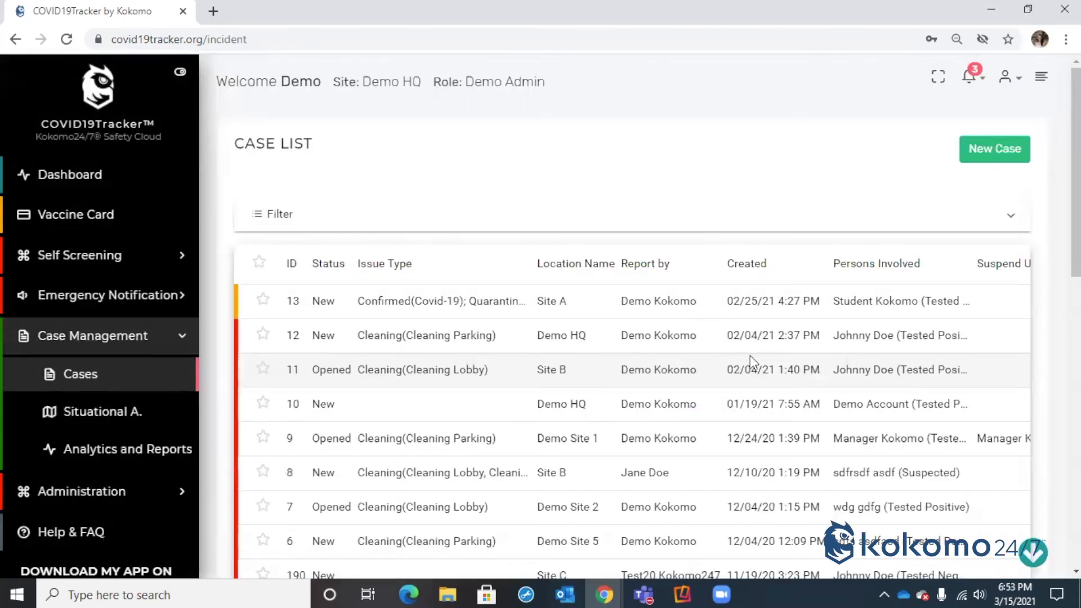
mouse_move(674, 328)
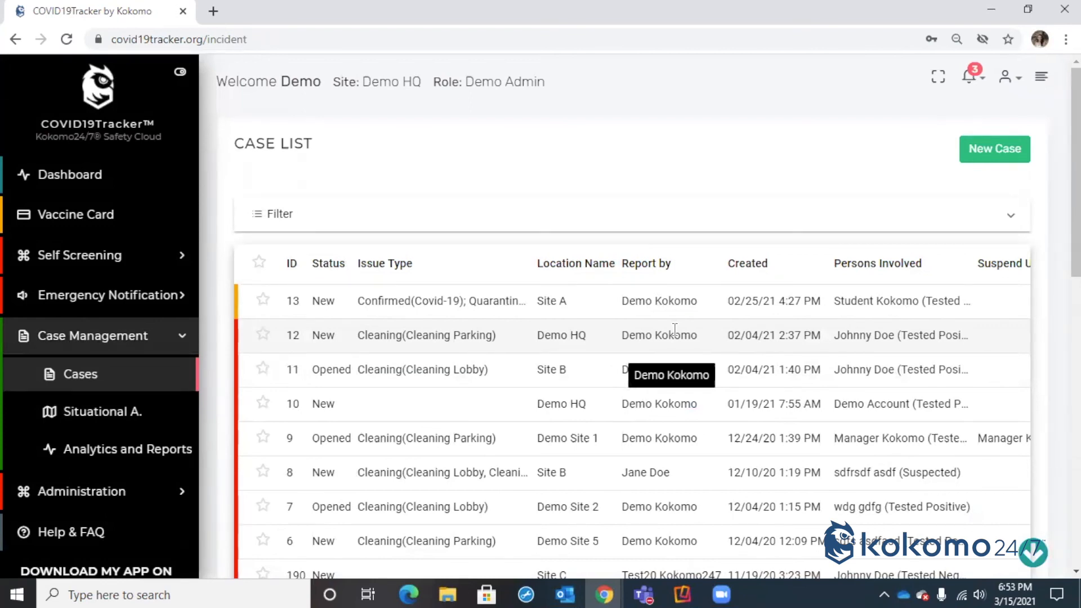
mouse_move(653, 323)
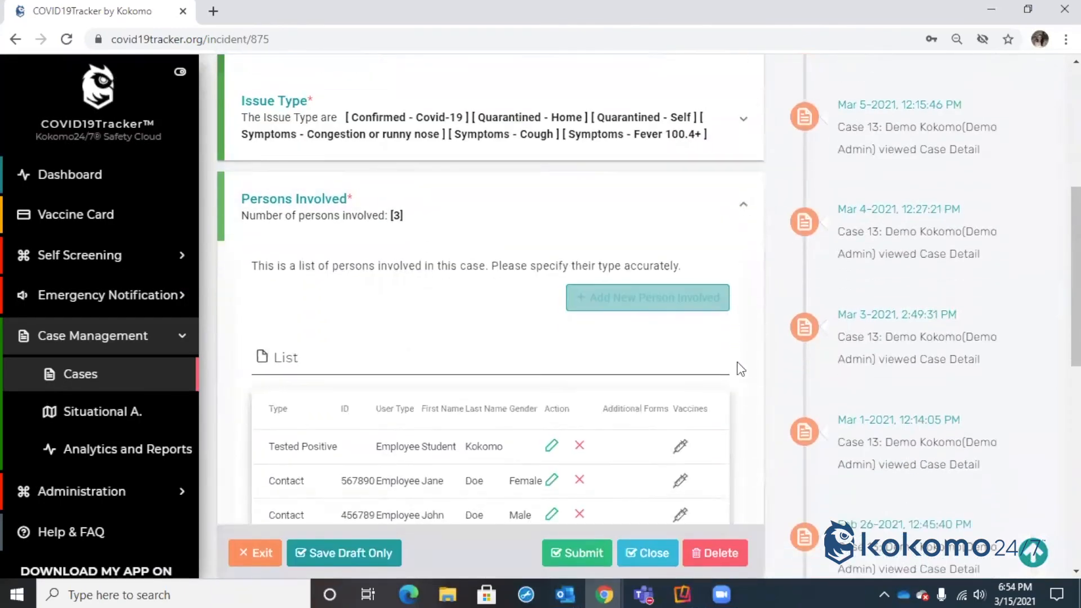
scroll(down, 3)
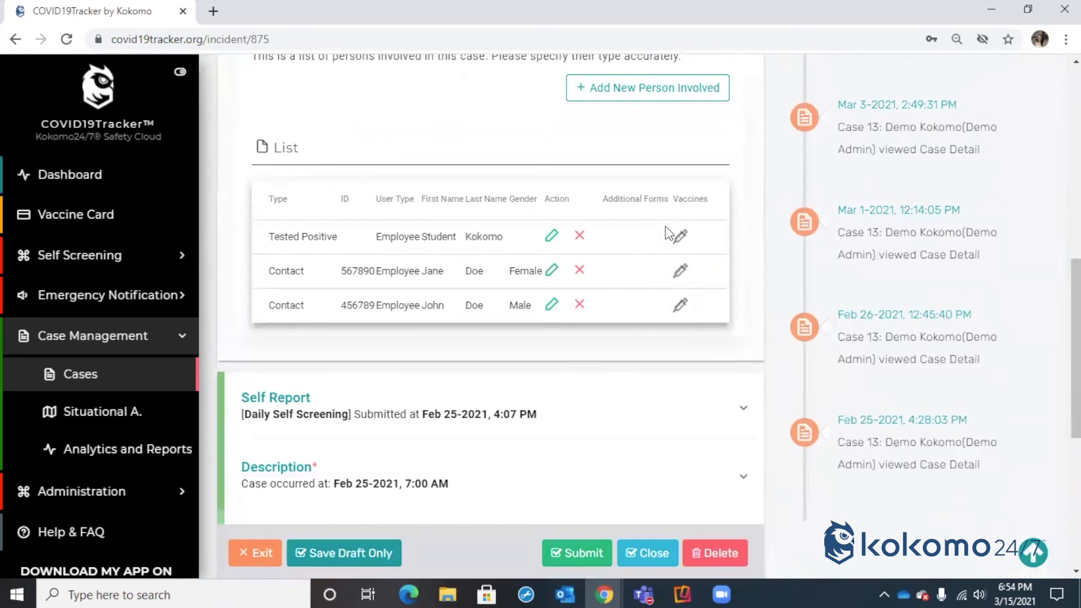
mouse_move(703, 277)
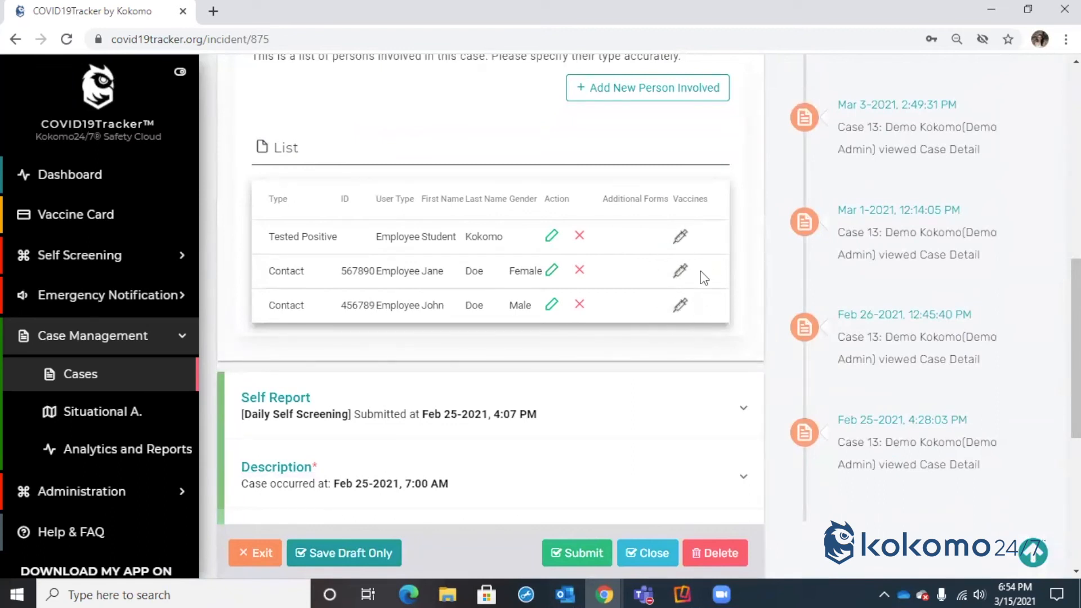
mouse_move(338, 258)
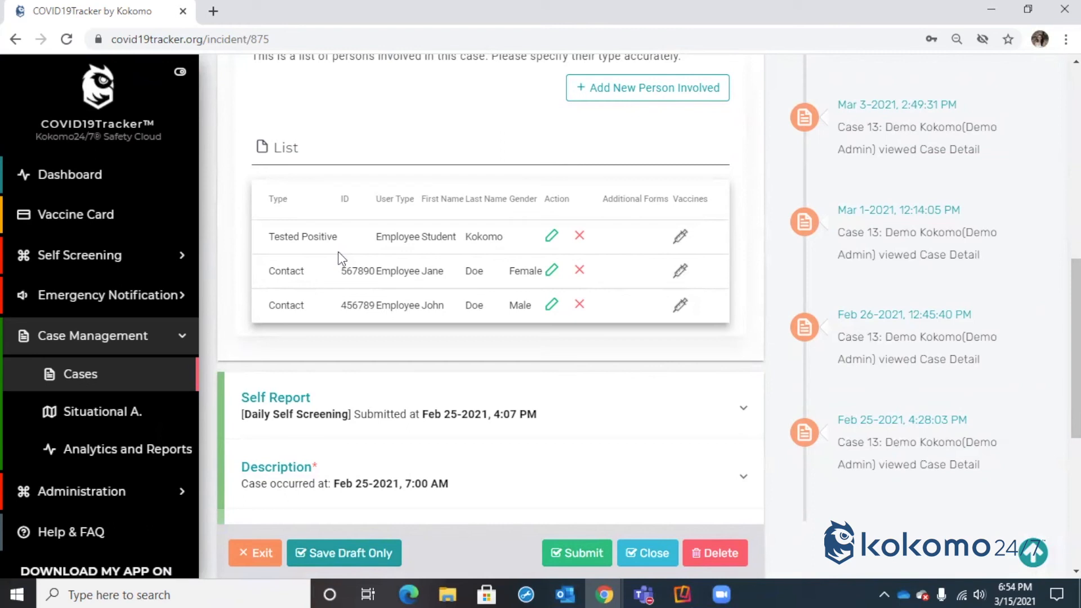
mouse_move(482, 293)
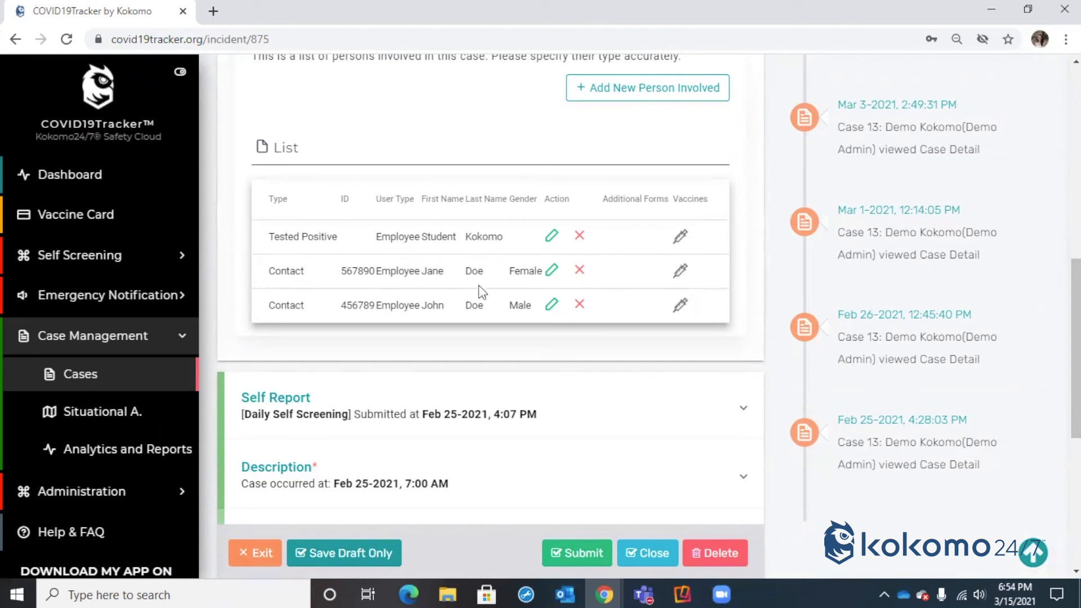
mouse_move(487, 309)
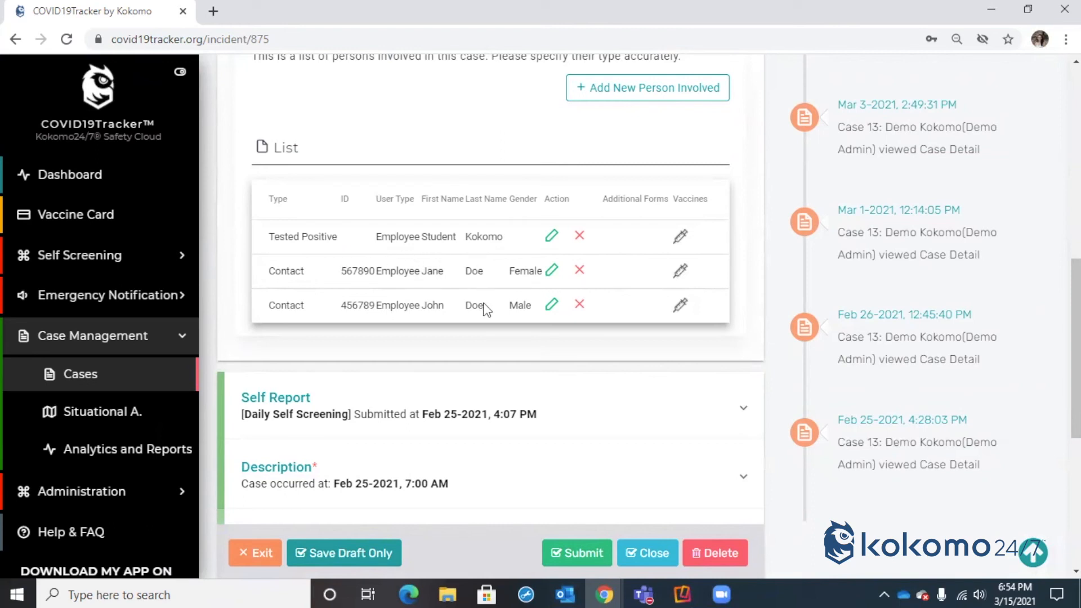
mouse_move(687, 331)
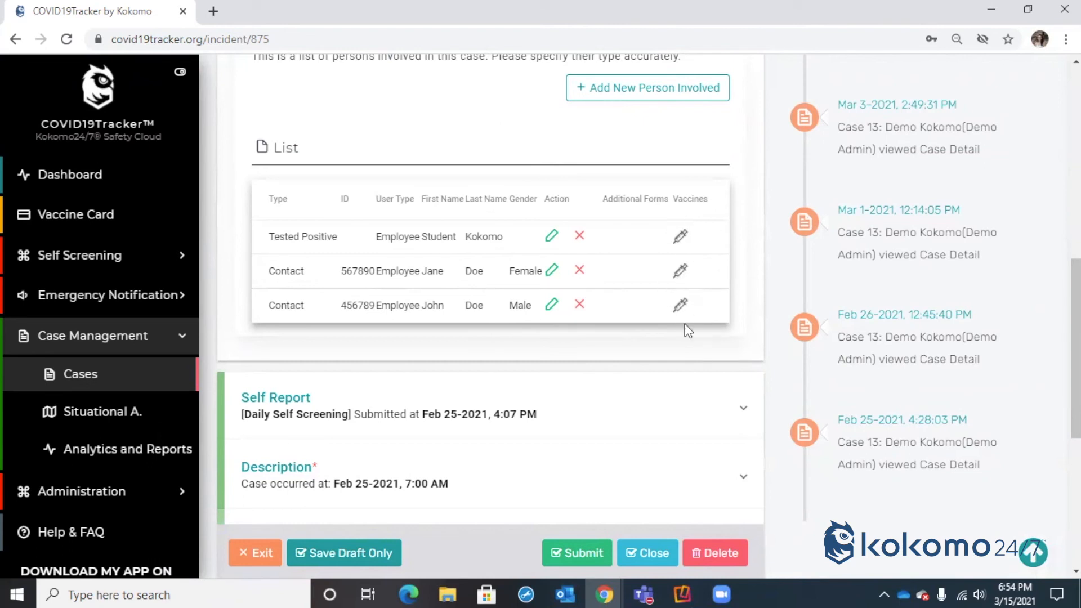
mouse_move(705, 294)
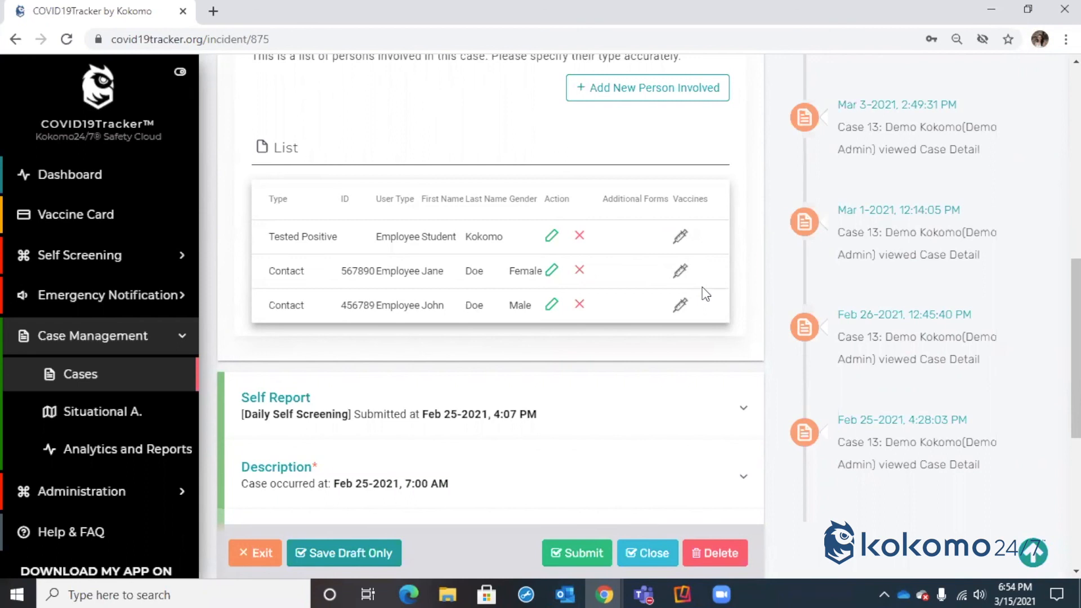
mouse_move(76, 215)
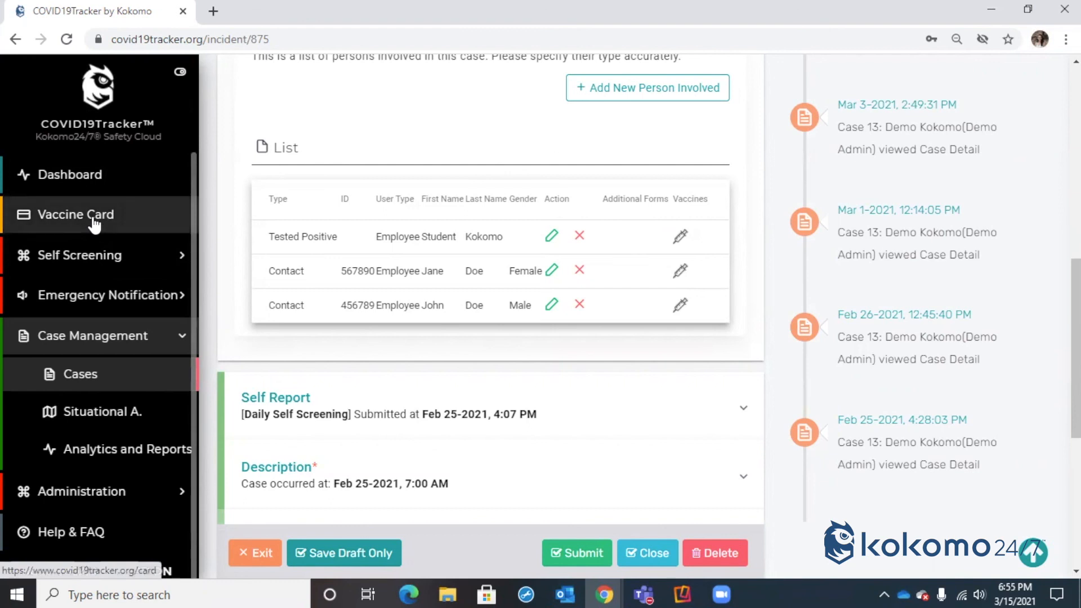
mouse_move(368, 215)
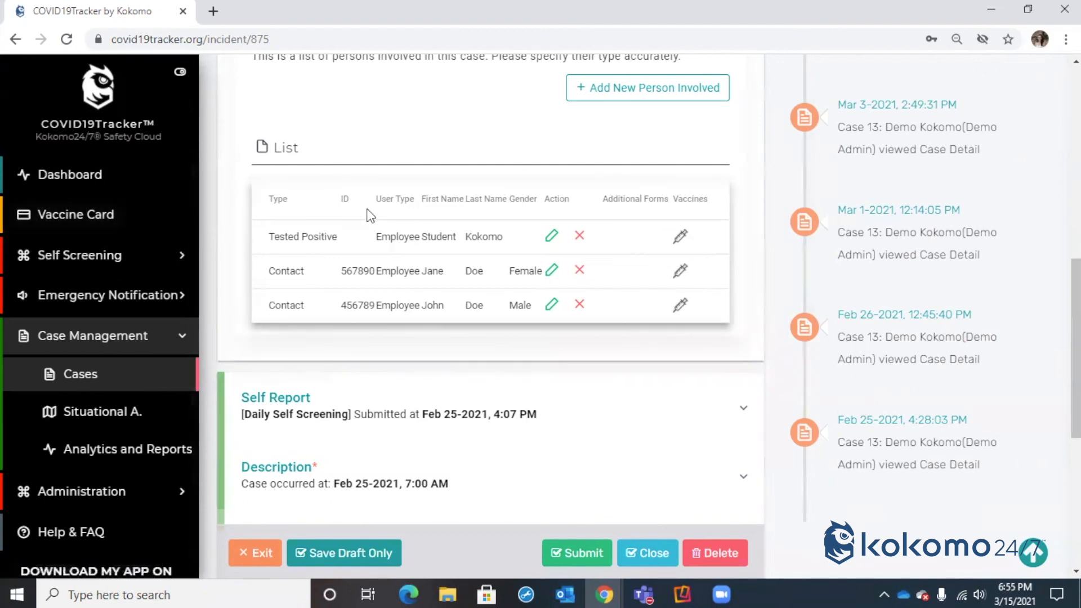
mouse_move(559, 264)
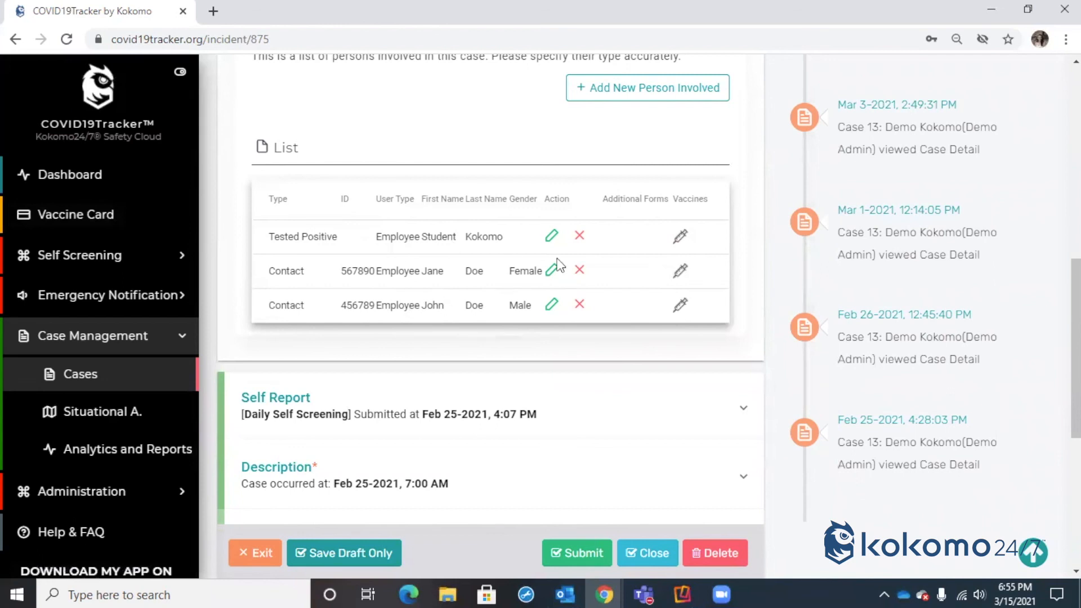
mouse_move(528, 312)
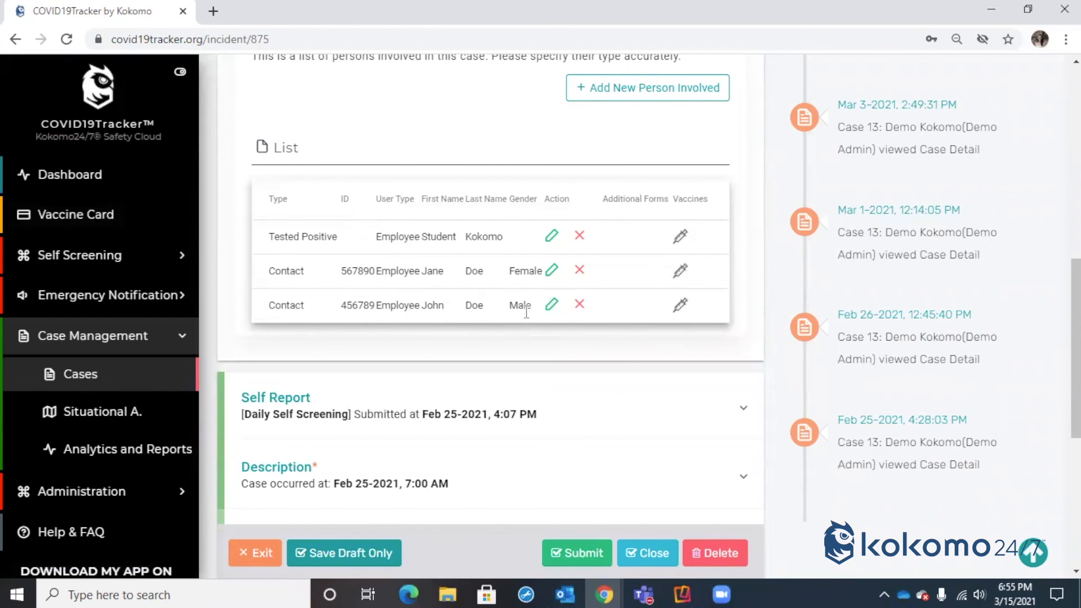
mouse_move(519, 317)
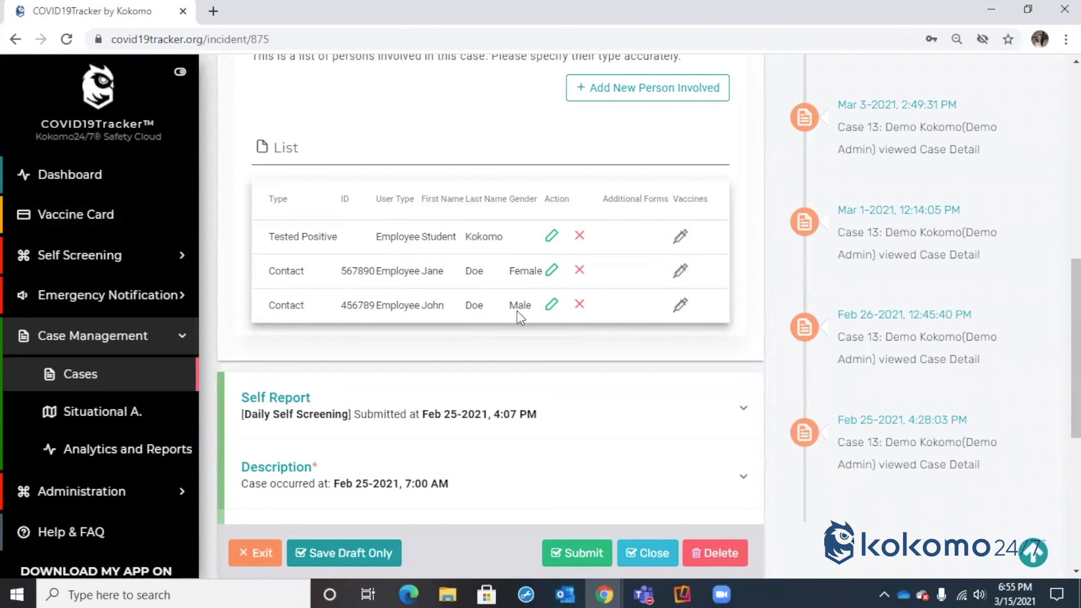
mouse_move(495, 299)
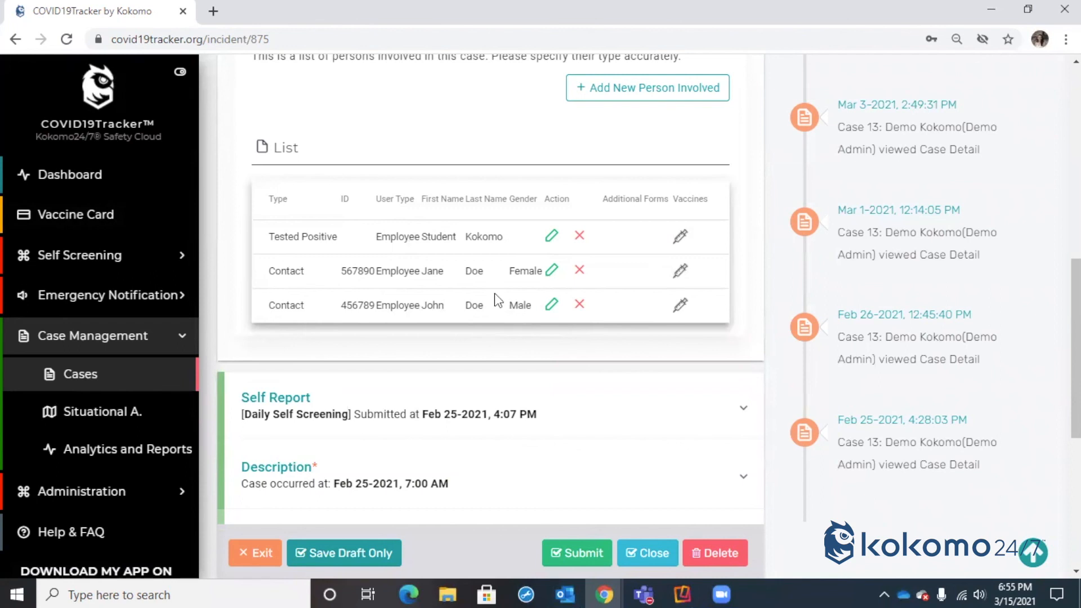